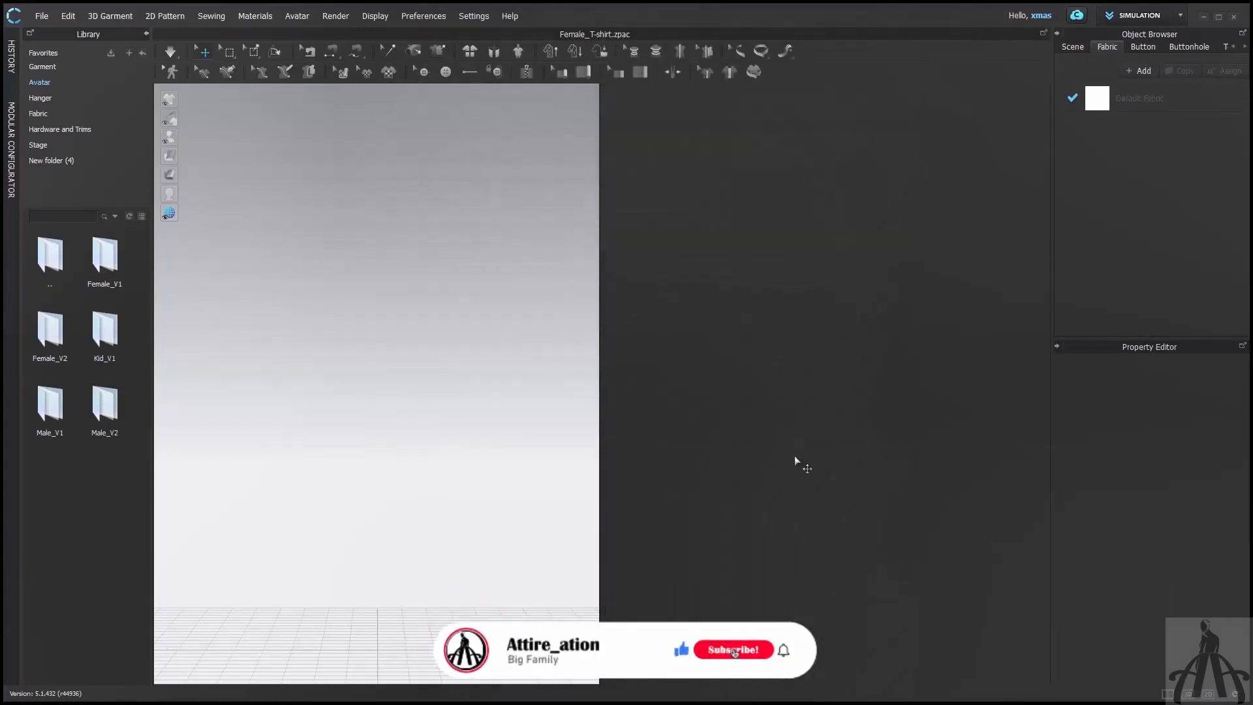
# Step: Load the female avatar .avt from the Library's Female_V2 folder into the scene
pyautogui.click(734, 650)
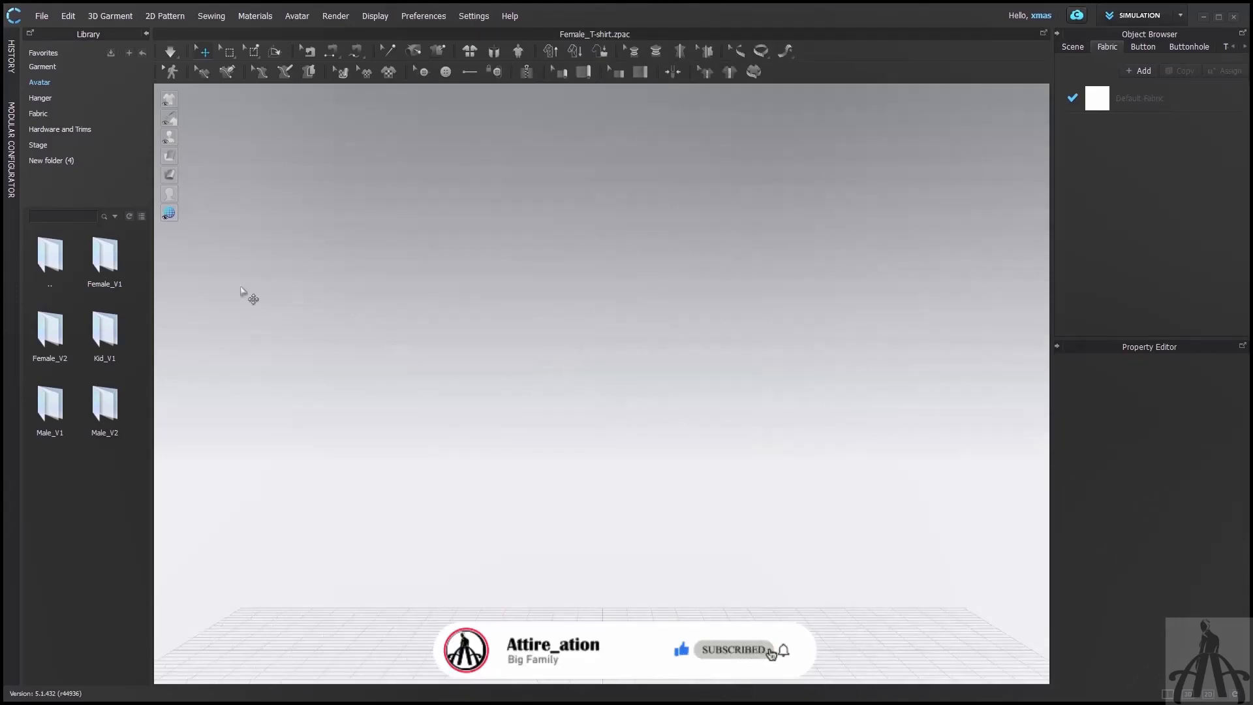
pyautogui.click(104, 259)
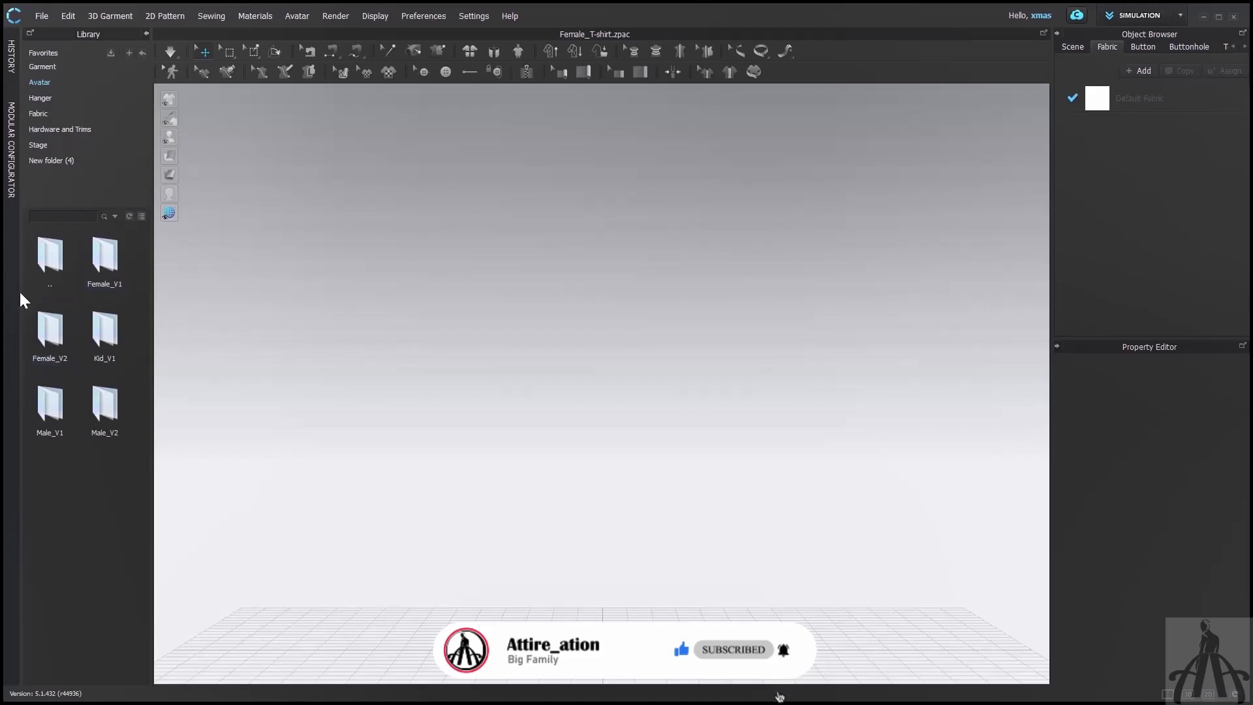
pyautogui.click(50, 257)
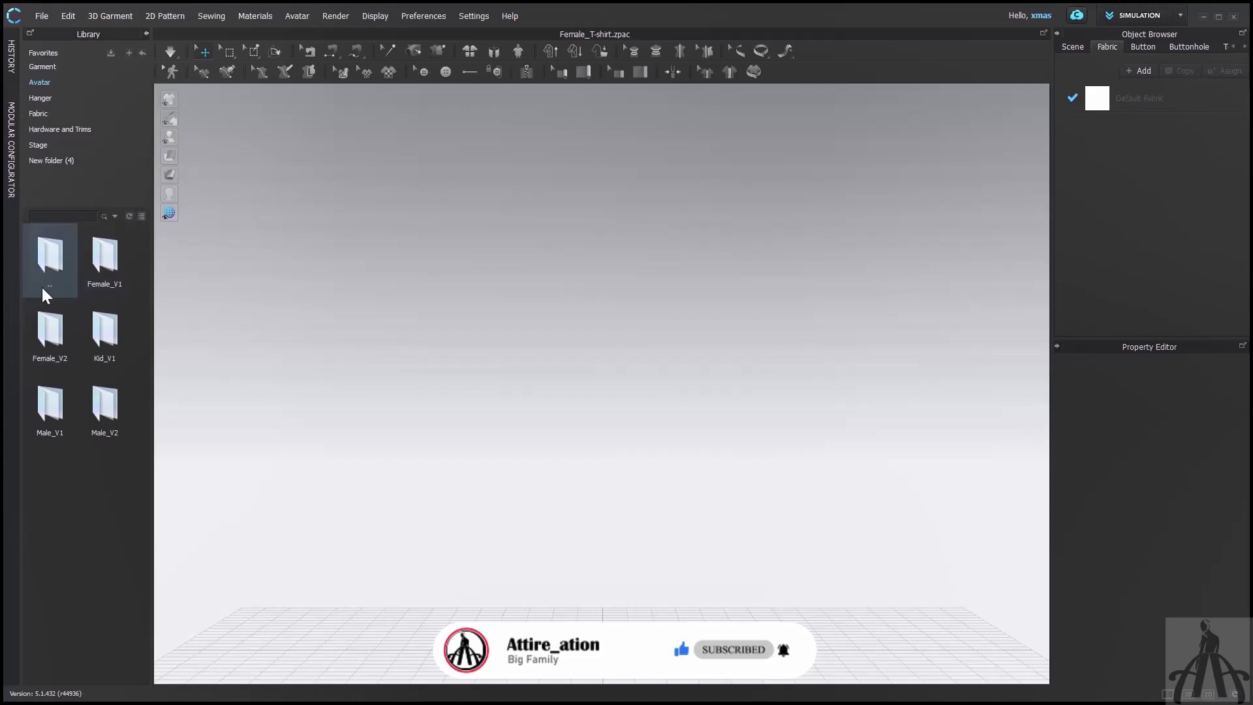
pyautogui.moveTo(49, 329)
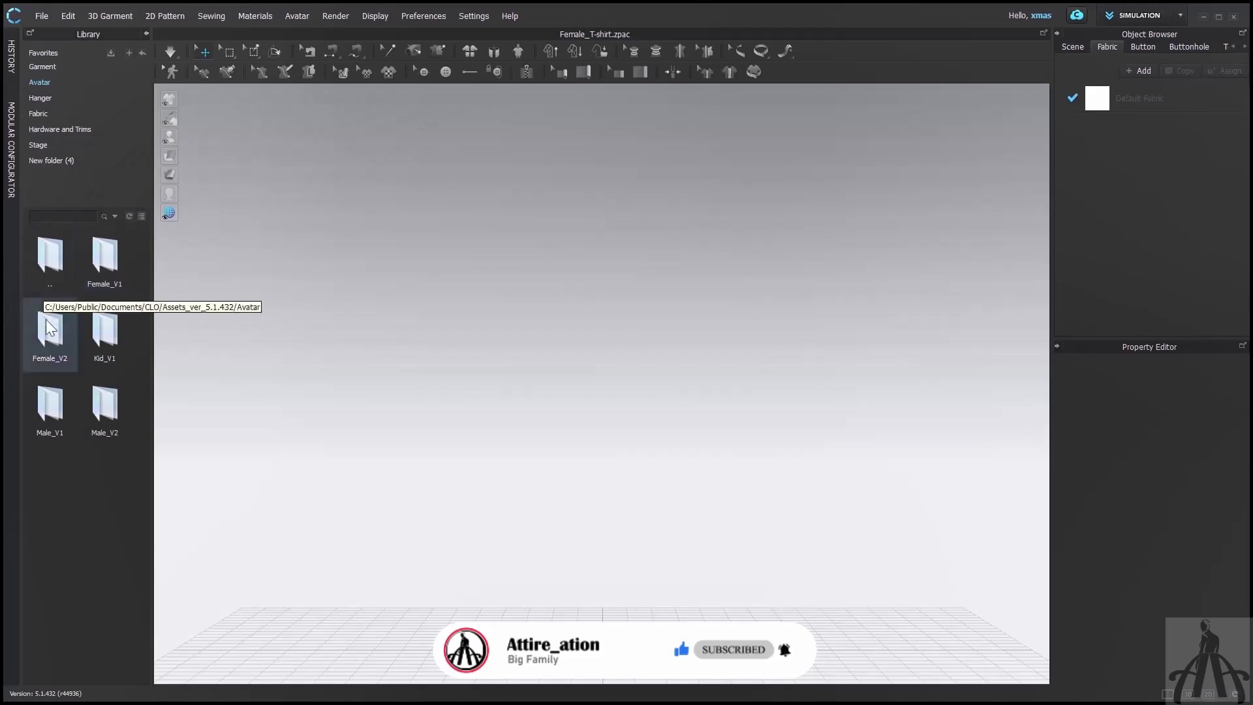
pyautogui.click(49, 331)
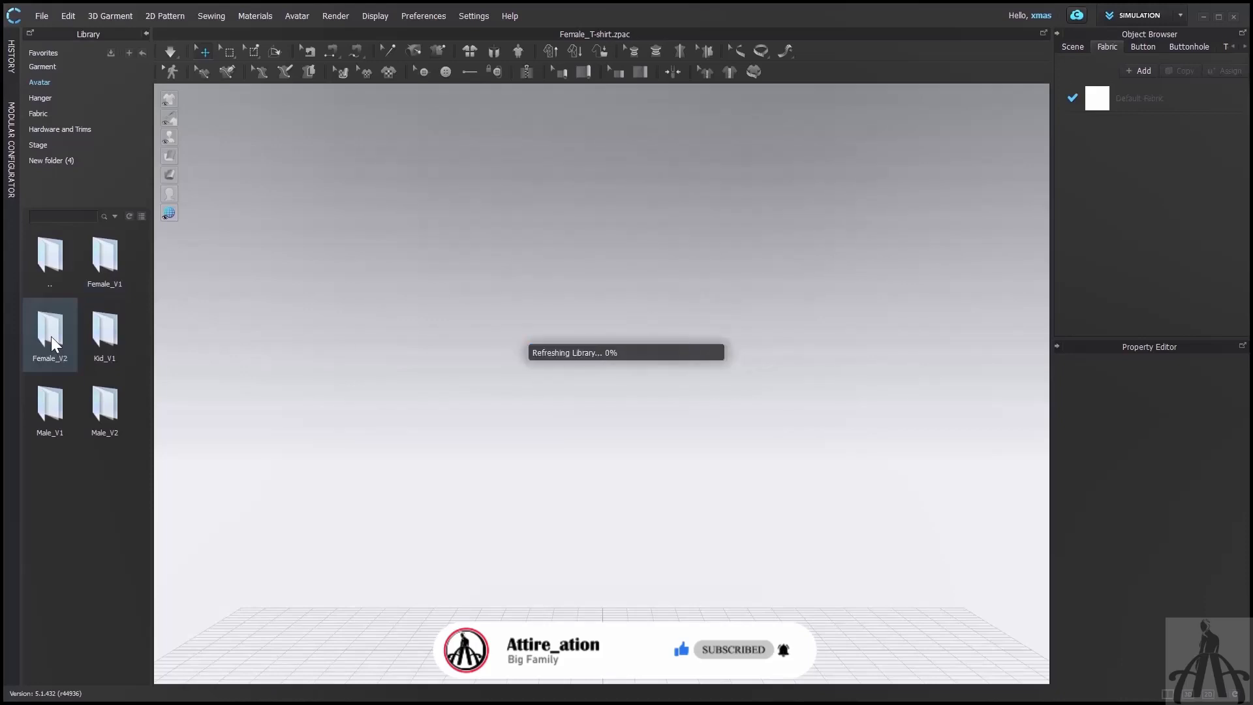
pyautogui.doubleClick(50, 331)
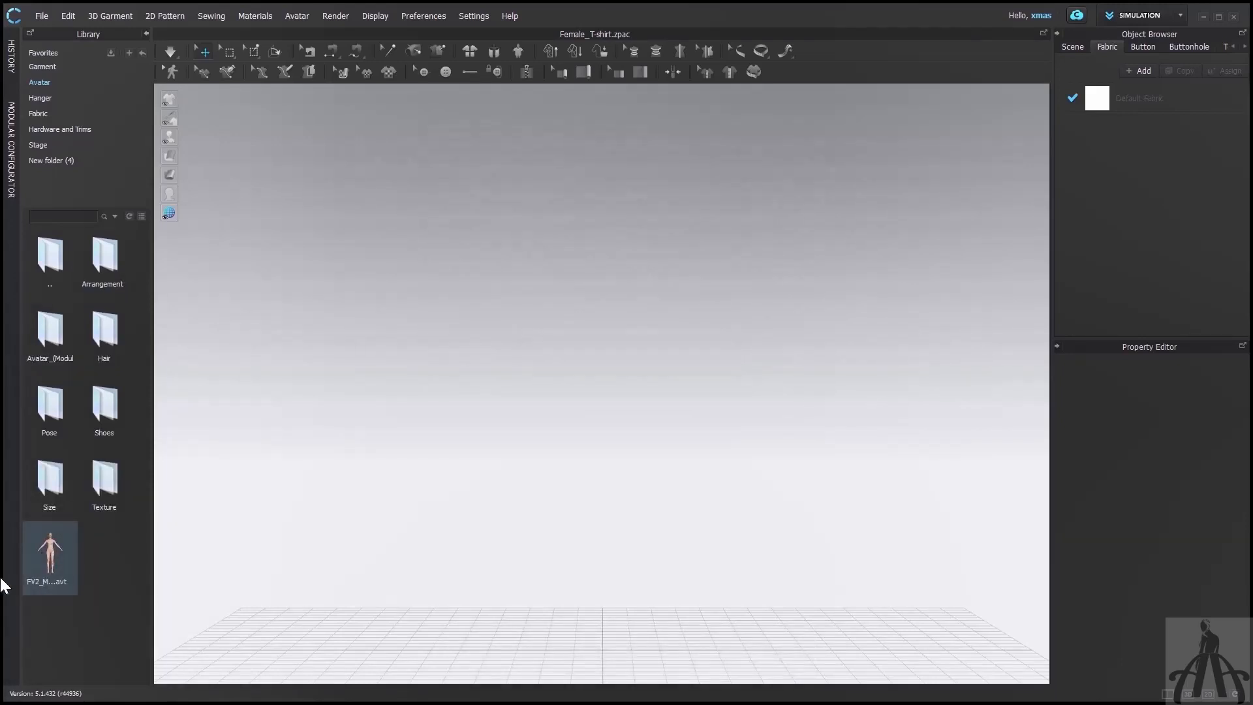
pyautogui.doubleClick(50, 555)
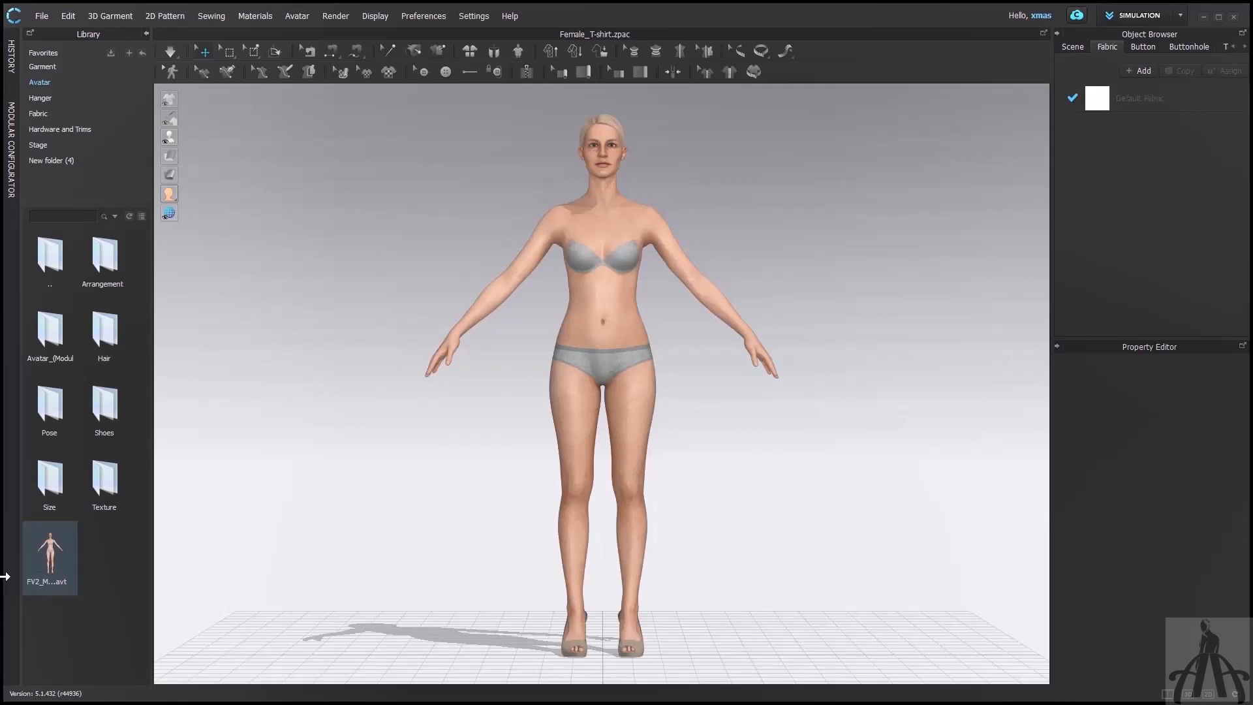
pyautogui.moveTo(297, 23)
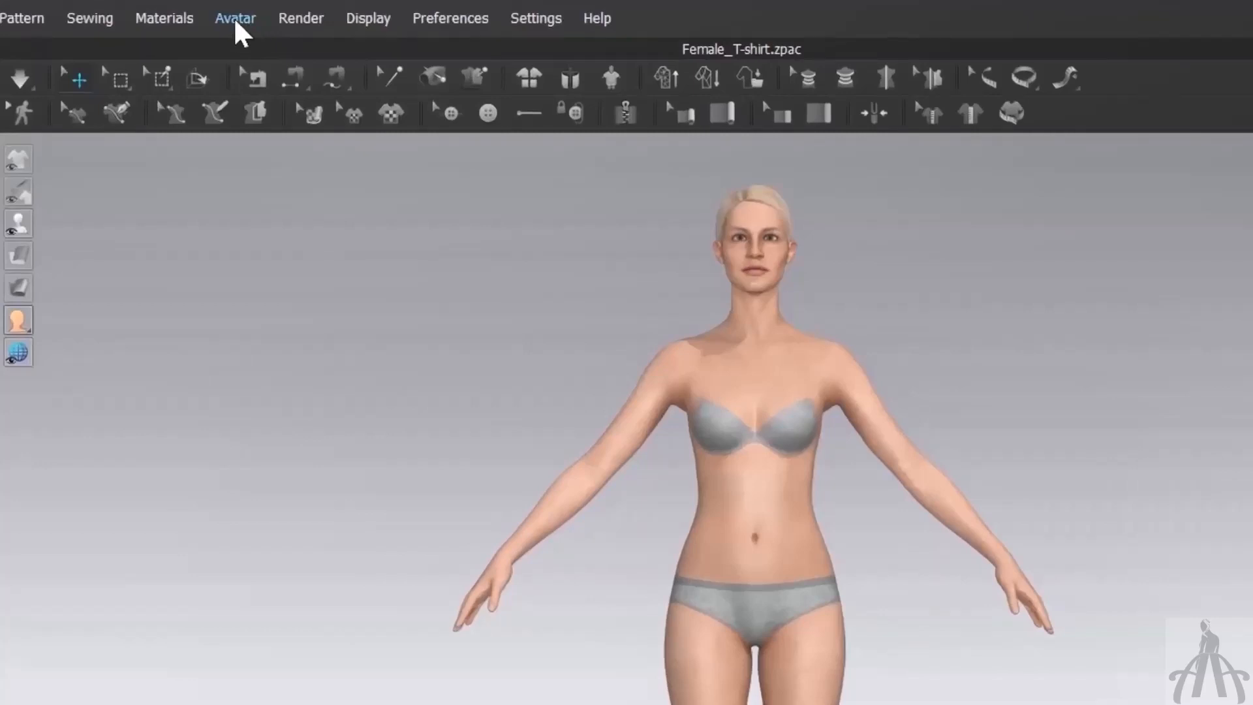
# Step: Open the Avatar Editor from the Avatar menu to show the size measurements
pyautogui.click(235, 18)
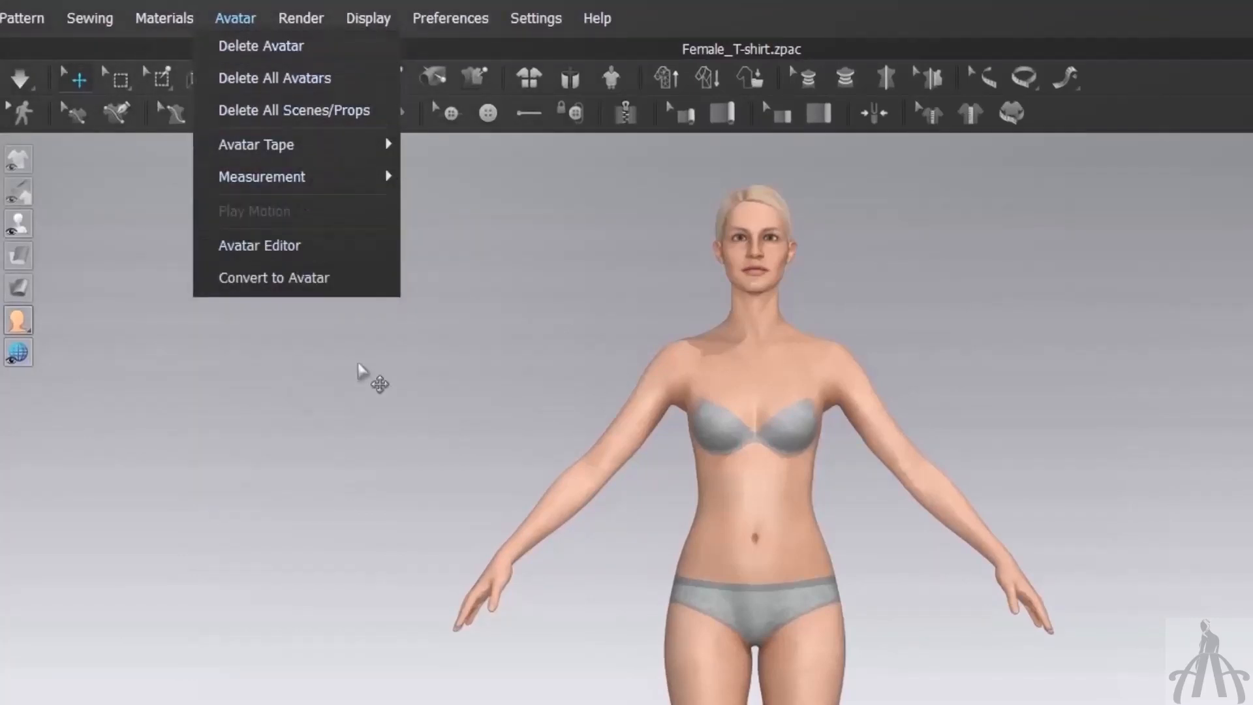
pyautogui.moveTo(268, 180)
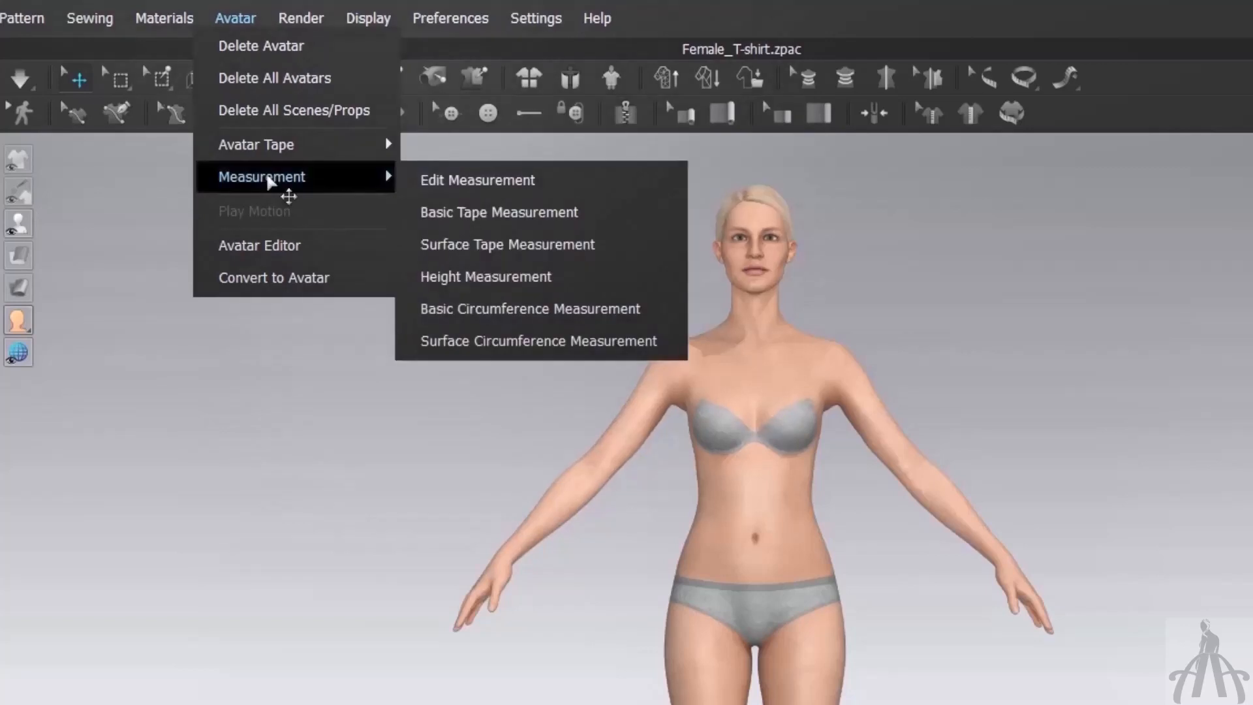
pyautogui.moveTo(272, 246)
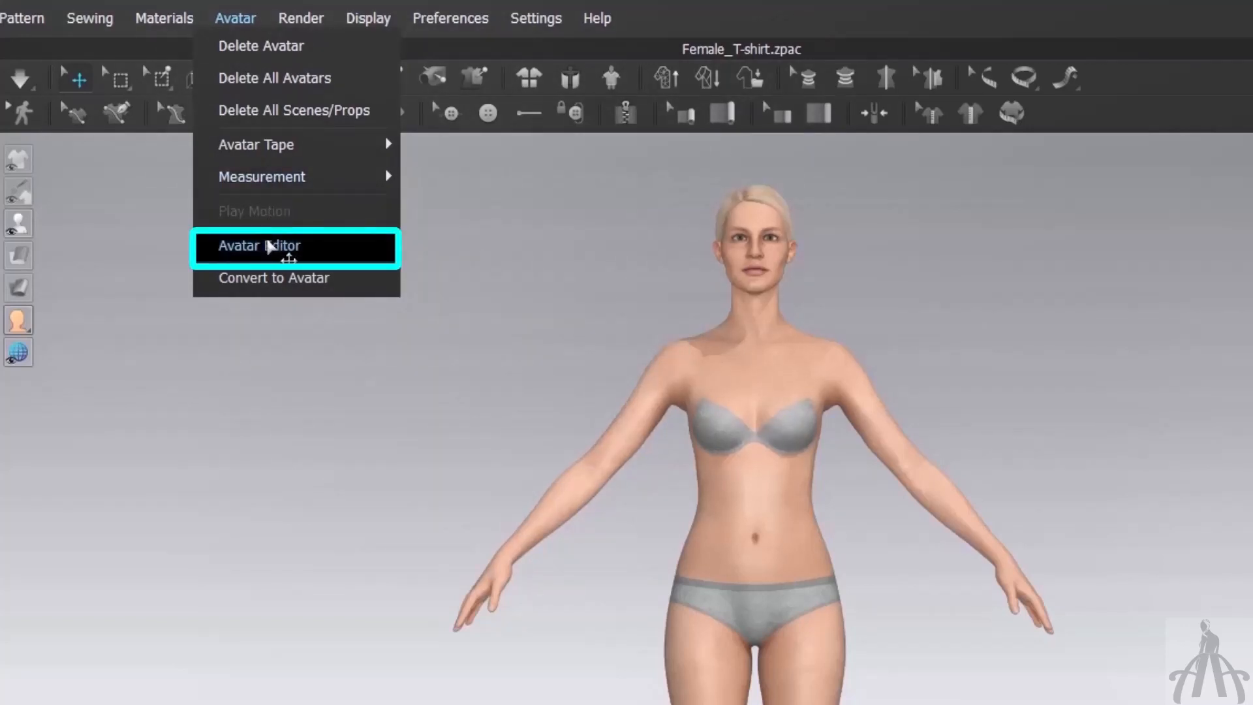
pyautogui.click(277, 246)
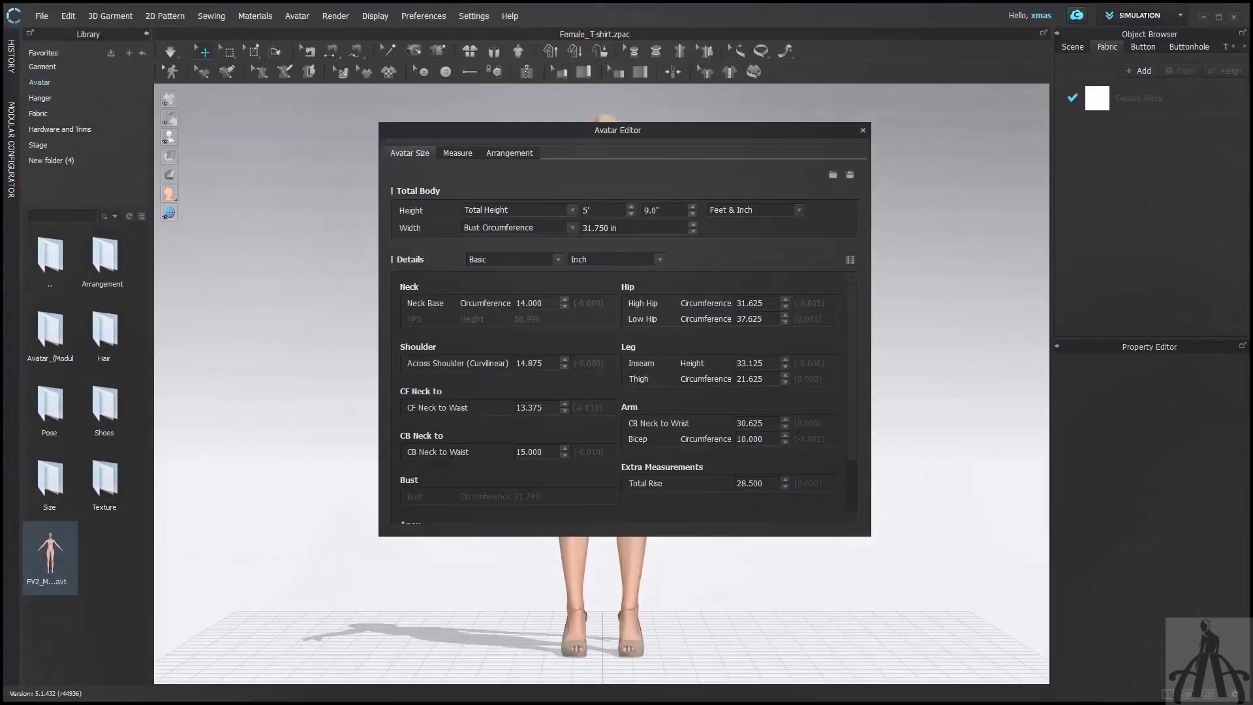
pyautogui.moveTo(881, 225)
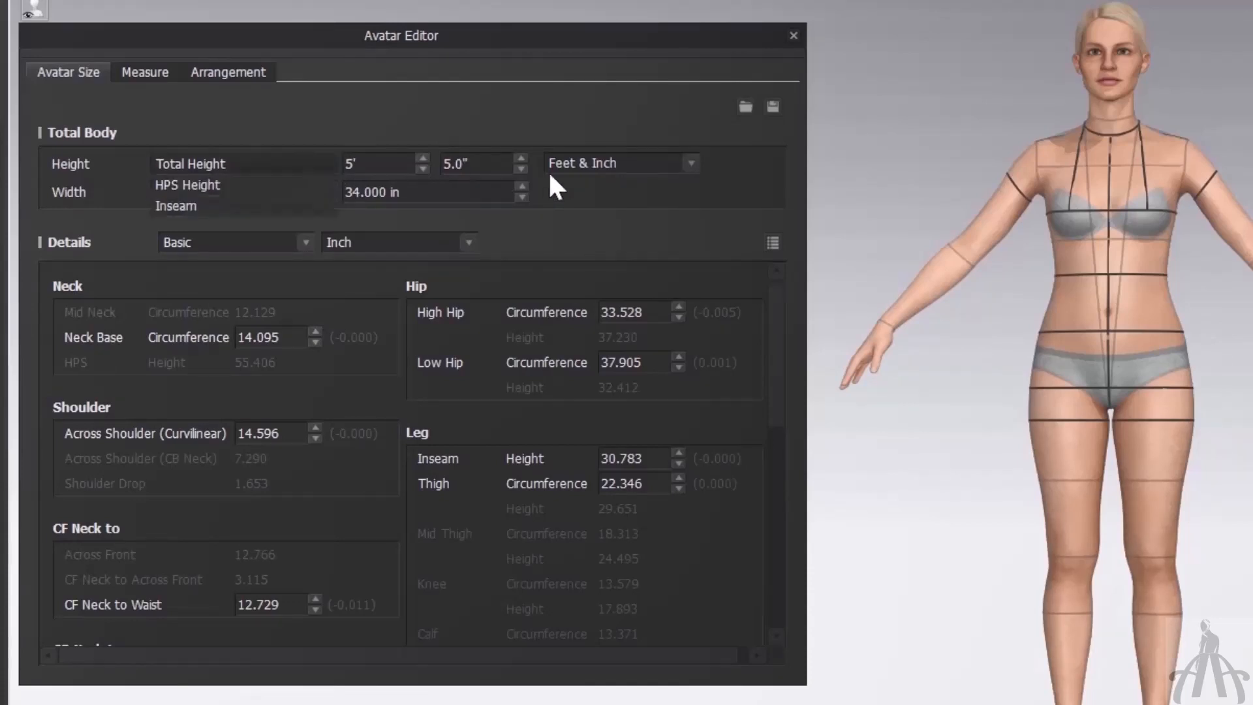
pyautogui.moveTo(215, 195)
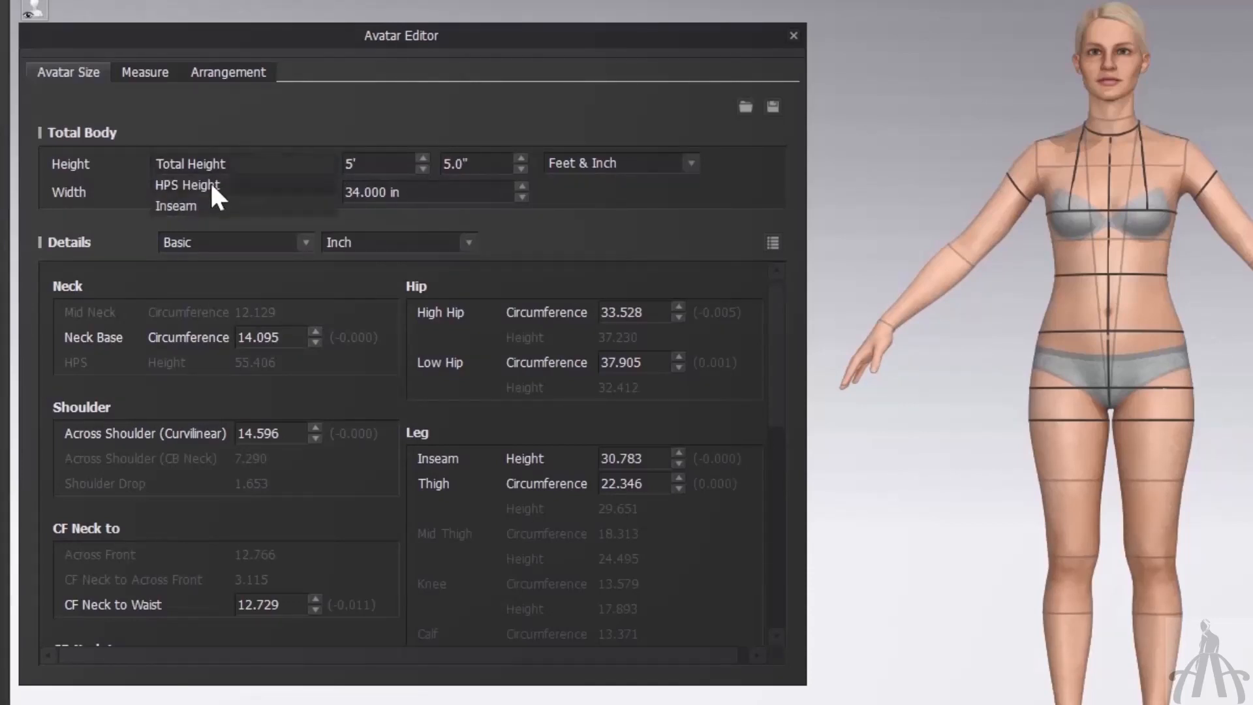
pyautogui.moveTo(222, 179)
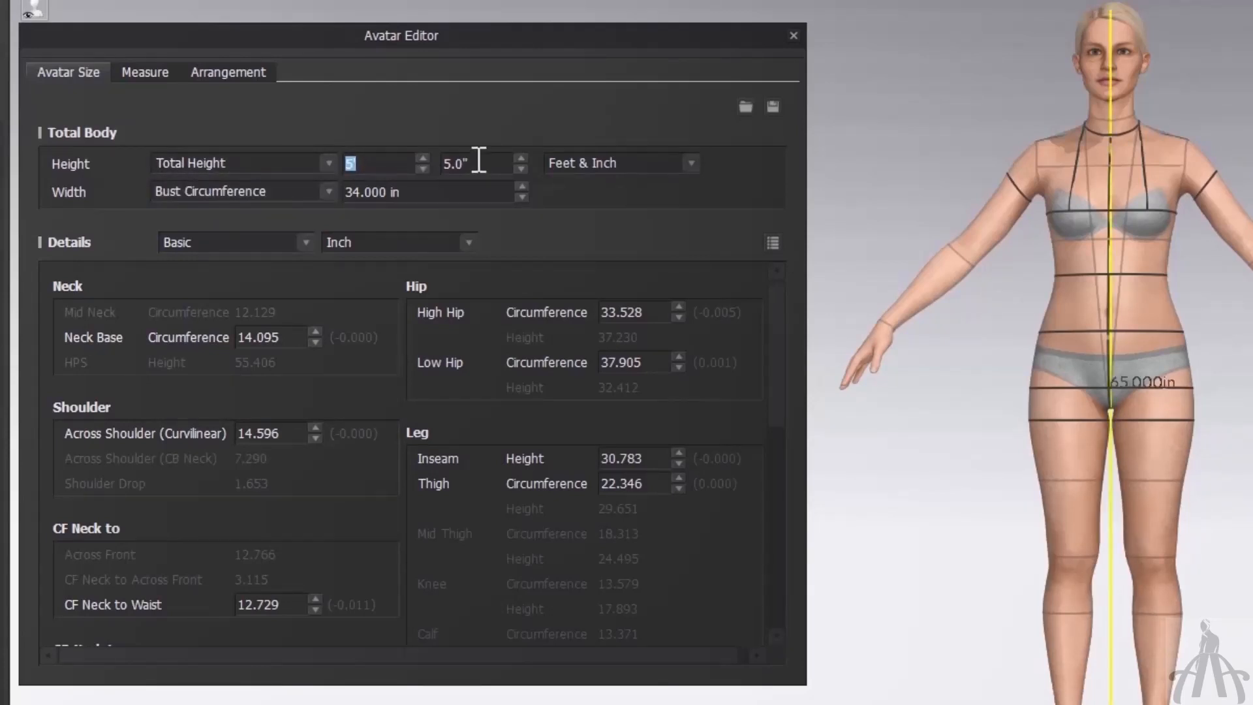
pyautogui.moveTo(386, 168)
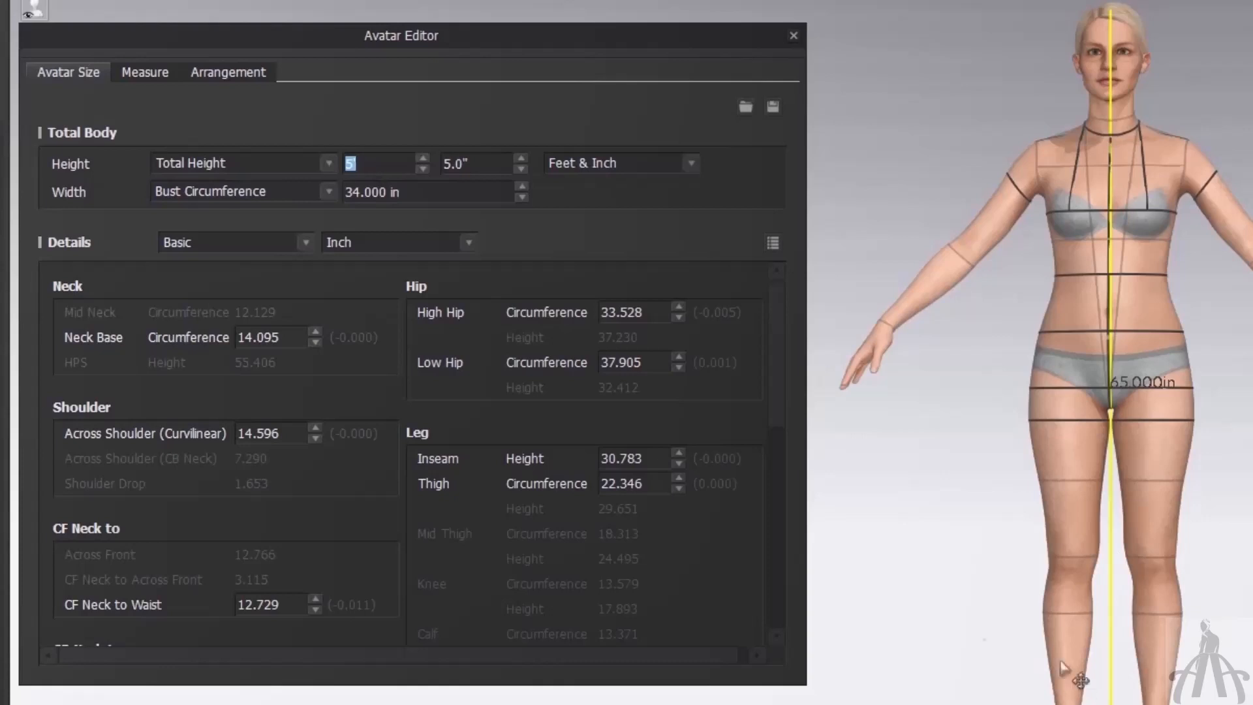
pyautogui.moveTo(720, 163)
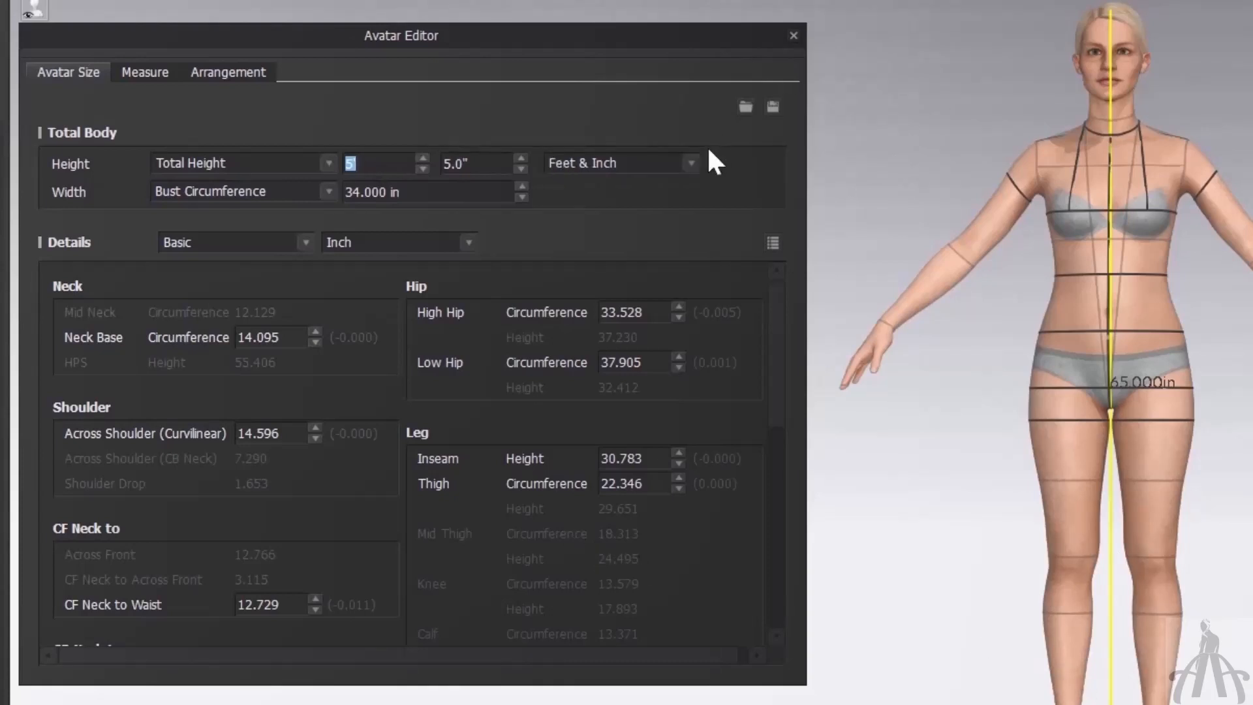
# Step: Switch the Height unit from Feet & Inch to Inch so it reads 65.000 in
pyautogui.click(689, 163)
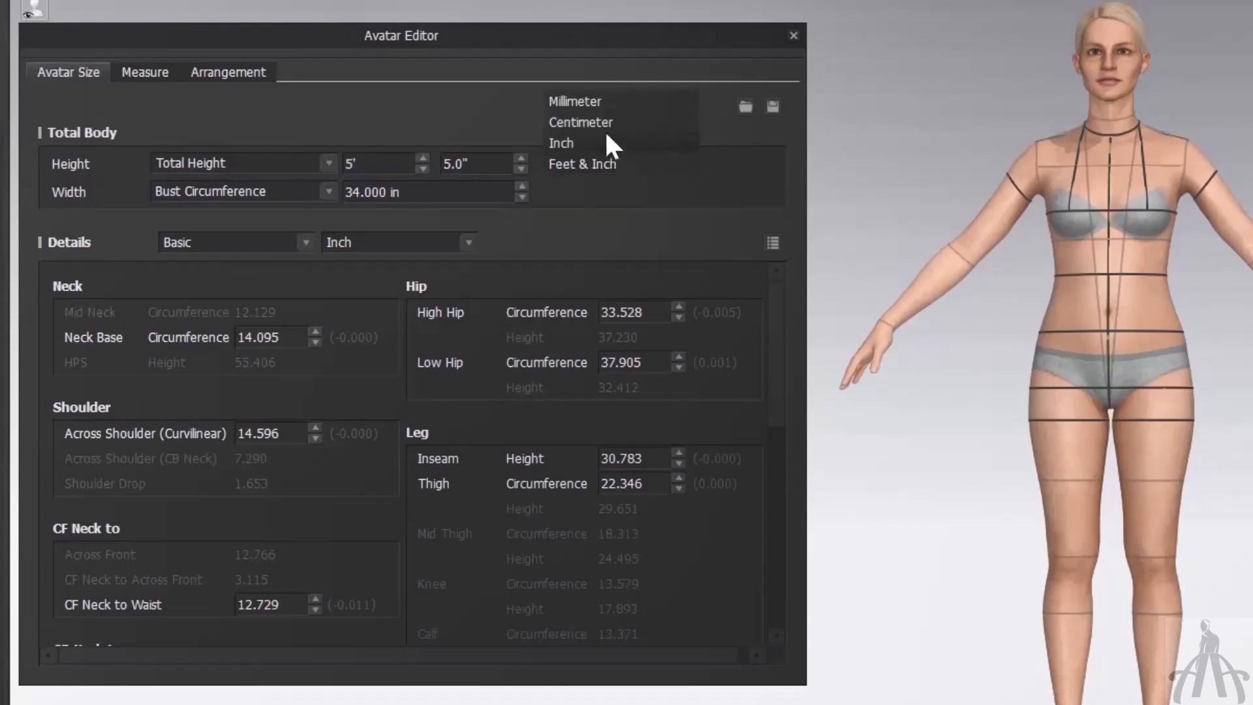
pyautogui.click(582, 164)
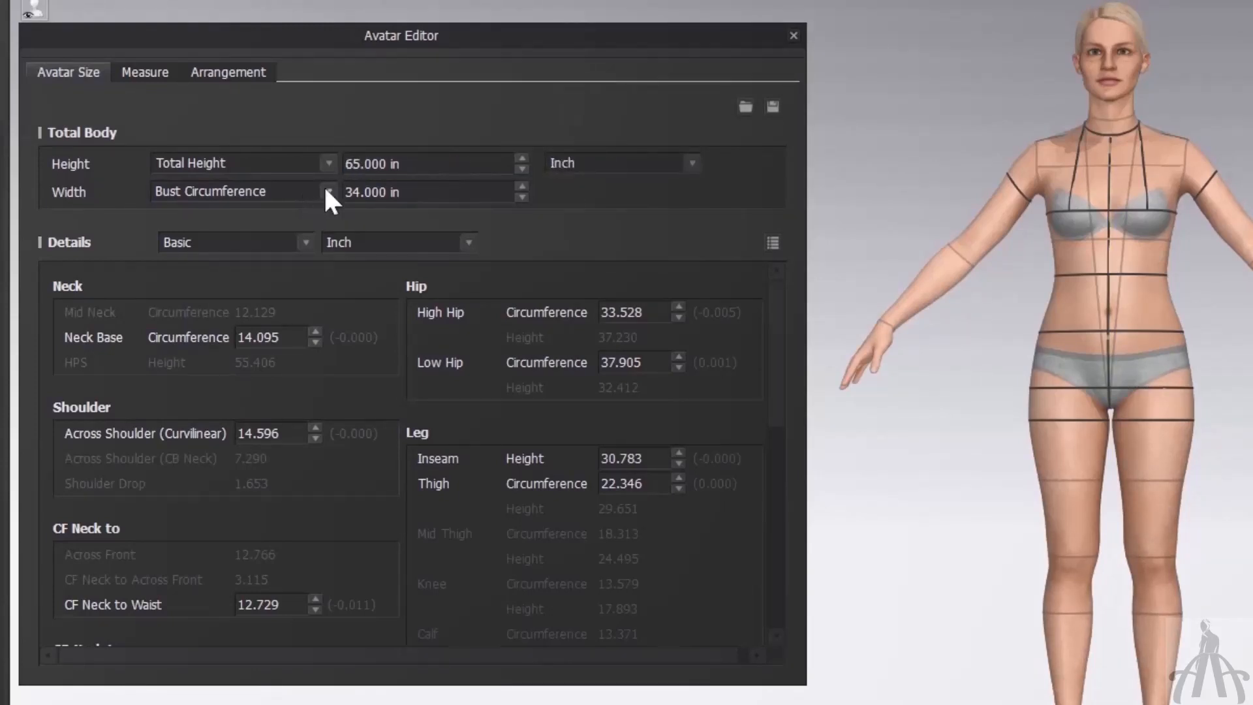
pyautogui.click(324, 191)
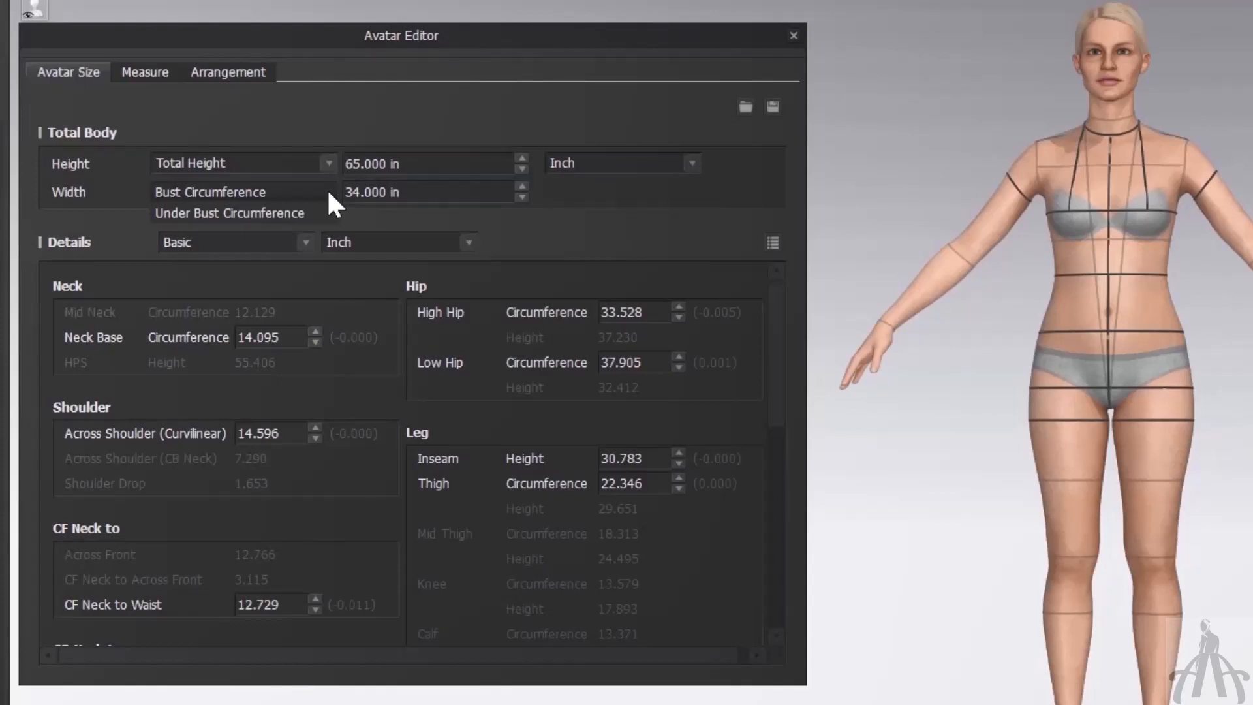
pyautogui.moveTo(516, 274)
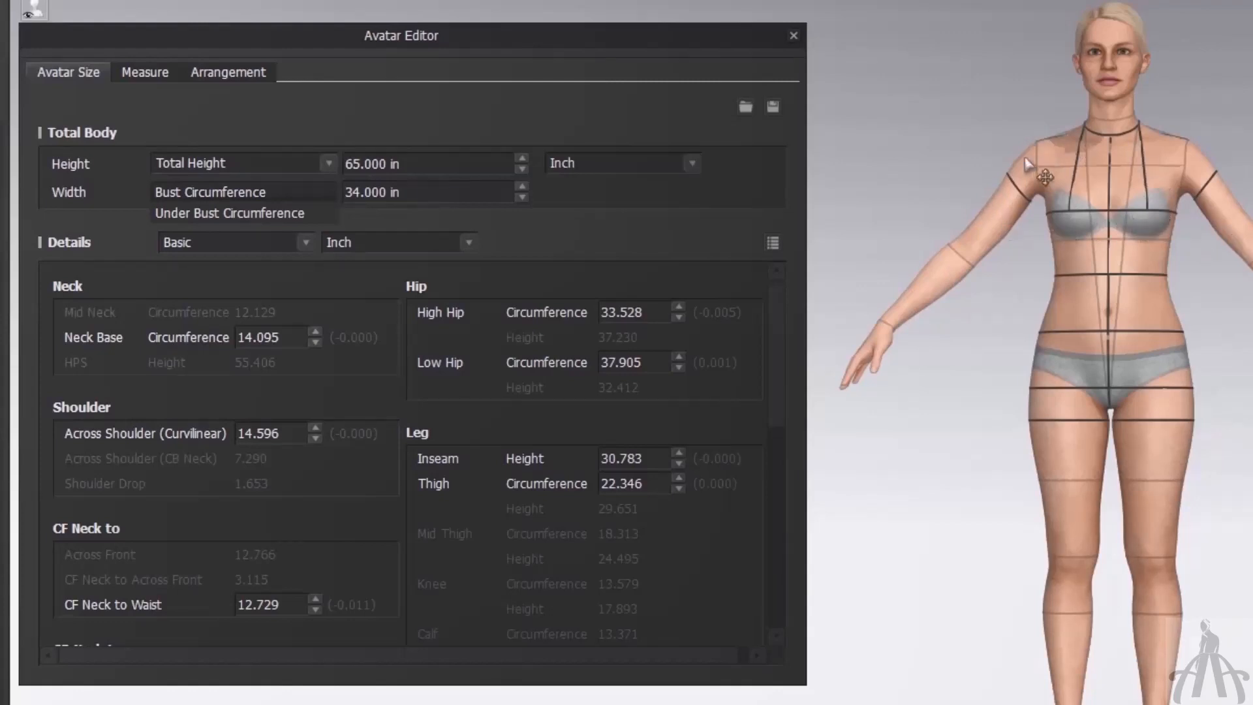
pyautogui.moveTo(1020, 177)
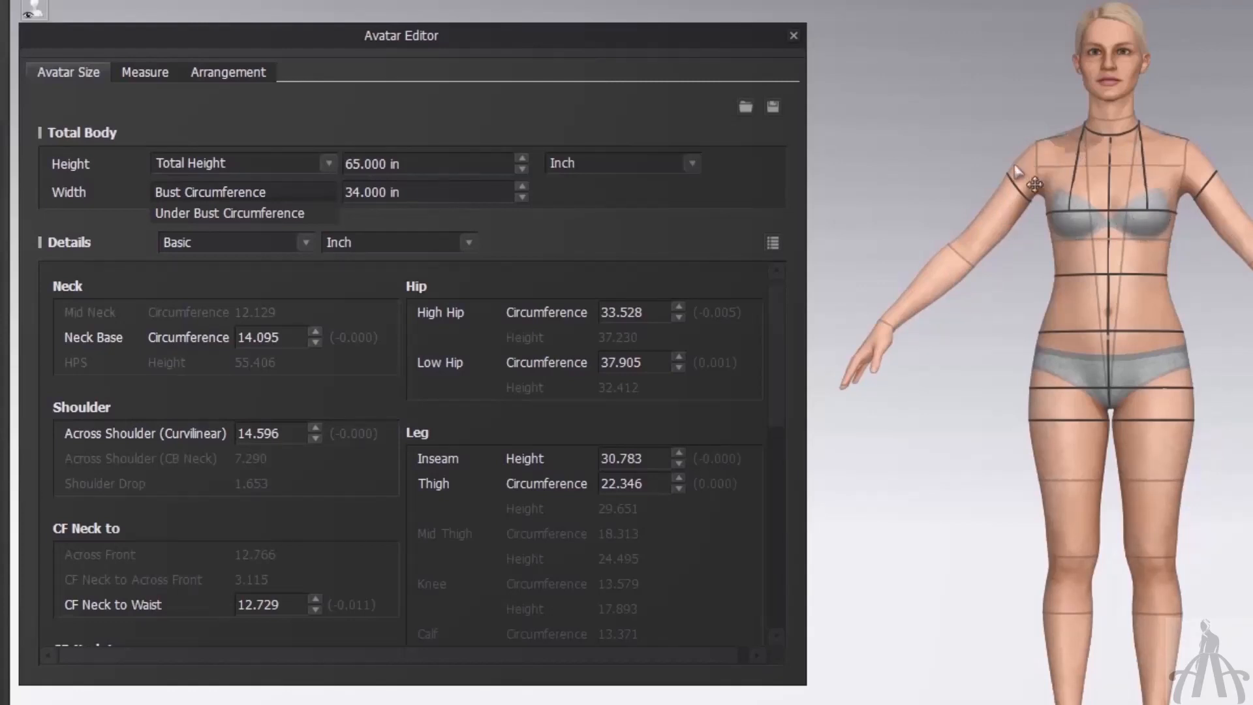
pyautogui.click(425, 192)
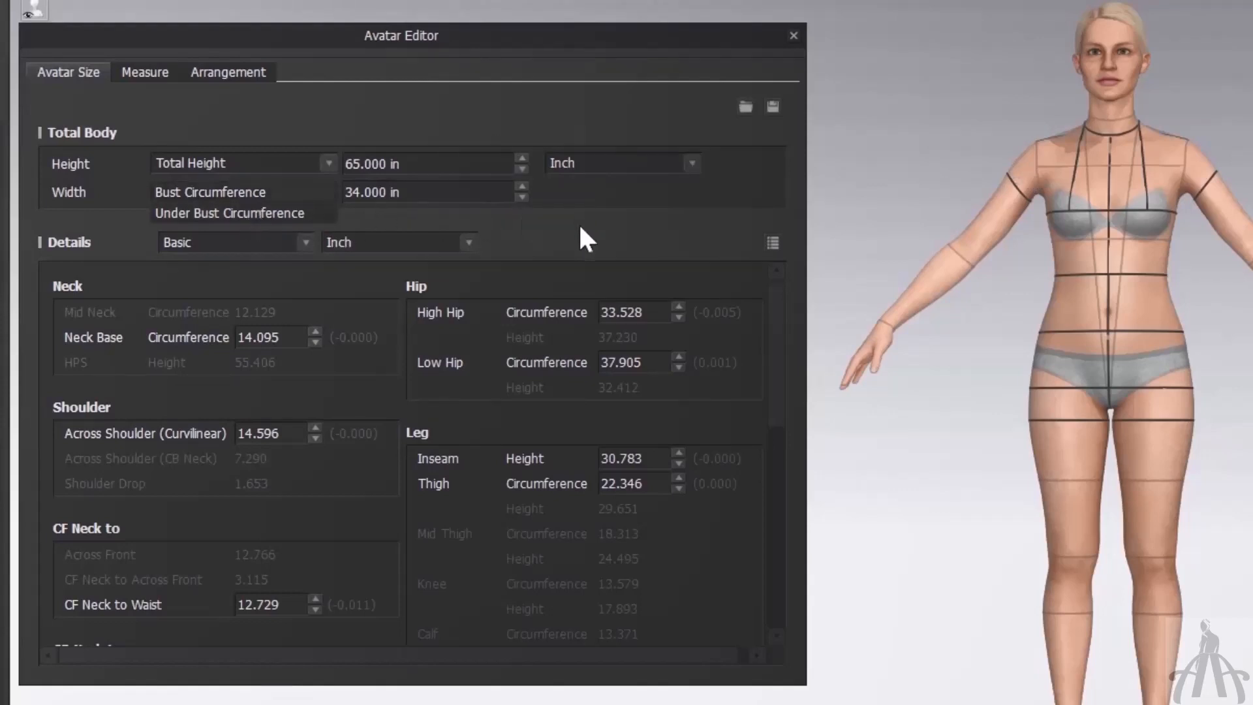
# Step: Set the Details measurement level to Advanced (Human Body)
pyautogui.click(208, 191)
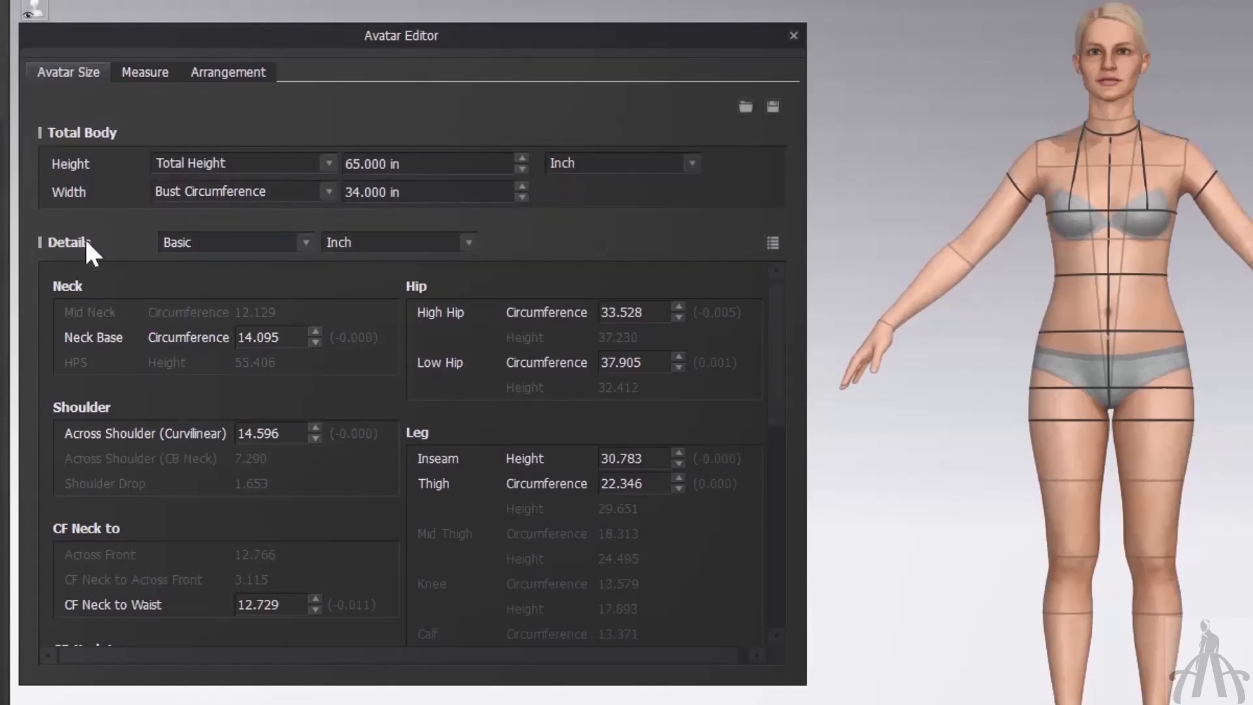
pyautogui.moveTo(301, 271)
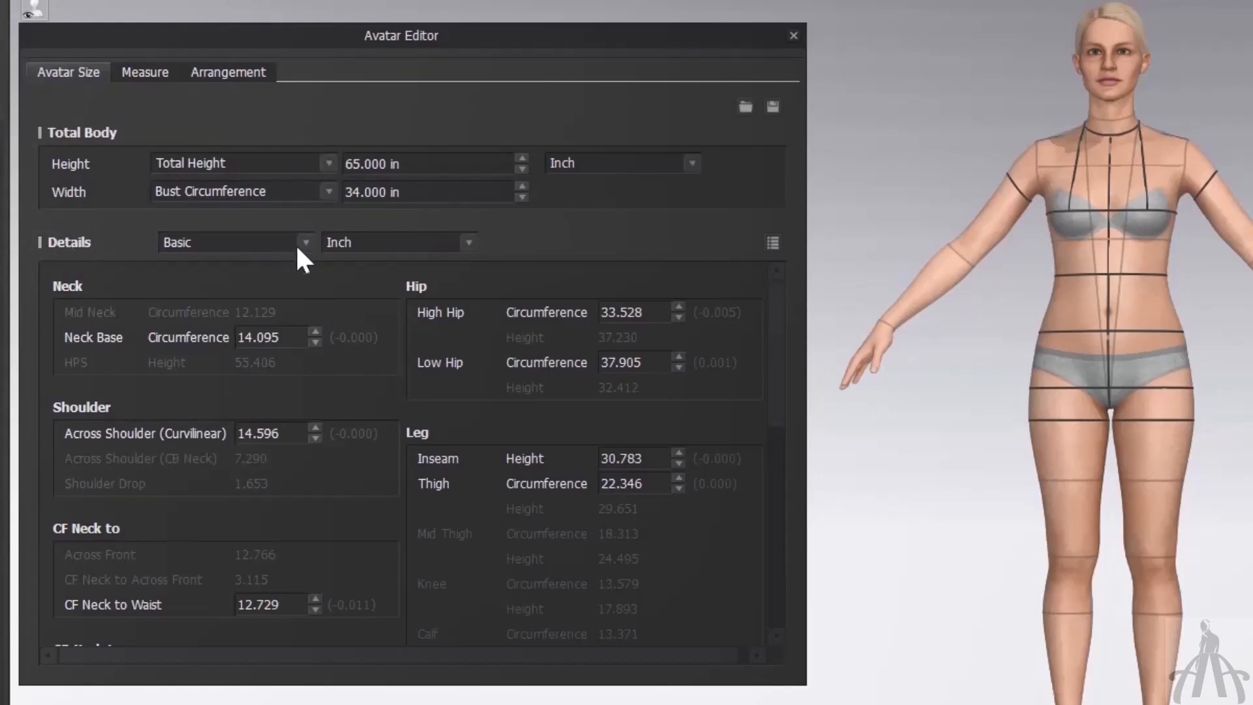
pyautogui.click(237, 242)
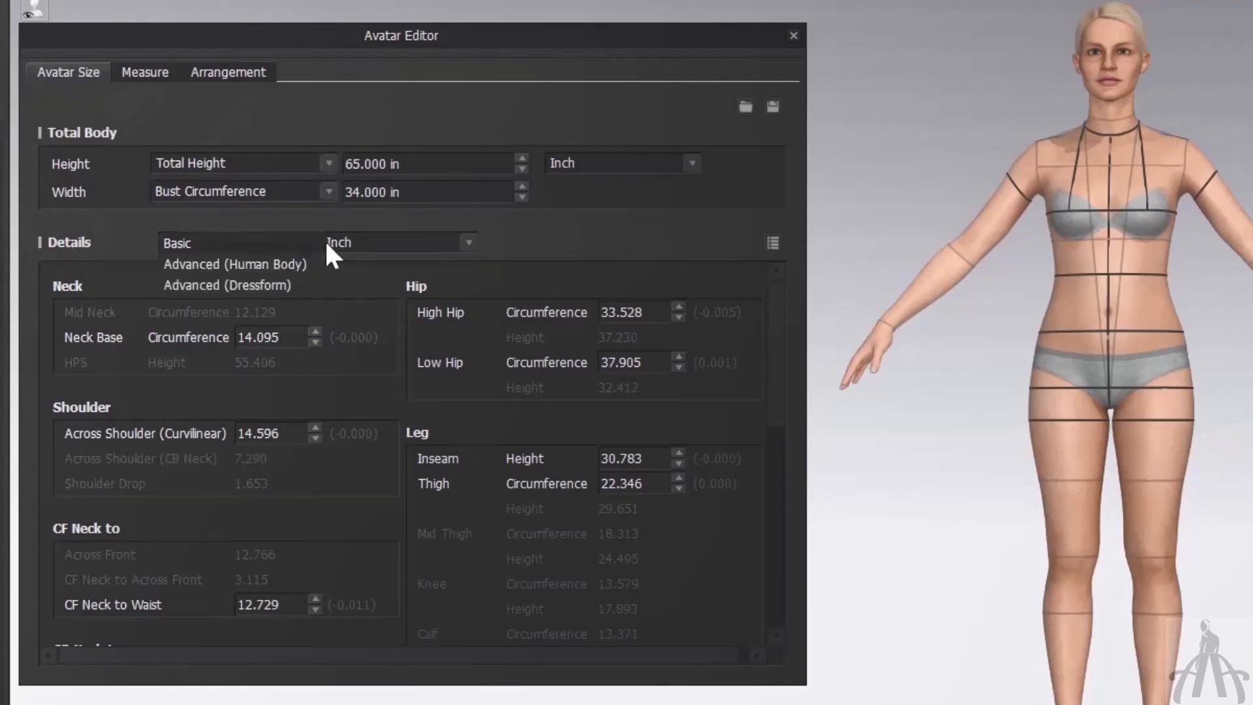
pyautogui.moveTo(255, 272)
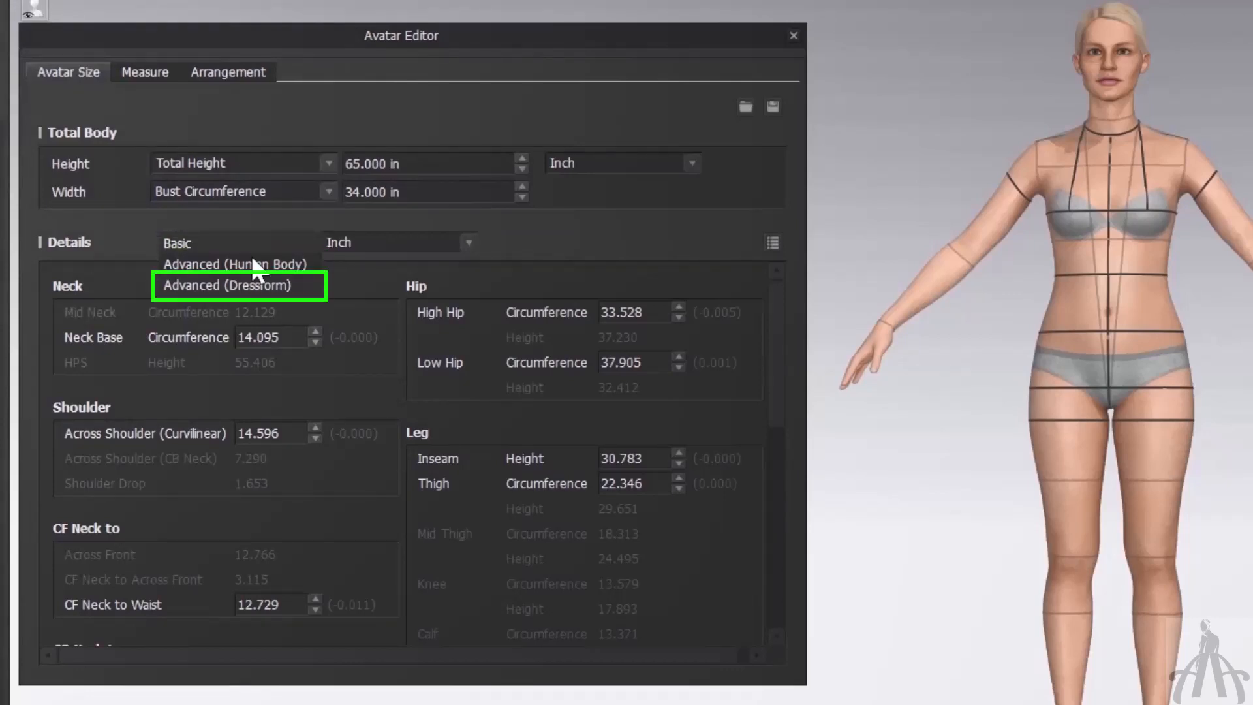
pyautogui.moveTo(271, 310)
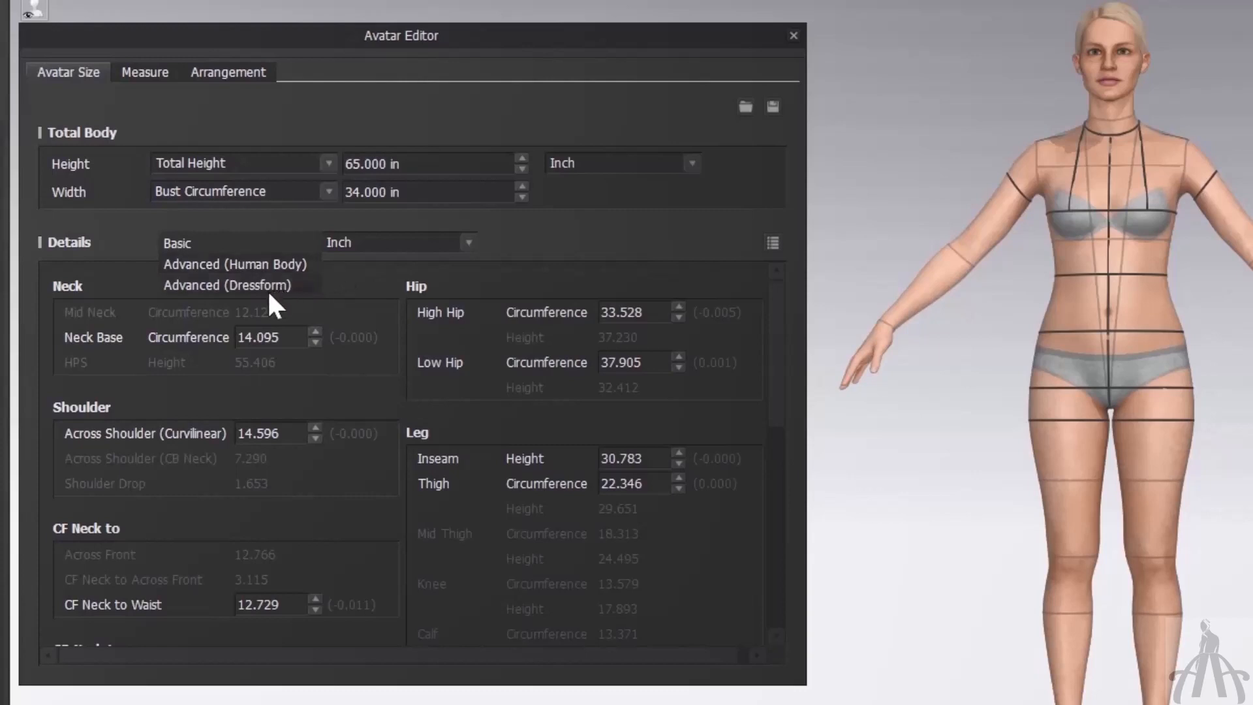
pyautogui.moveTo(310, 302)
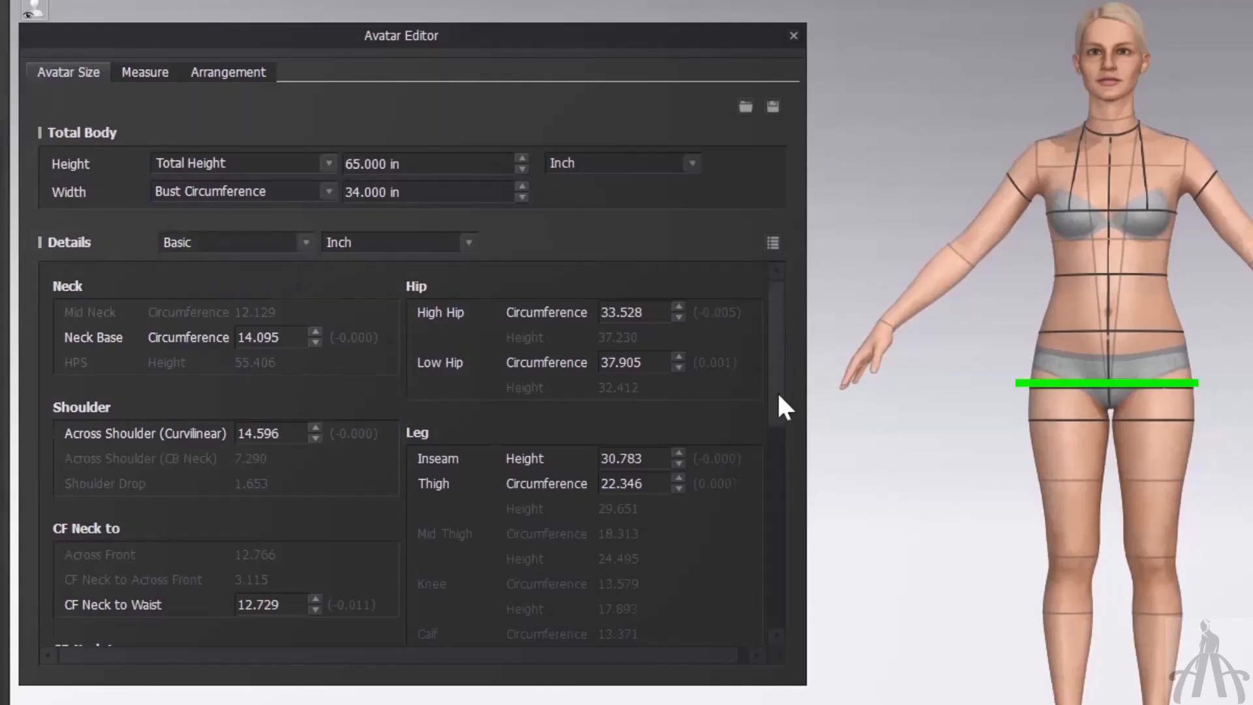
pyautogui.scroll(-3)
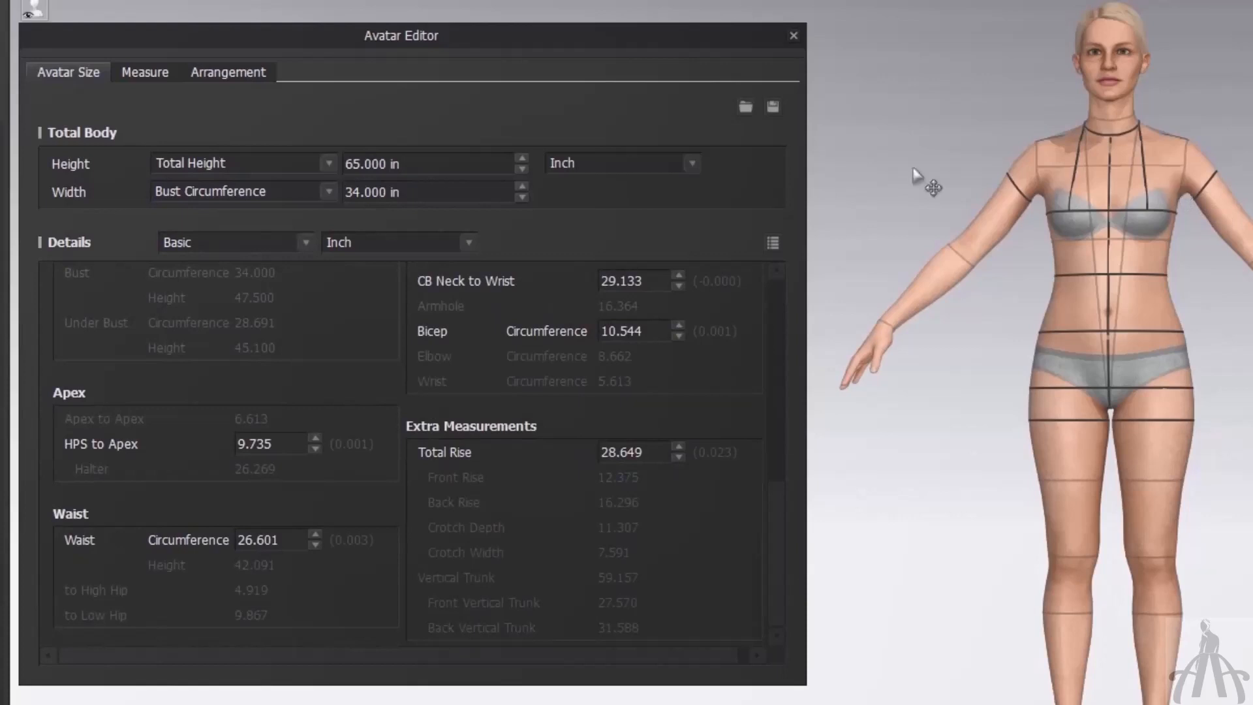
pyautogui.scroll(-3)
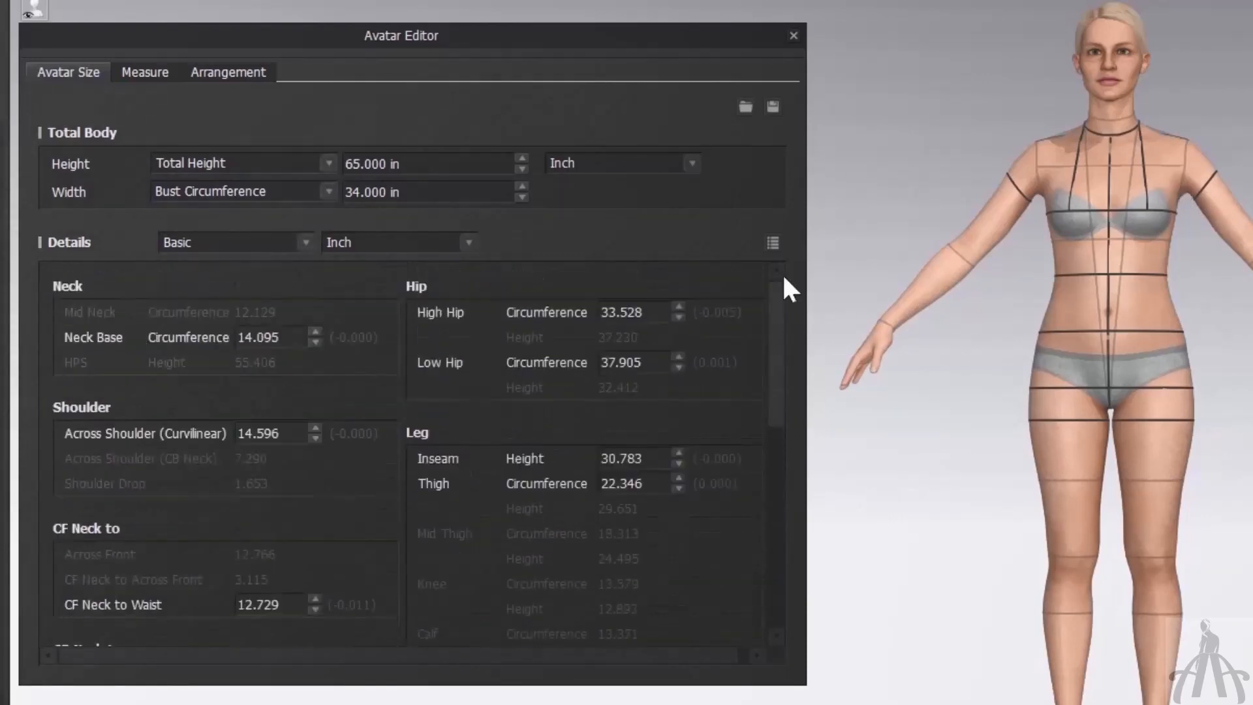
pyautogui.click(235, 242)
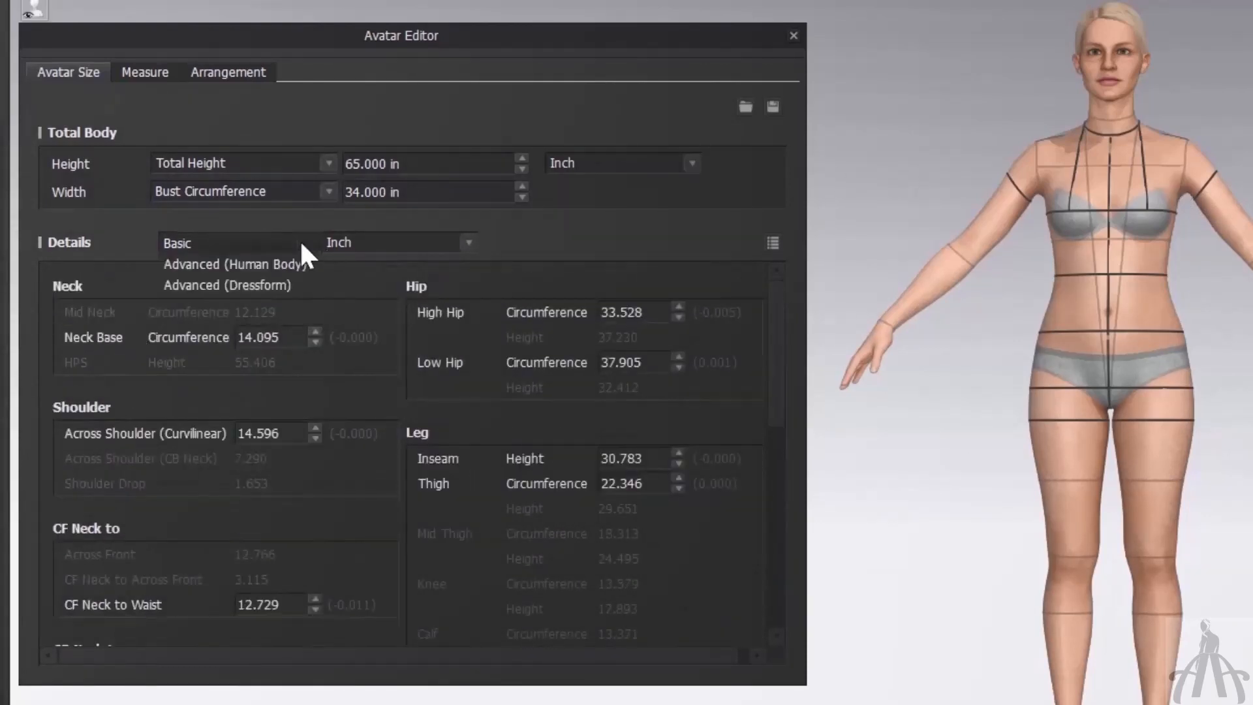
pyautogui.moveTo(240, 298)
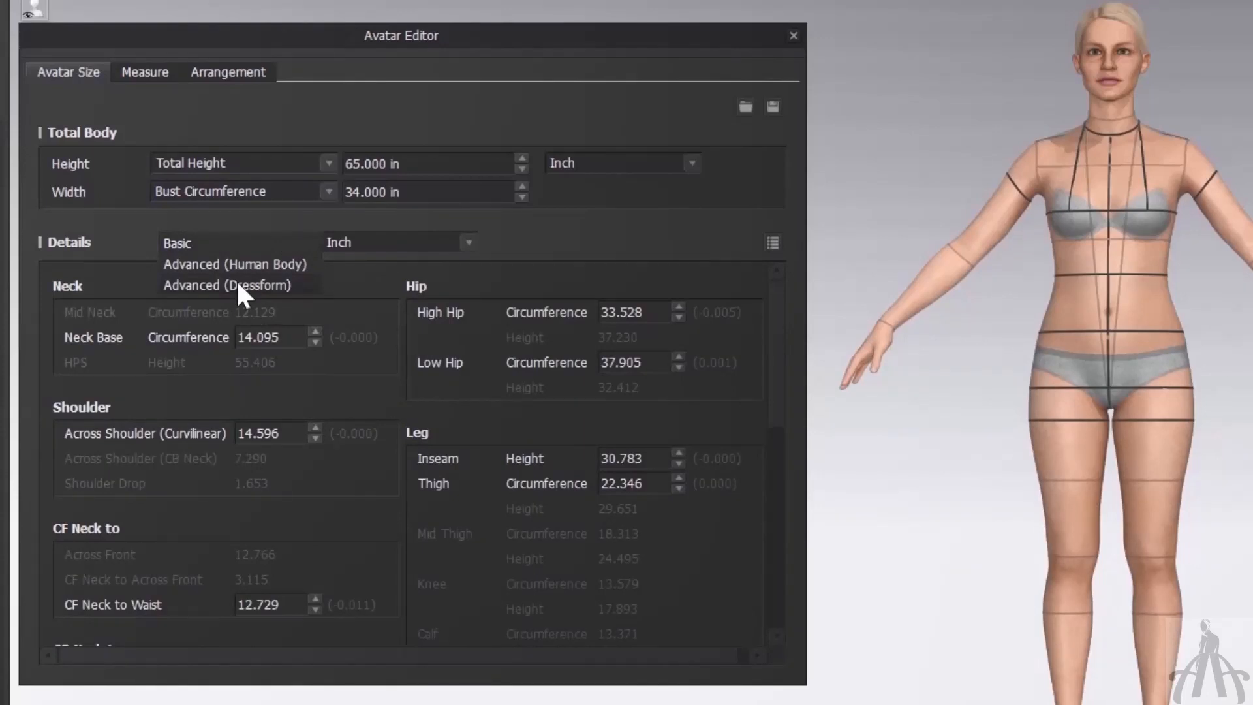
pyautogui.moveTo(261, 300)
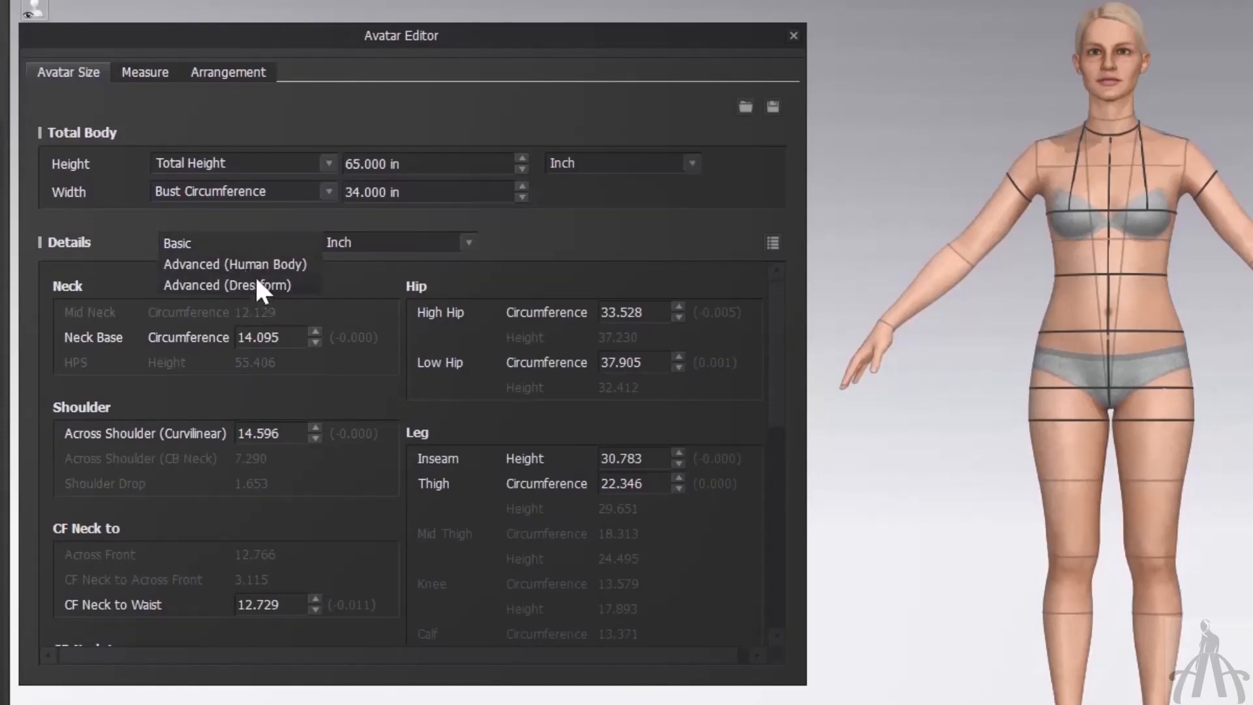
pyautogui.click(235, 263)
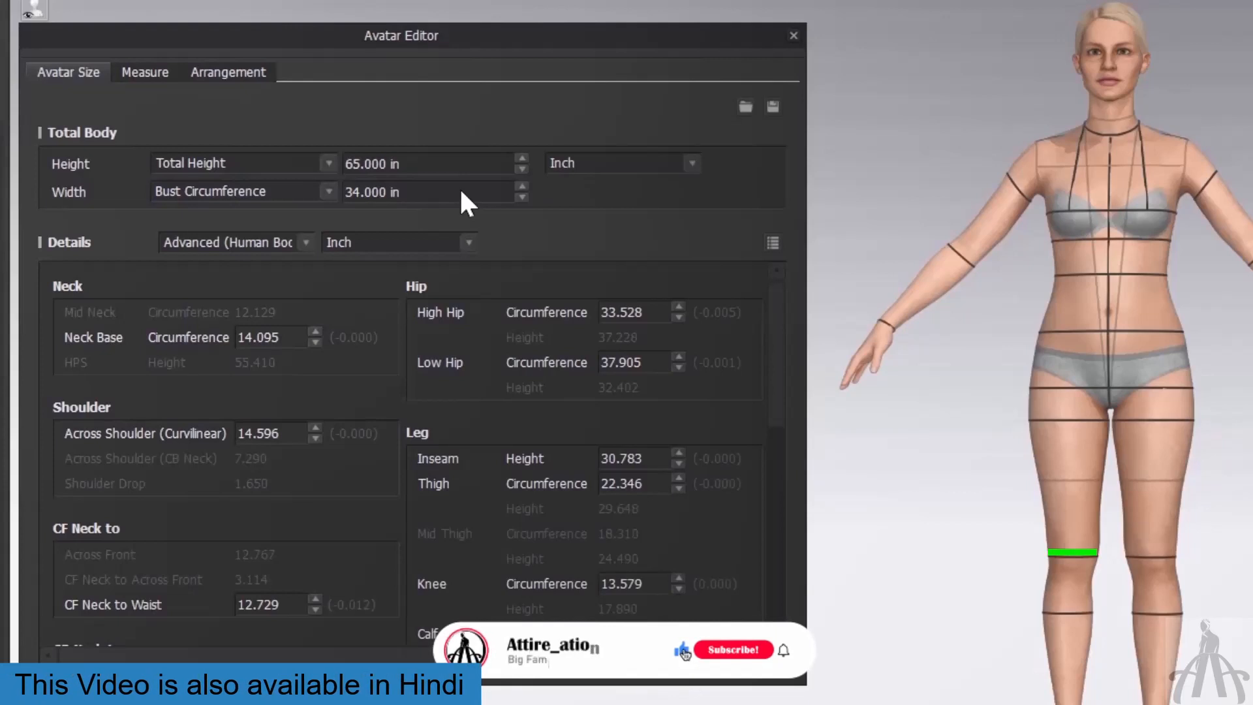
# Step: Review the advanced measurement fields, keeping the unit set to Inch
pyautogui.click(734, 650)
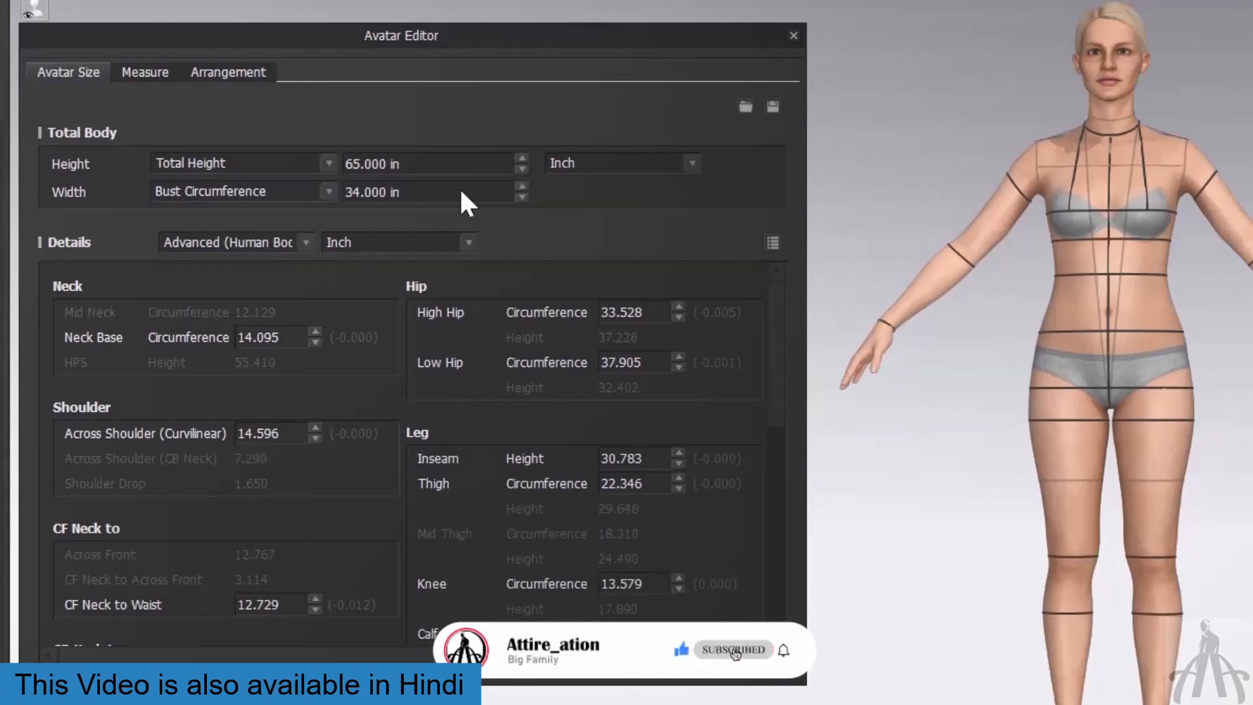
pyautogui.moveTo(782, 671)
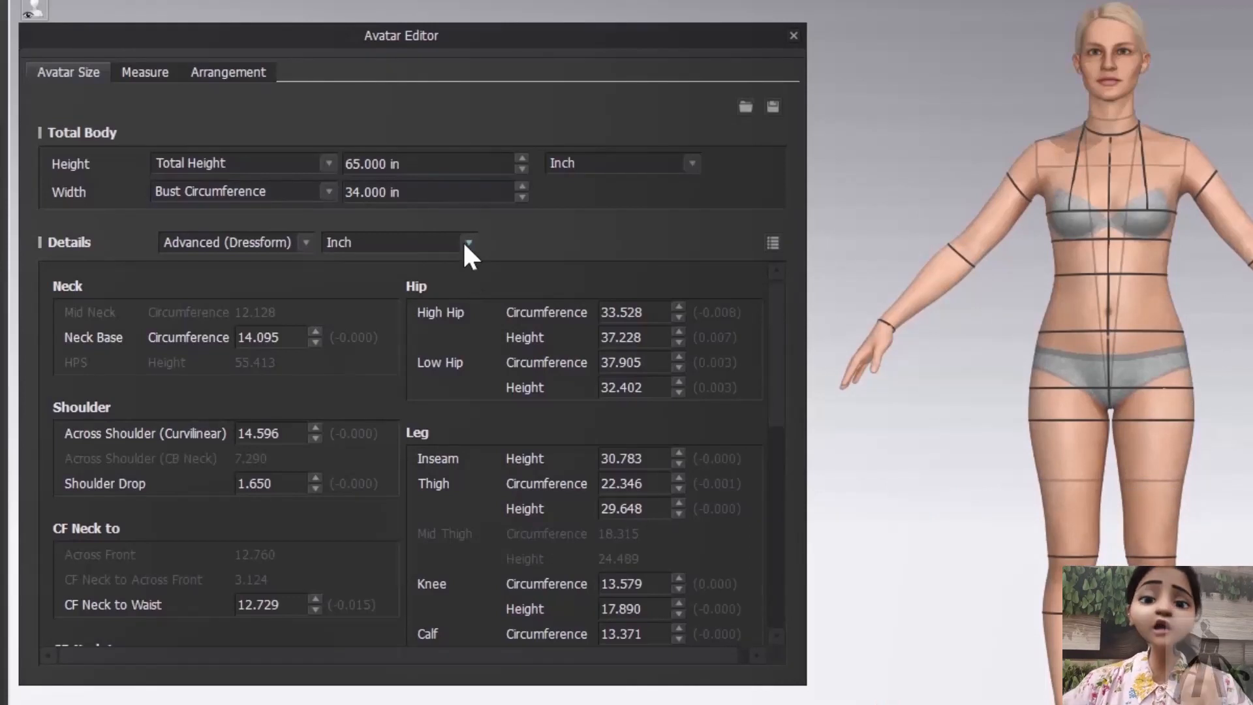
pyautogui.click(470, 243)
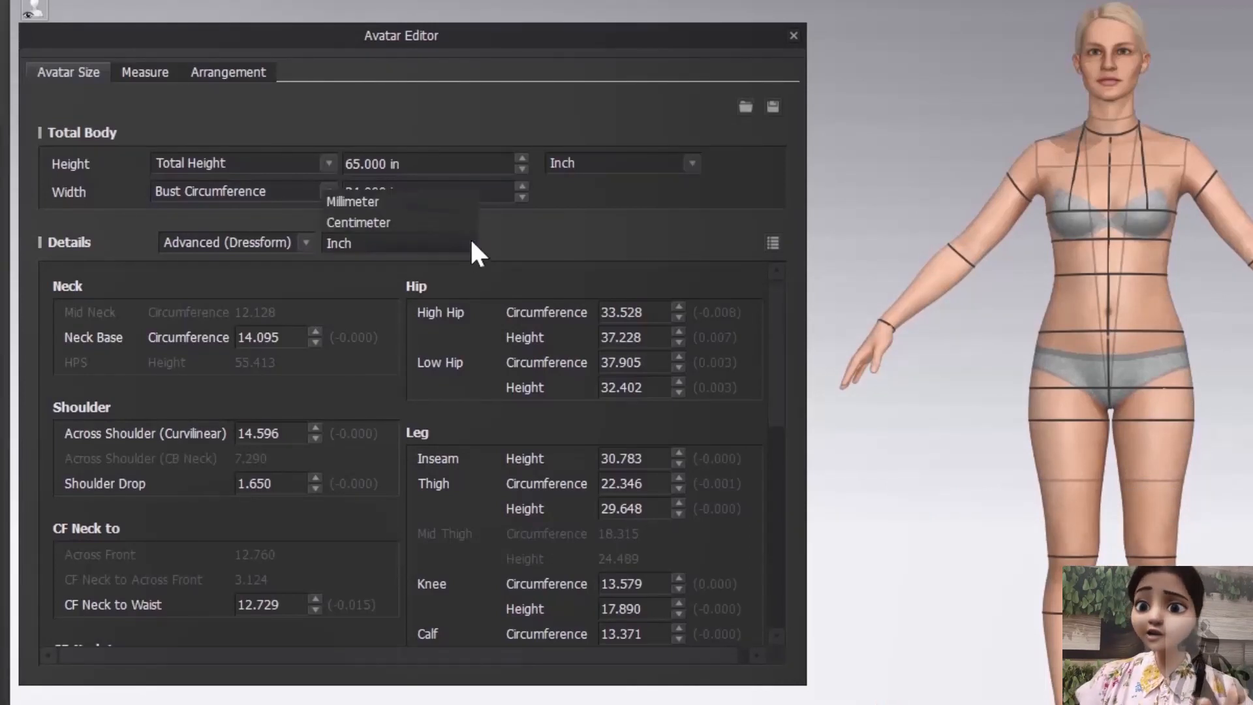
pyautogui.moveTo(380, 228)
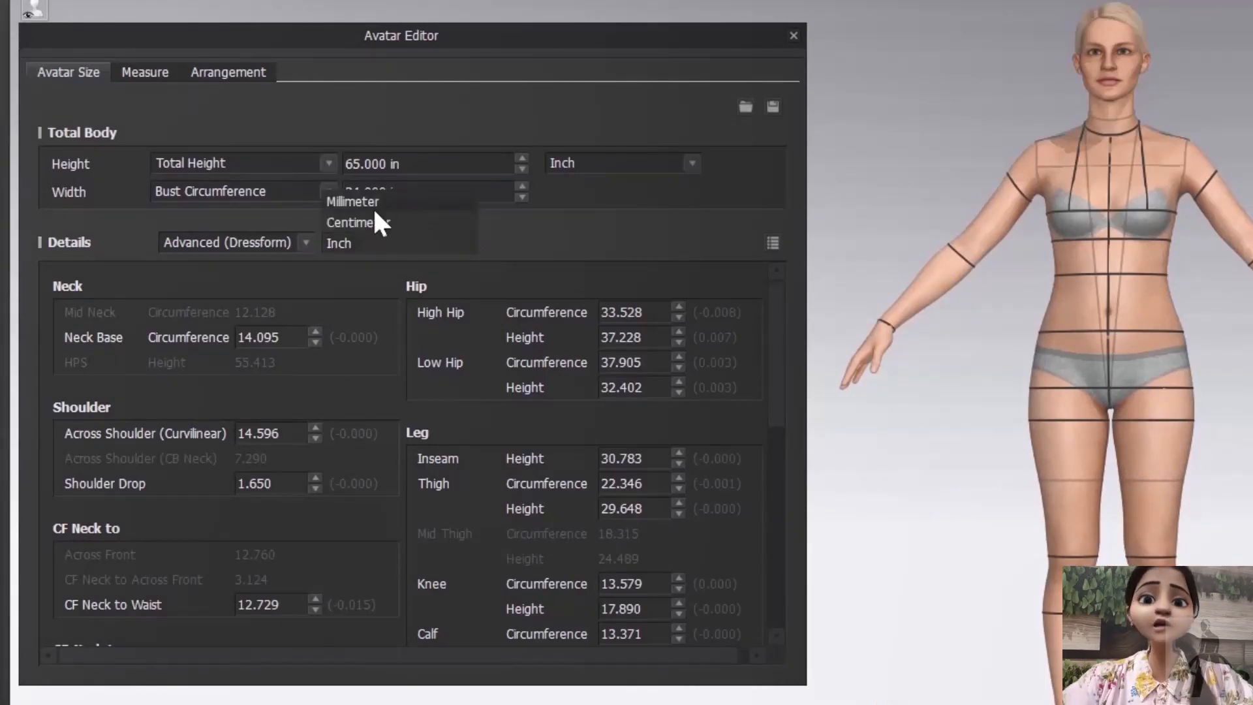
pyautogui.moveTo(387, 235)
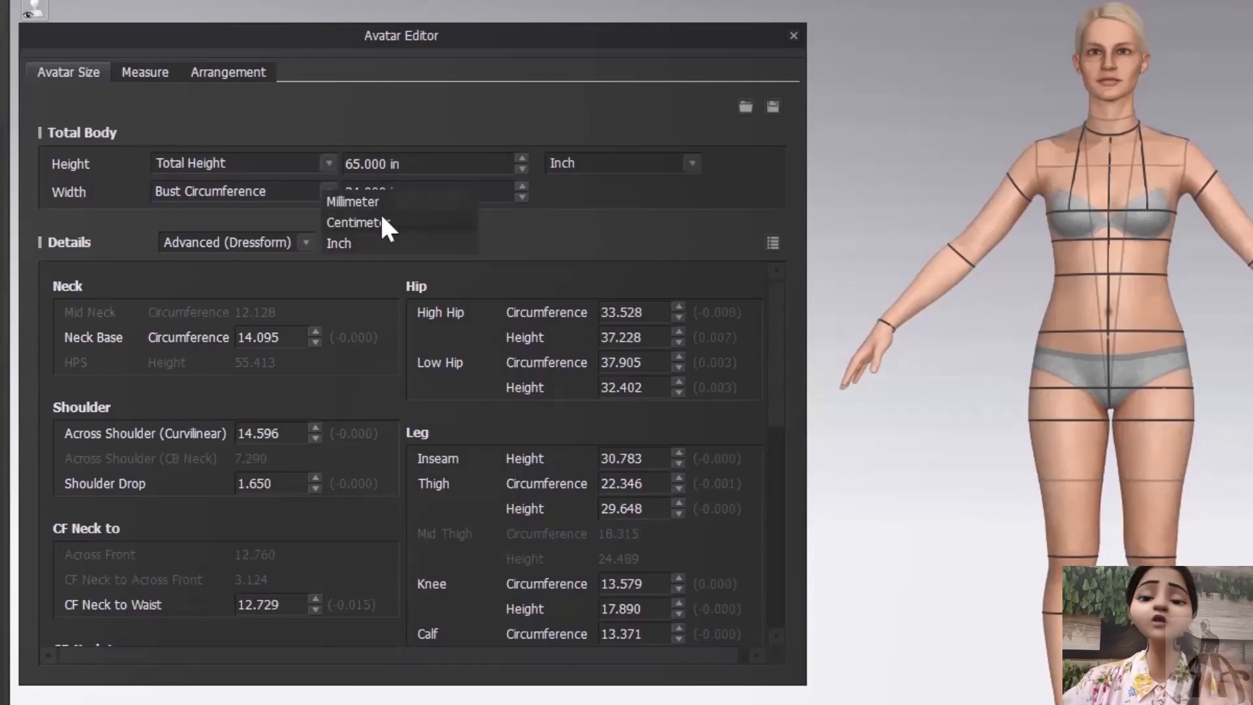
pyautogui.moveTo(387, 207)
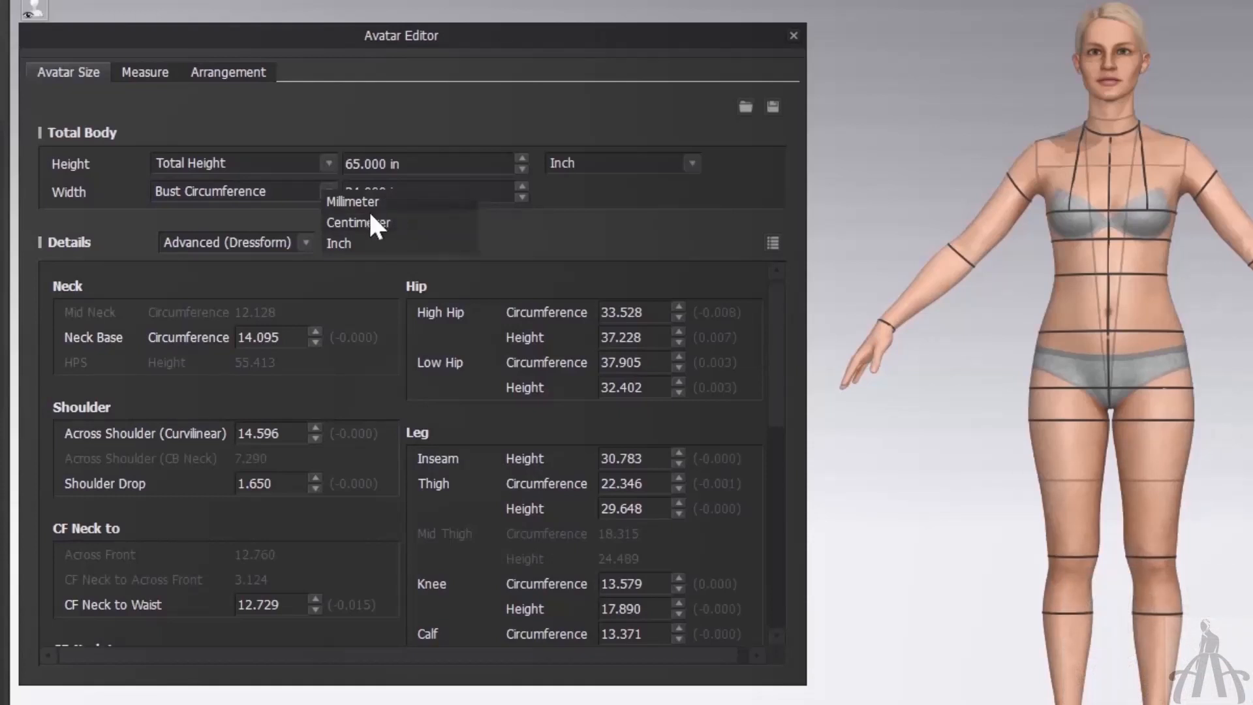
pyautogui.click(338, 242)
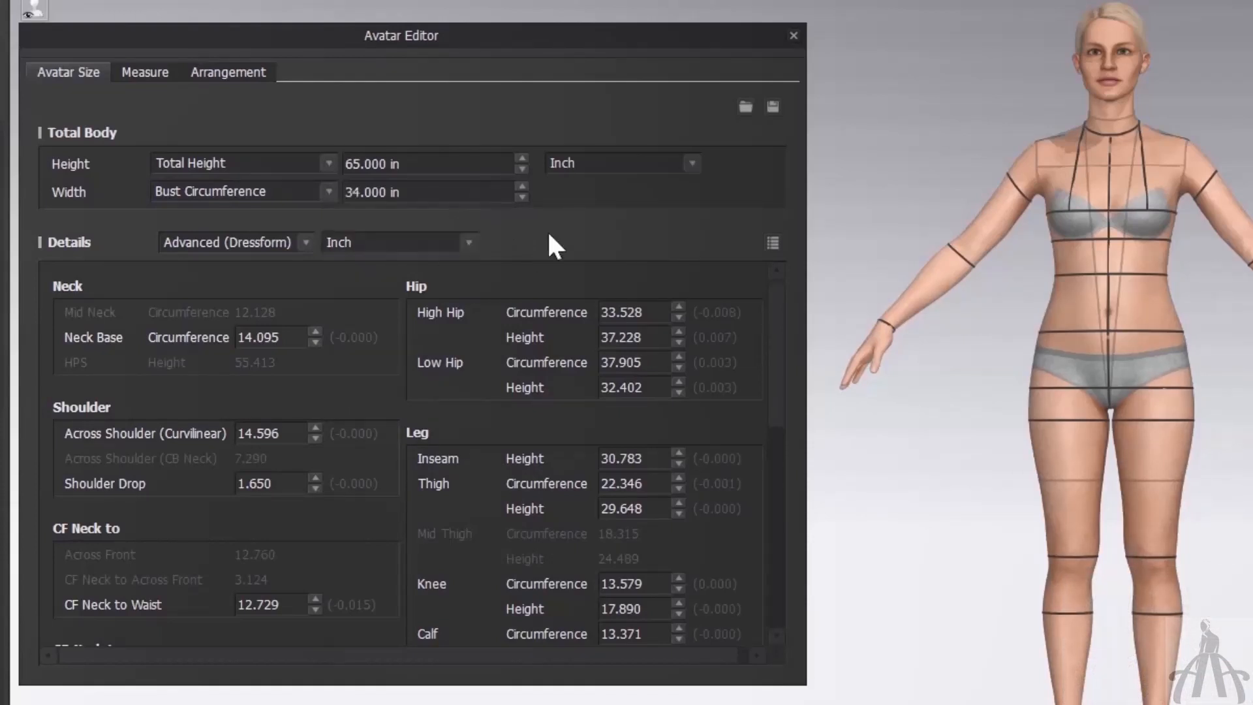
pyautogui.scroll(-3)
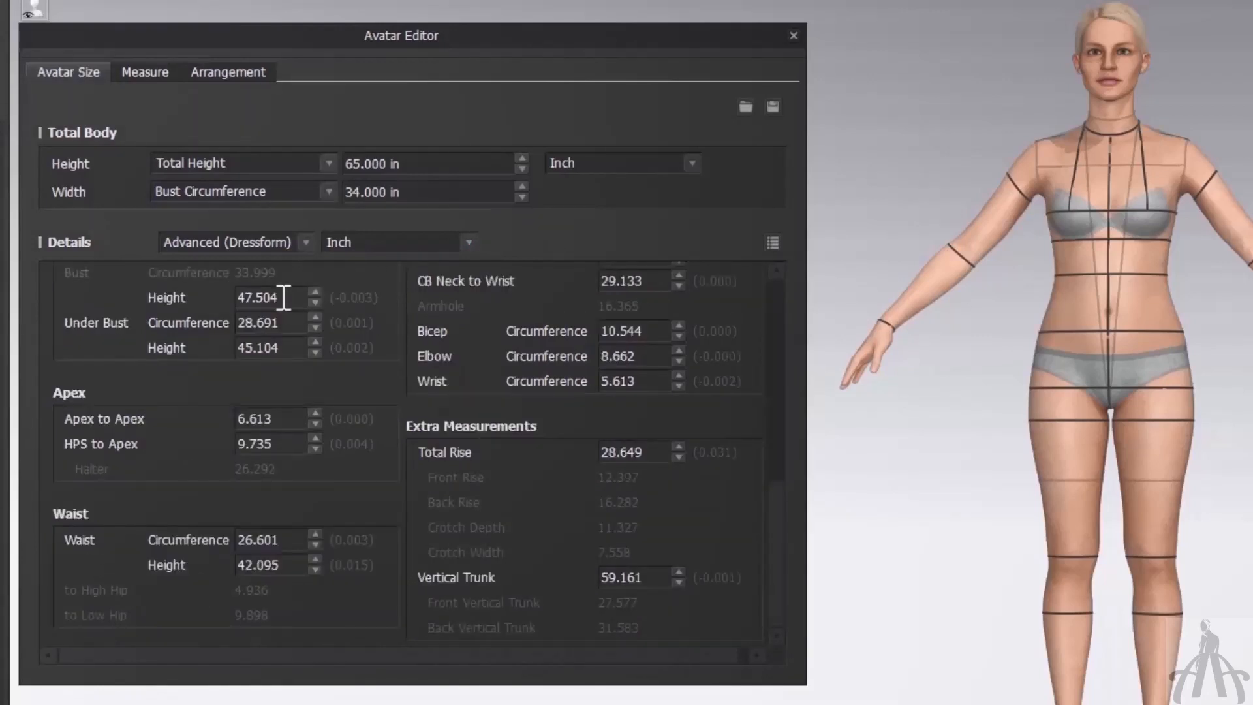
pyautogui.click(235, 243)
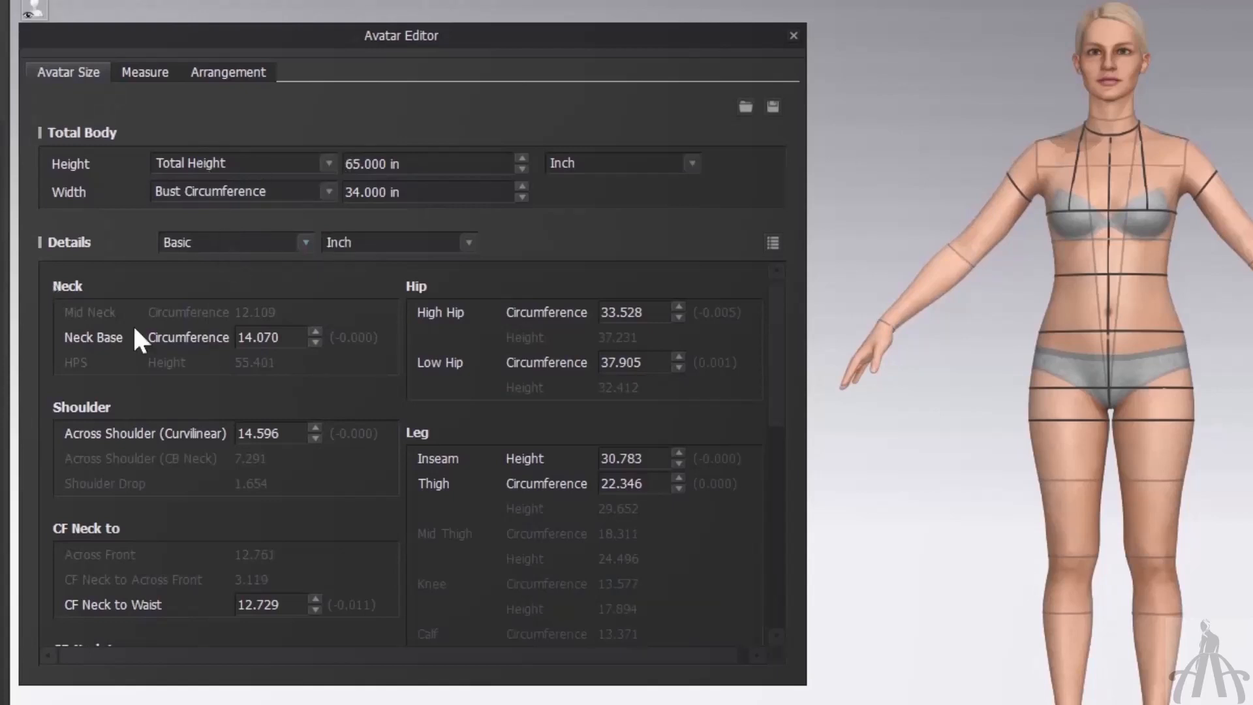
pyautogui.moveTo(647, 256)
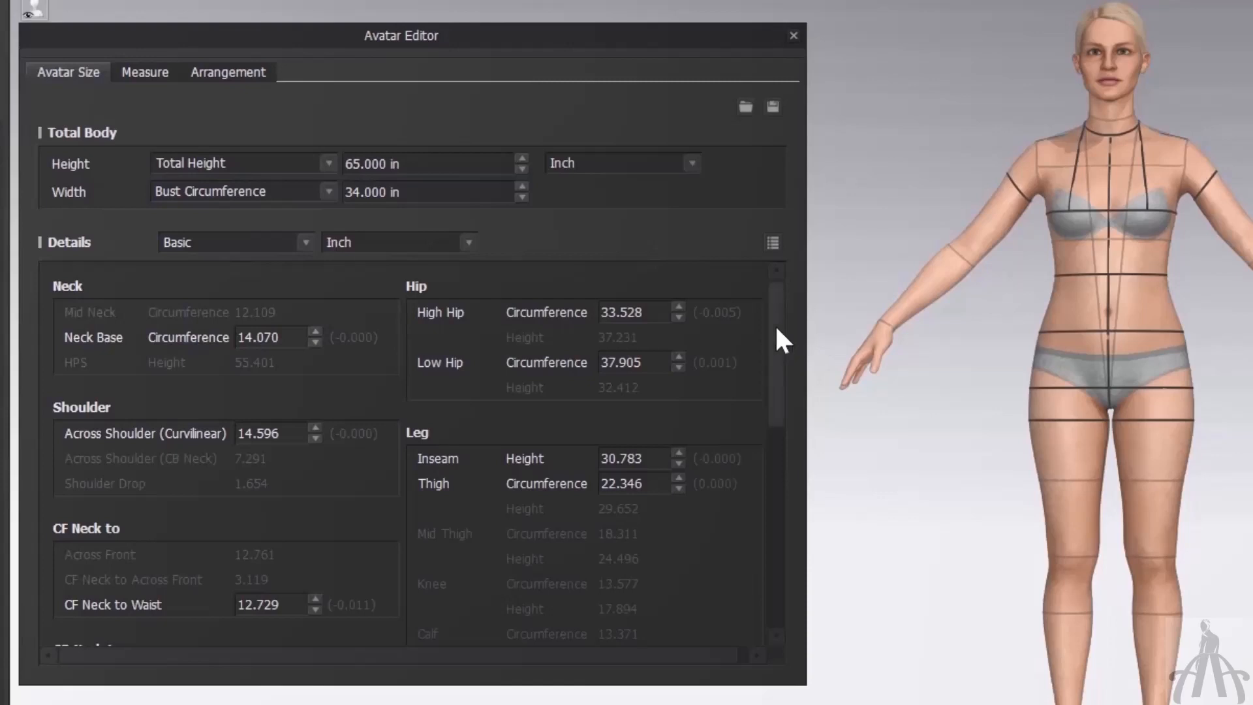
# Step: Scroll to the HPS to Apex measurement and enter 13.5 in its field
pyautogui.scroll(-3)
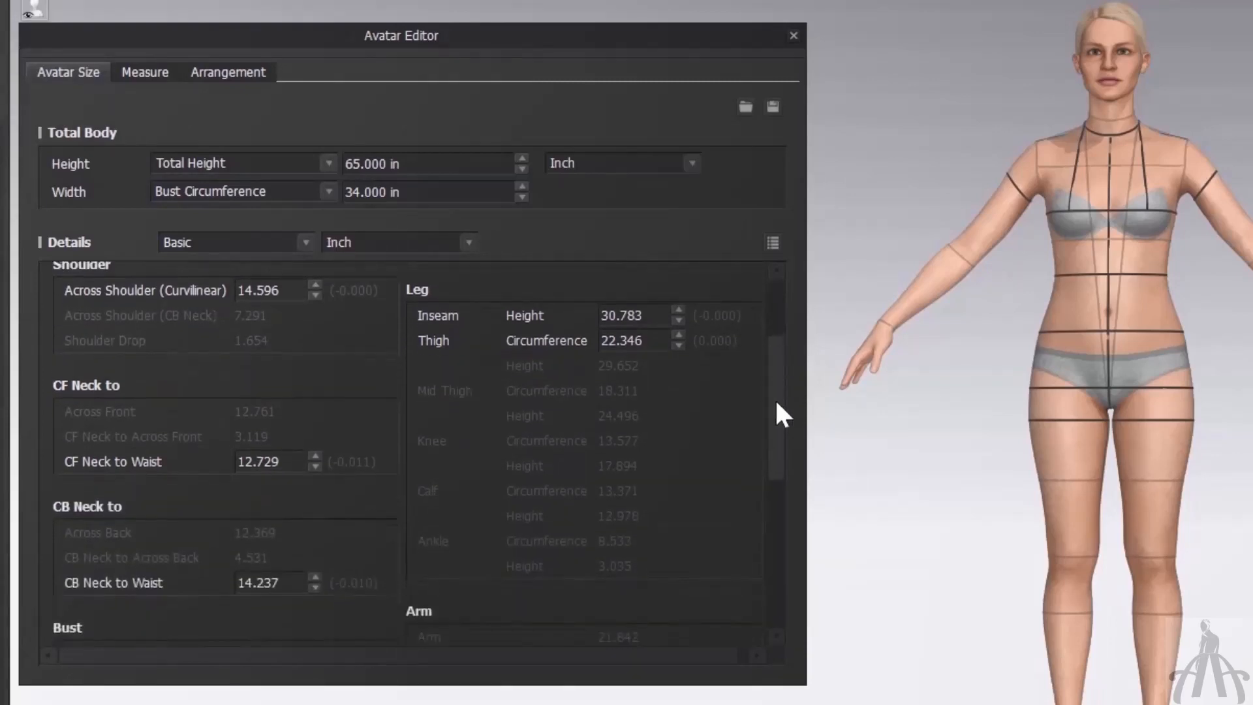
pyautogui.scroll(-3)
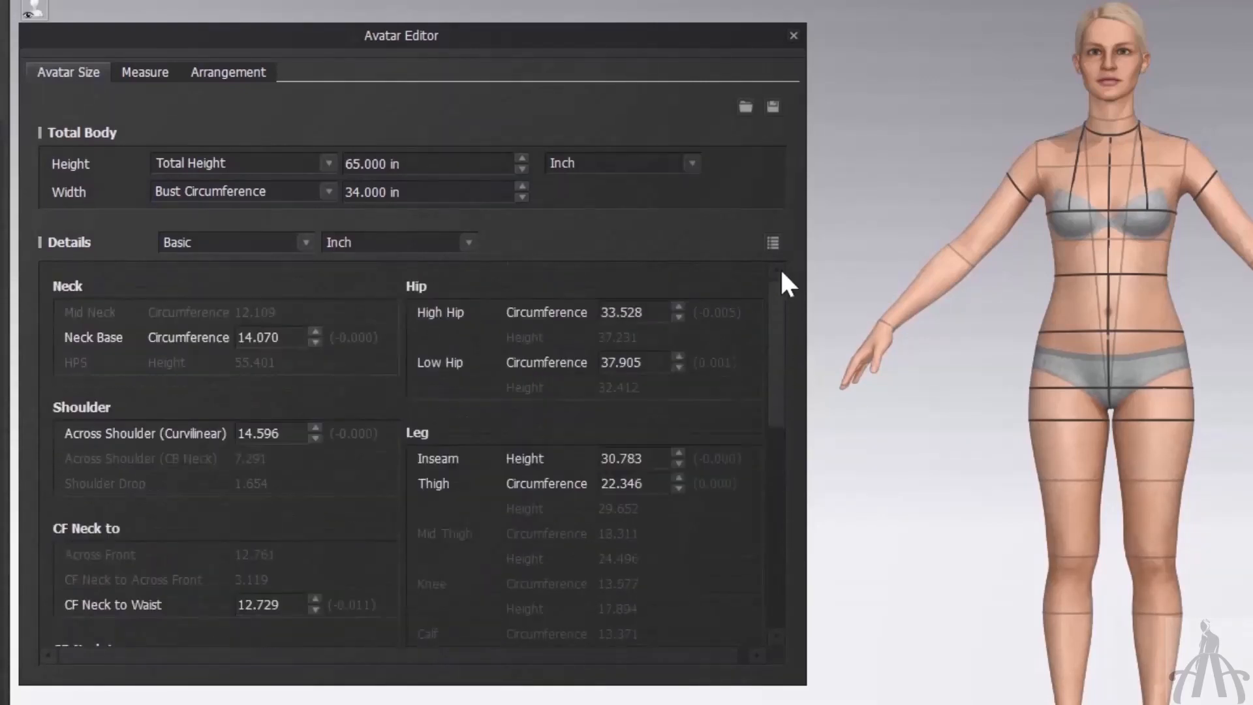
pyautogui.write('13.5')
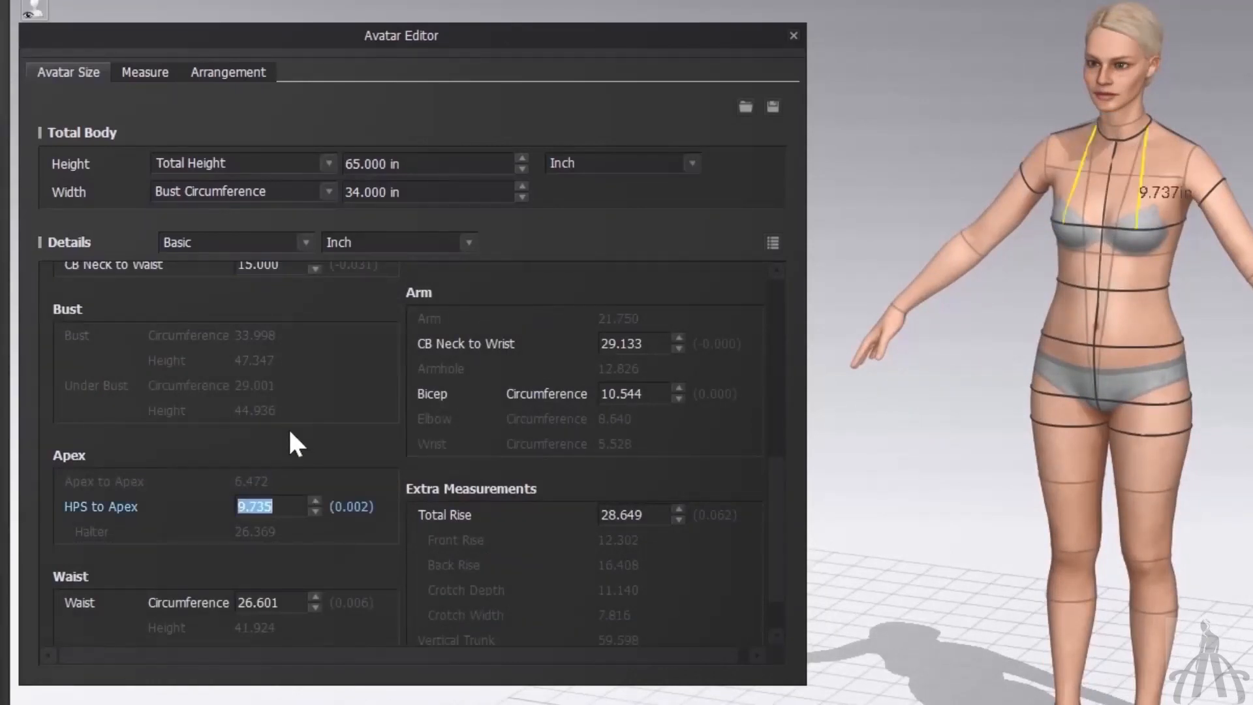
pyautogui.moveTo(235, 519)
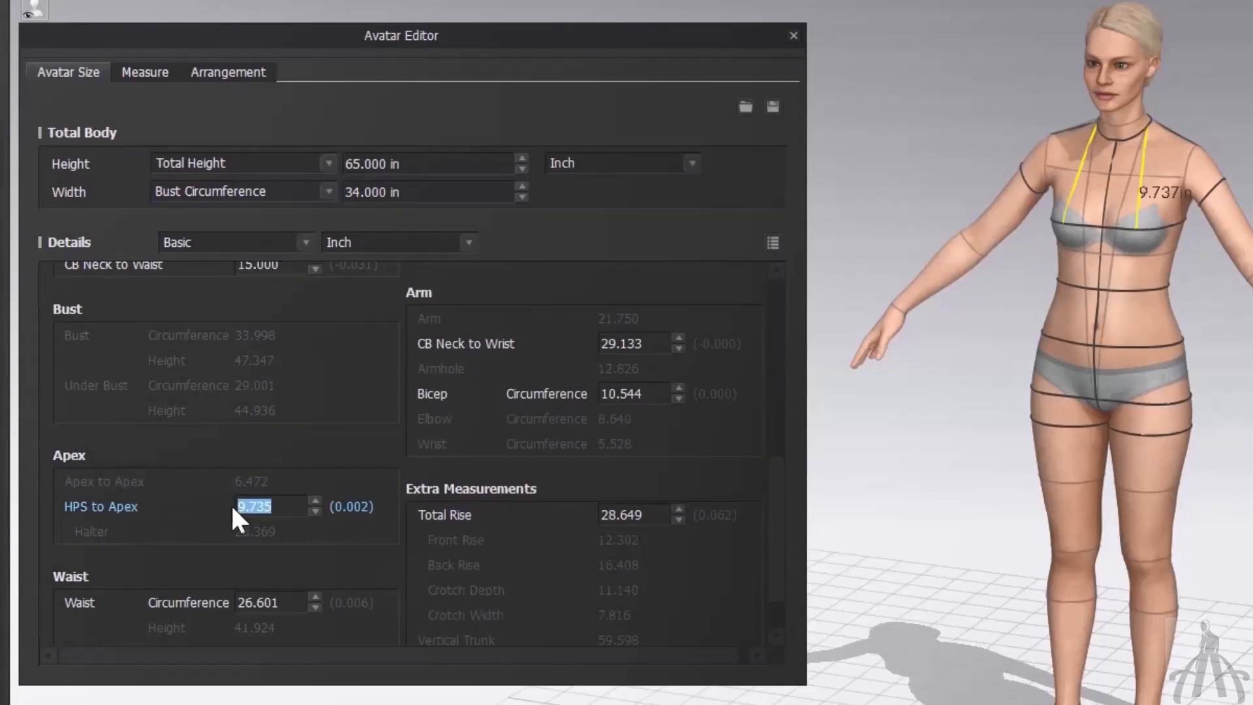
pyautogui.moveTo(372, 532)
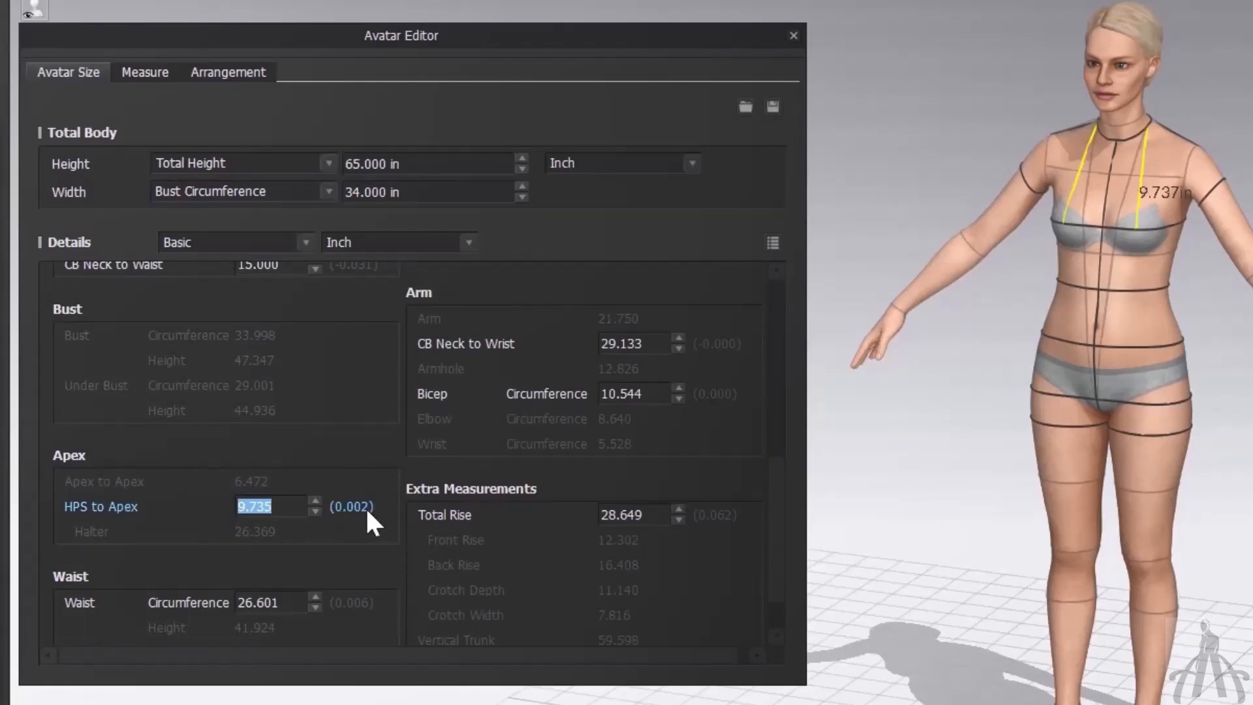
pyautogui.moveTo(631, 556)
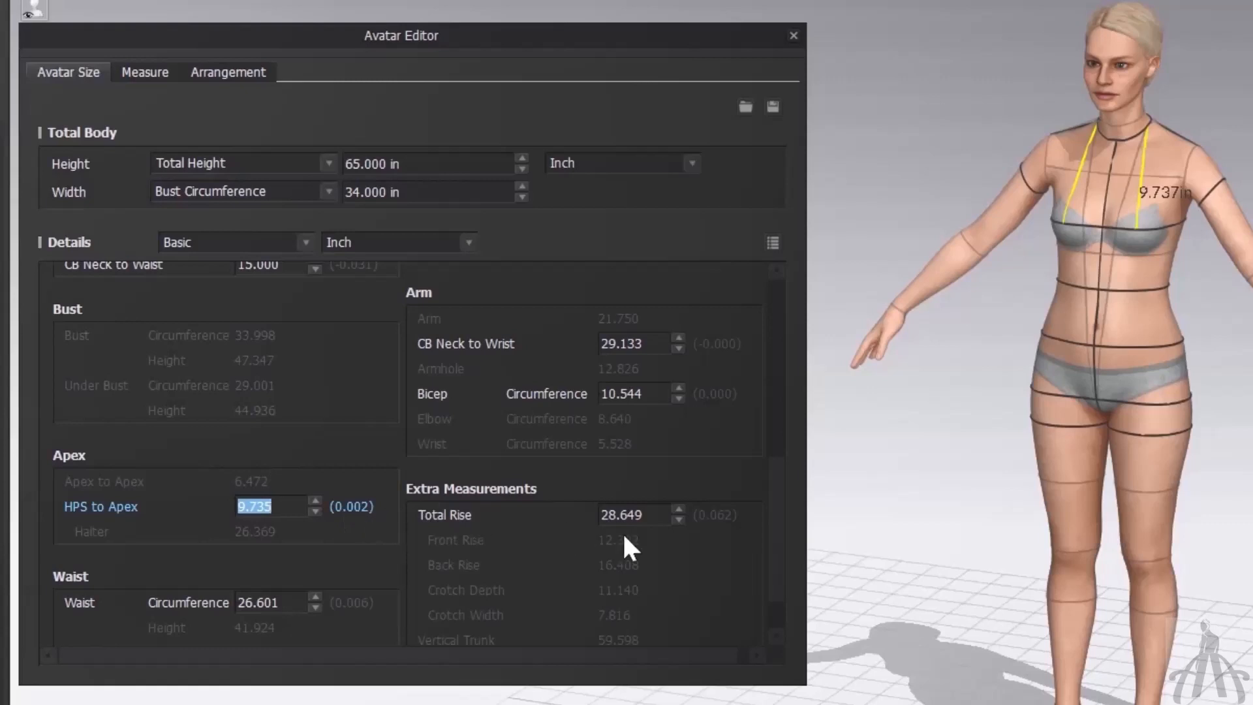
pyautogui.moveTo(684, 429)
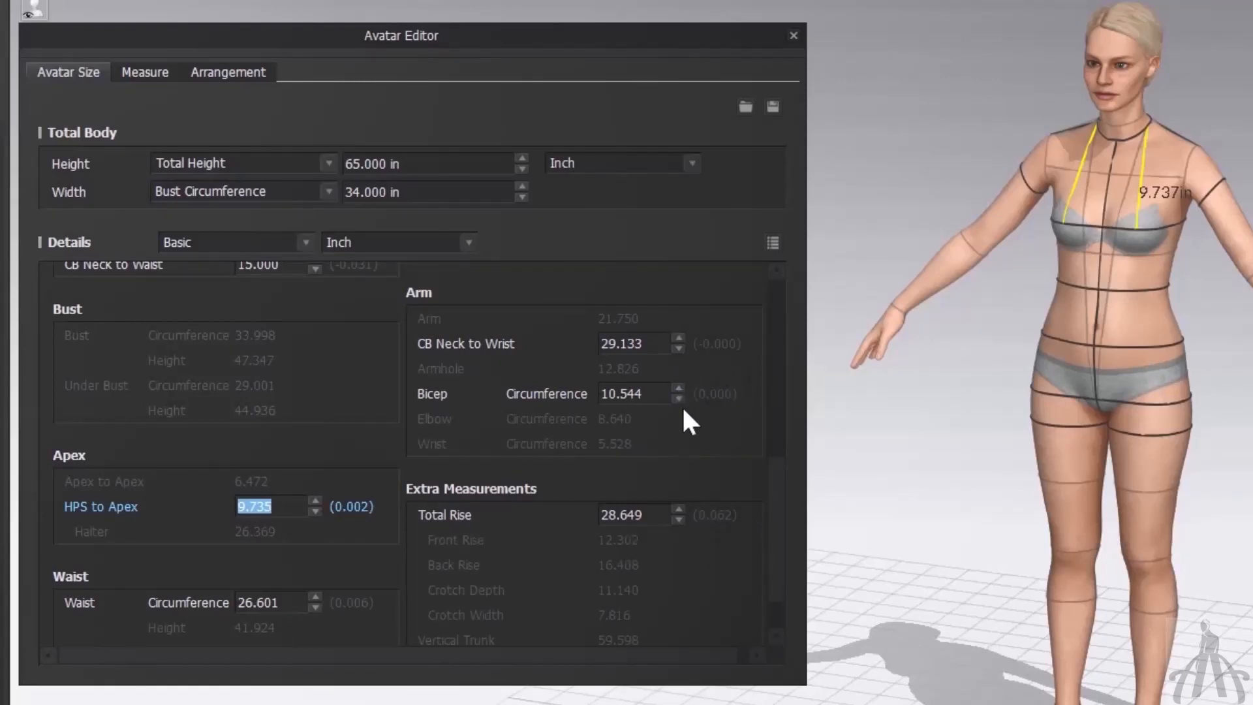
pyautogui.moveTo(384, 506)
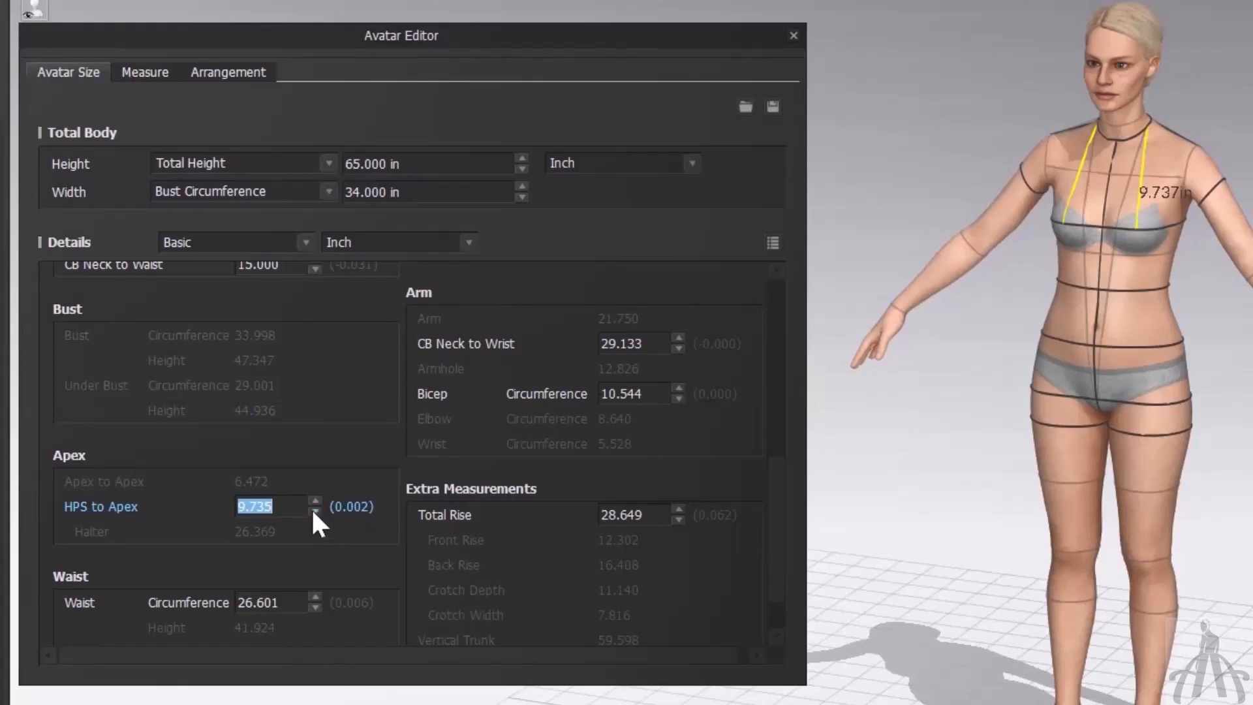
# Step: Enter 9.5 inches for HPS to Apex and commit it
pyautogui.write('9.')
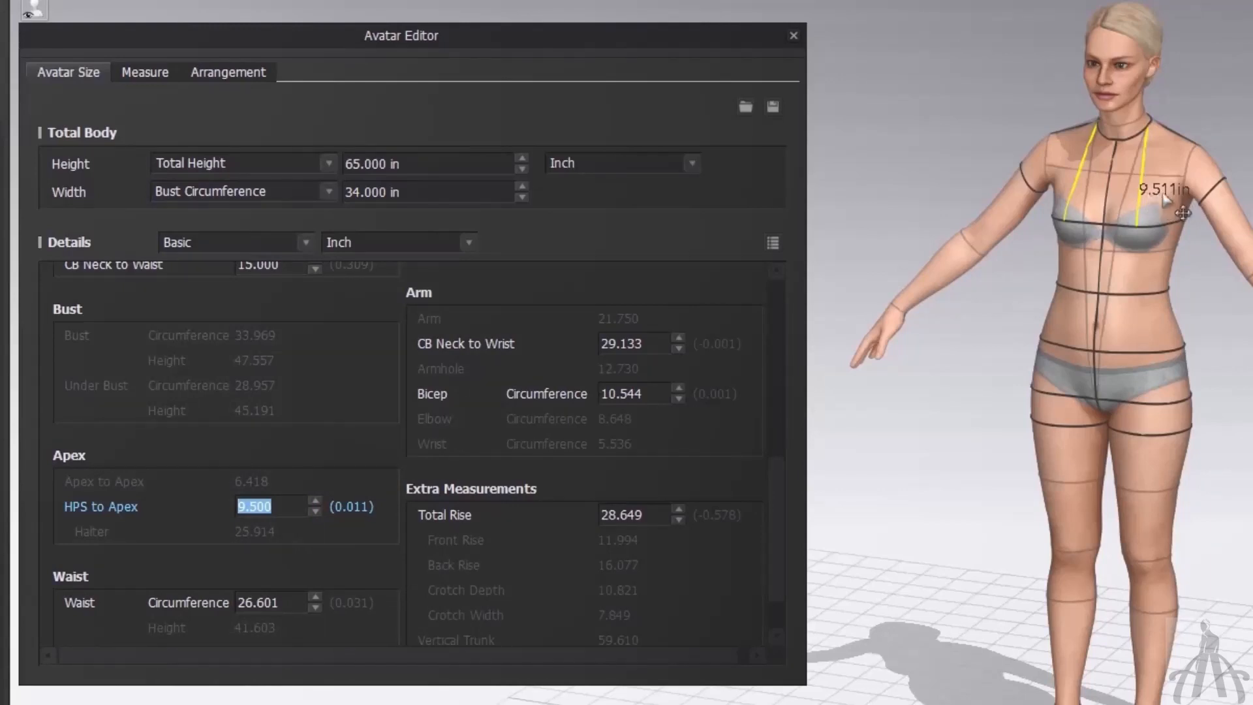
pyautogui.moveTo(1202, 246)
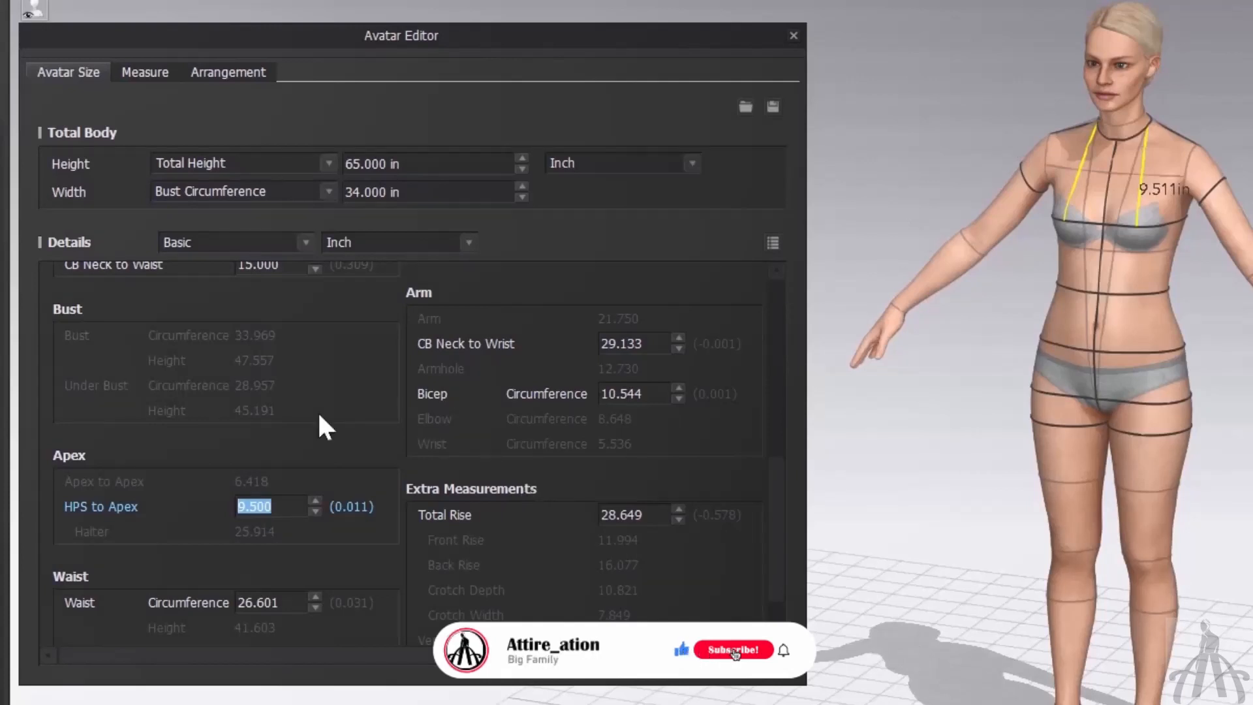
pyautogui.click(734, 650)
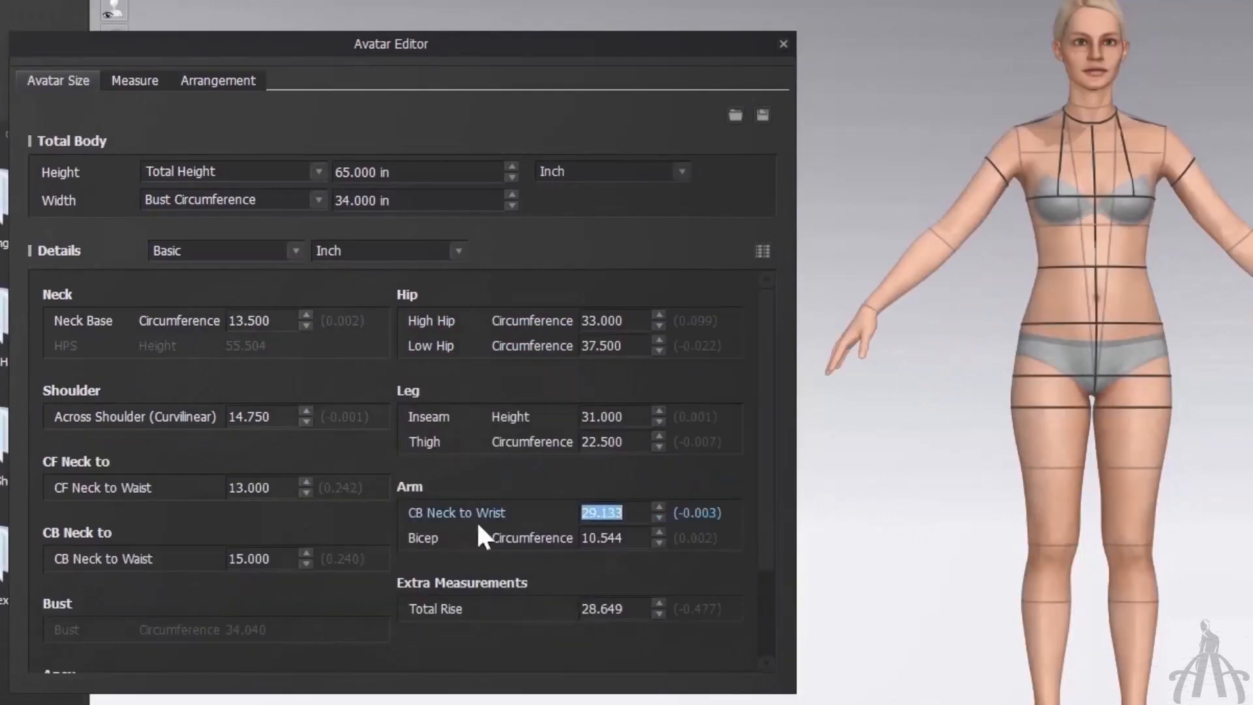
pyautogui.moveTo(480, 535)
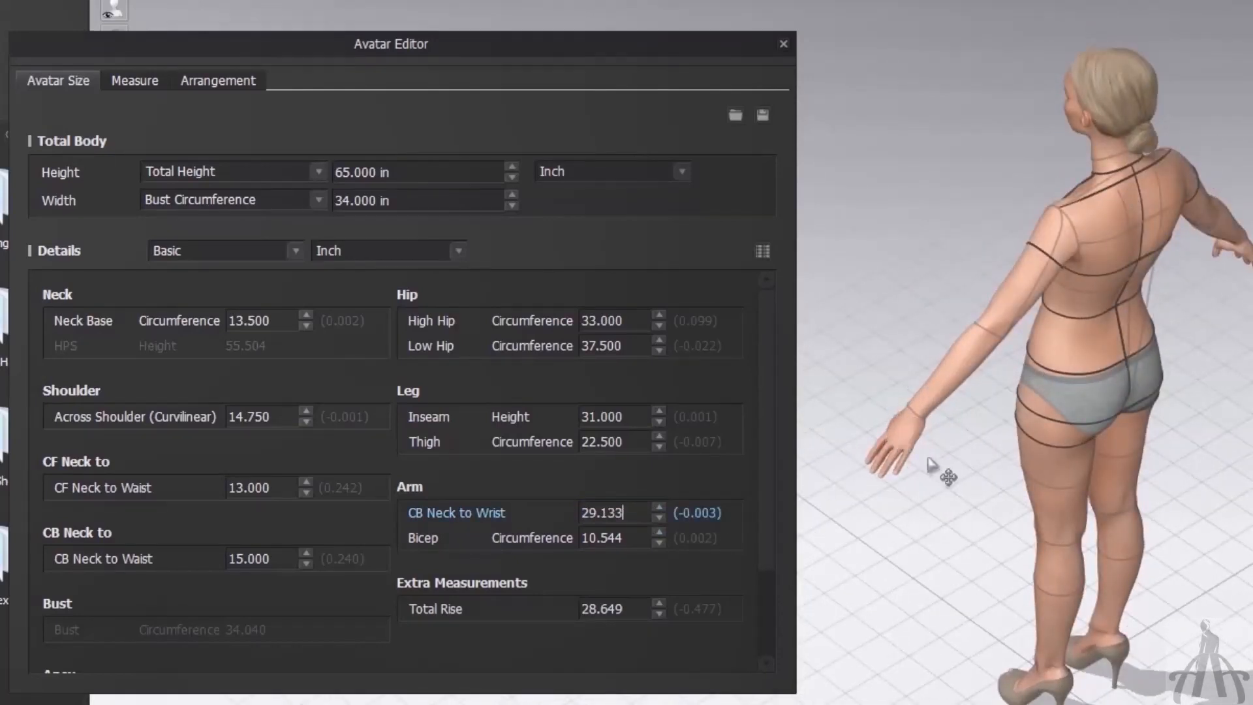
# Step: From the front view, enter CB Neck to Wrist 30.000 inches
pyautogui.press('shift+x')
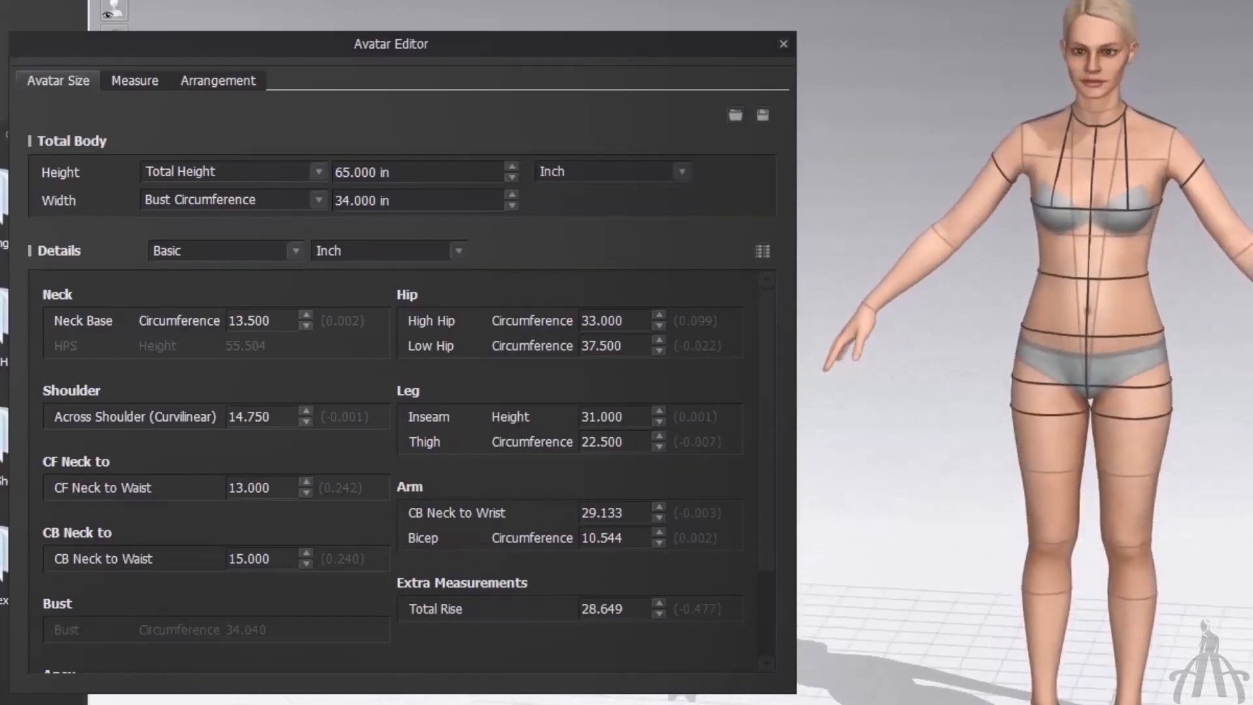
pyautogui.moveTo(645, 525)
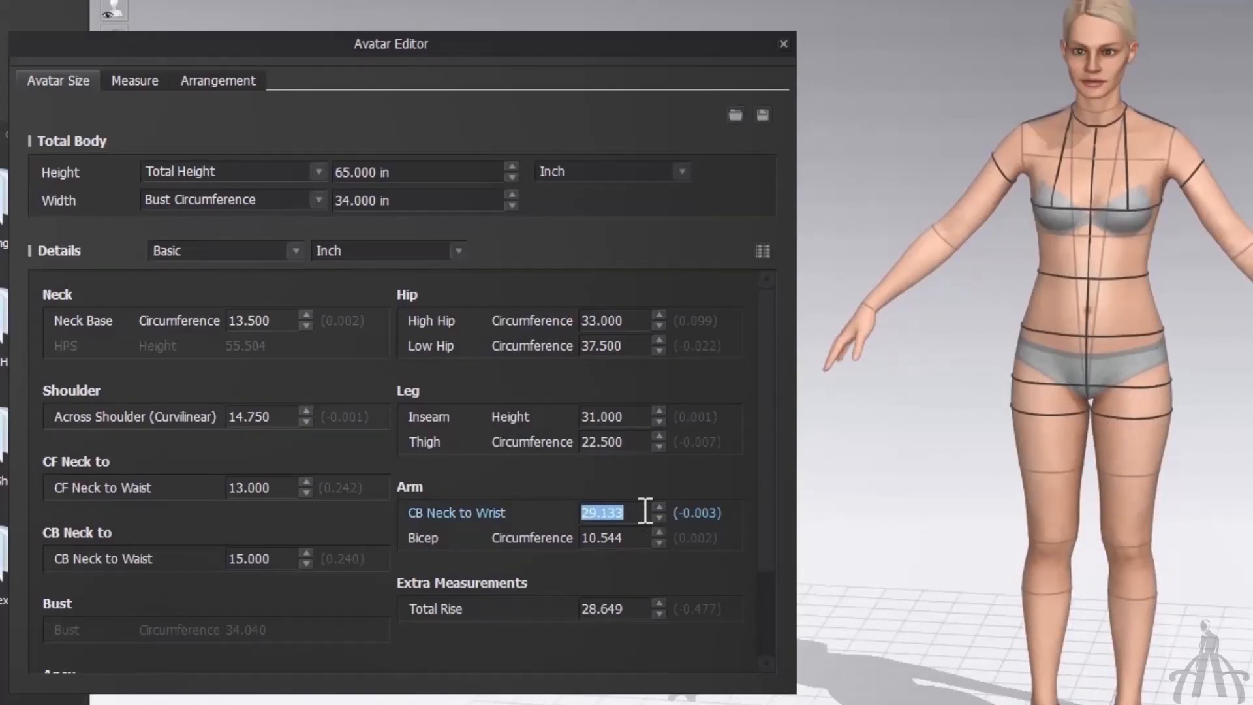
pyautogui.write('35')
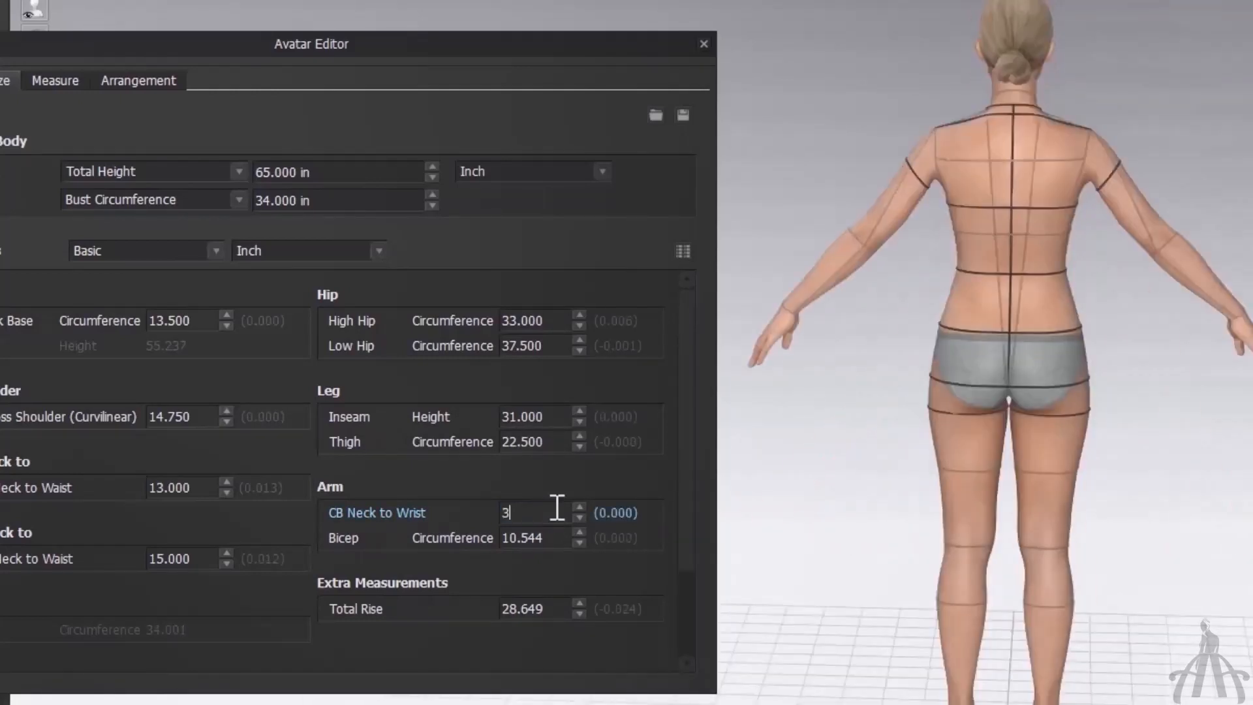
pyautogui.write('30.000')
pyautogui.click(542, 608)
pyautogui.write('28.000')
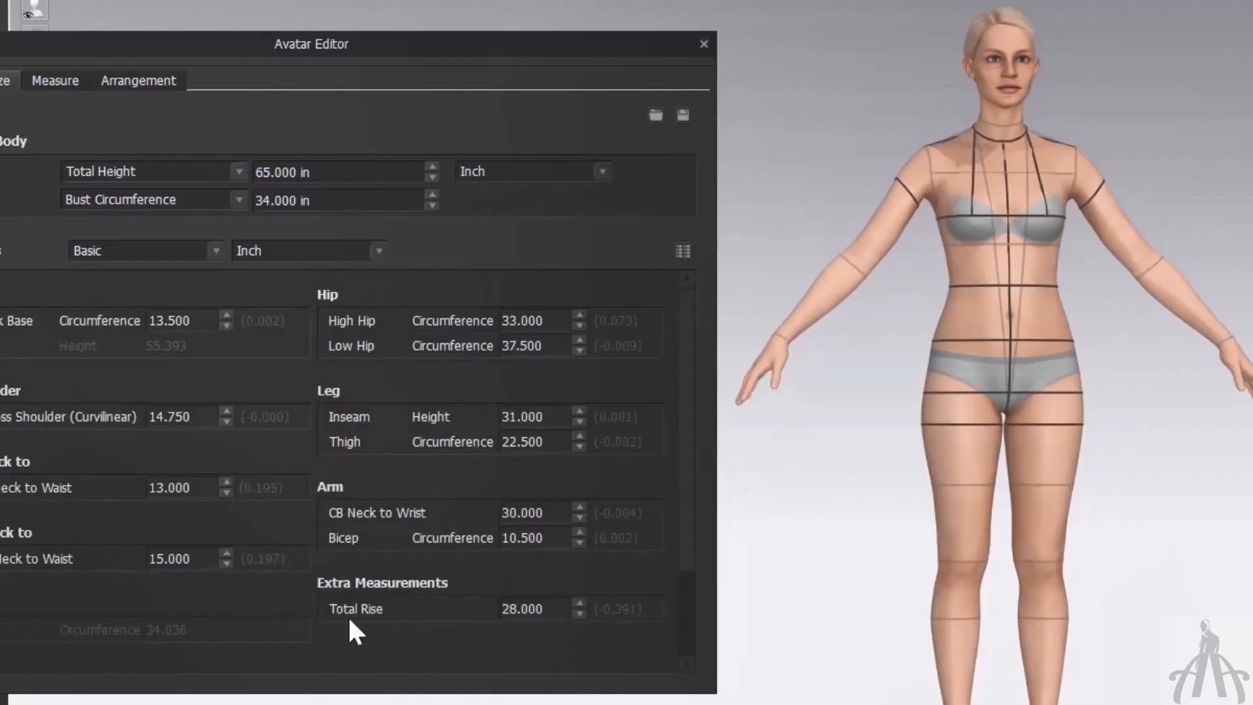
# Step: Switch Details to Advanced (Human Body), listing knee, calf, elbow and wrist
pyautogui.click(147, 251)
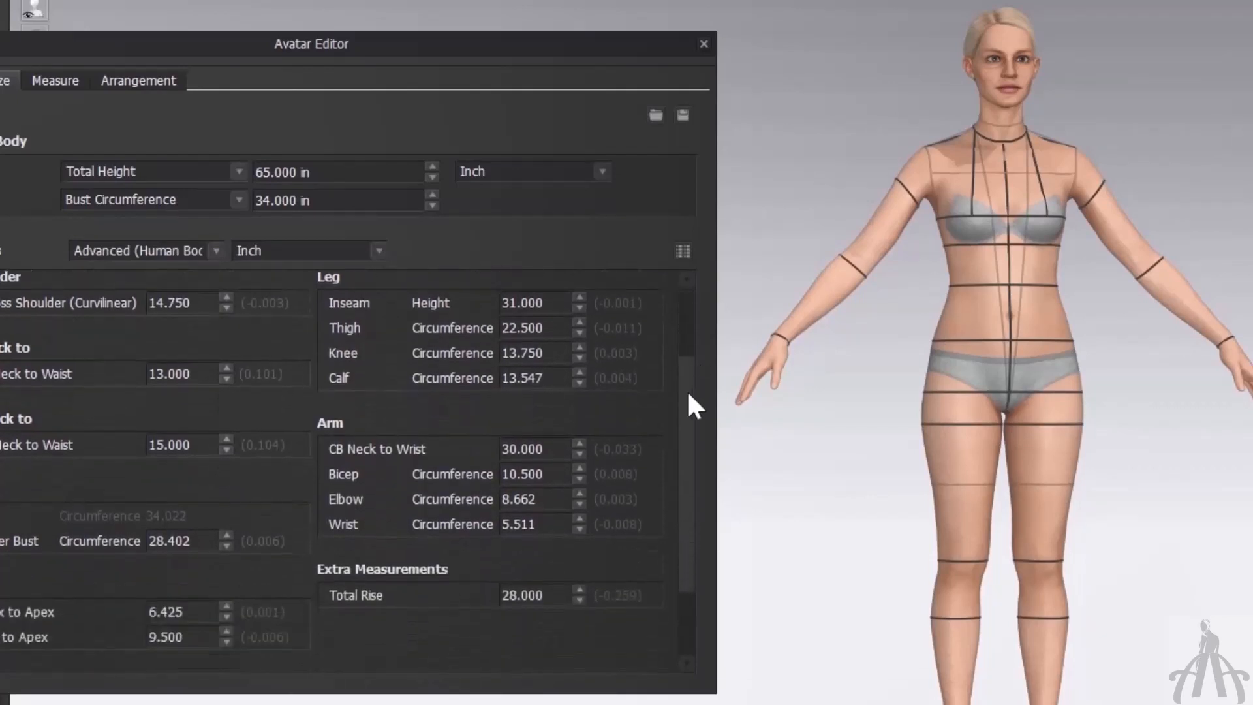
pyautogui.scroll(-3)
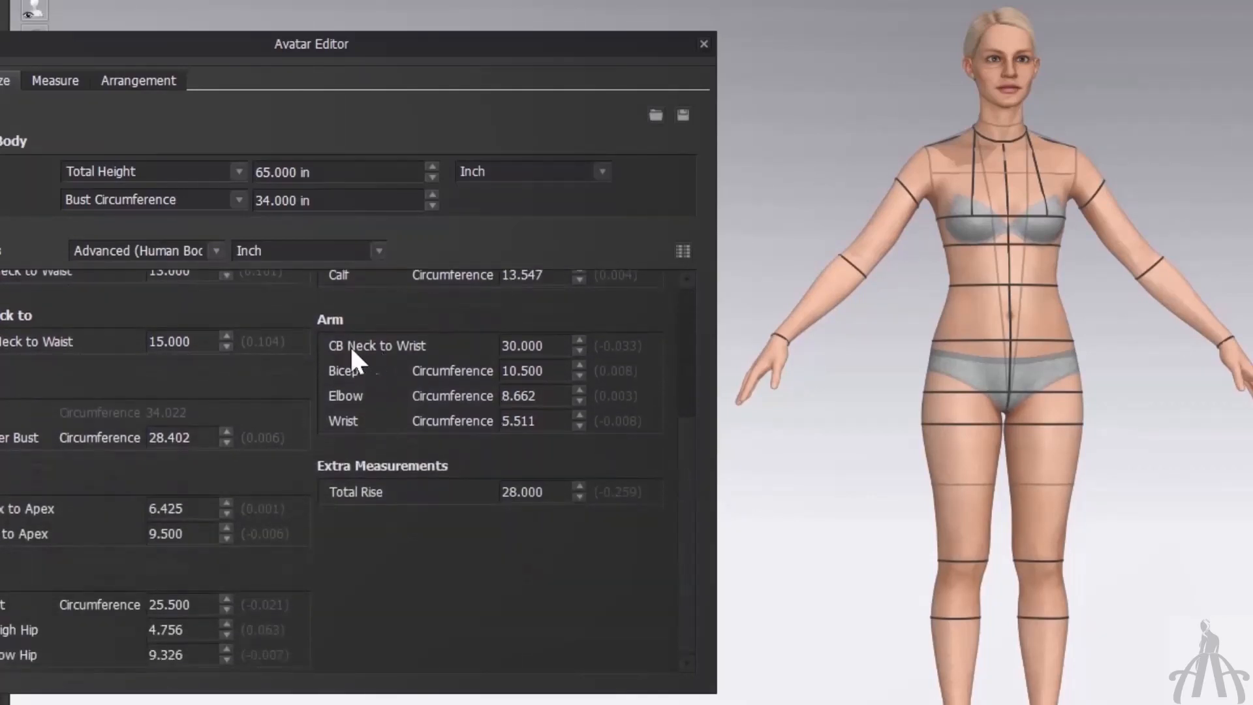
pyautogui.moveTo(253, 347)
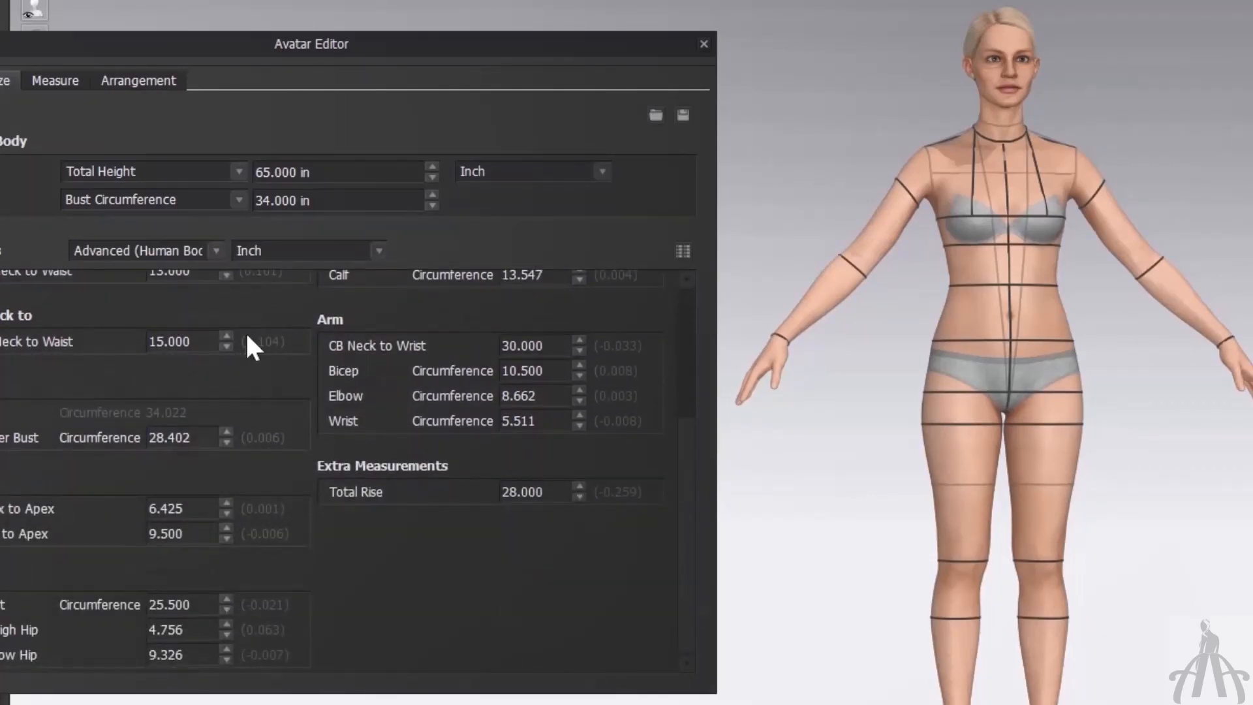
pyautogui.moveTo(588, 208)
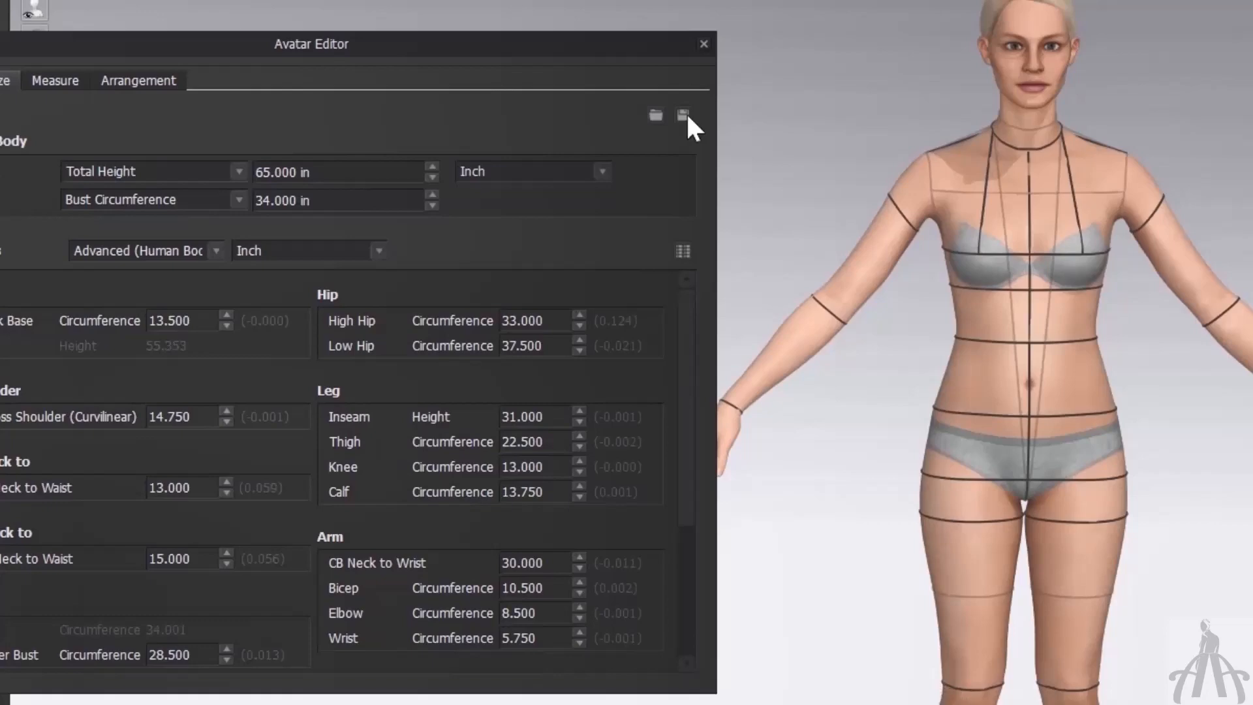
# Step: Save the custom measurements as an .avs avatar size file
pyautogui.click(681, 114)
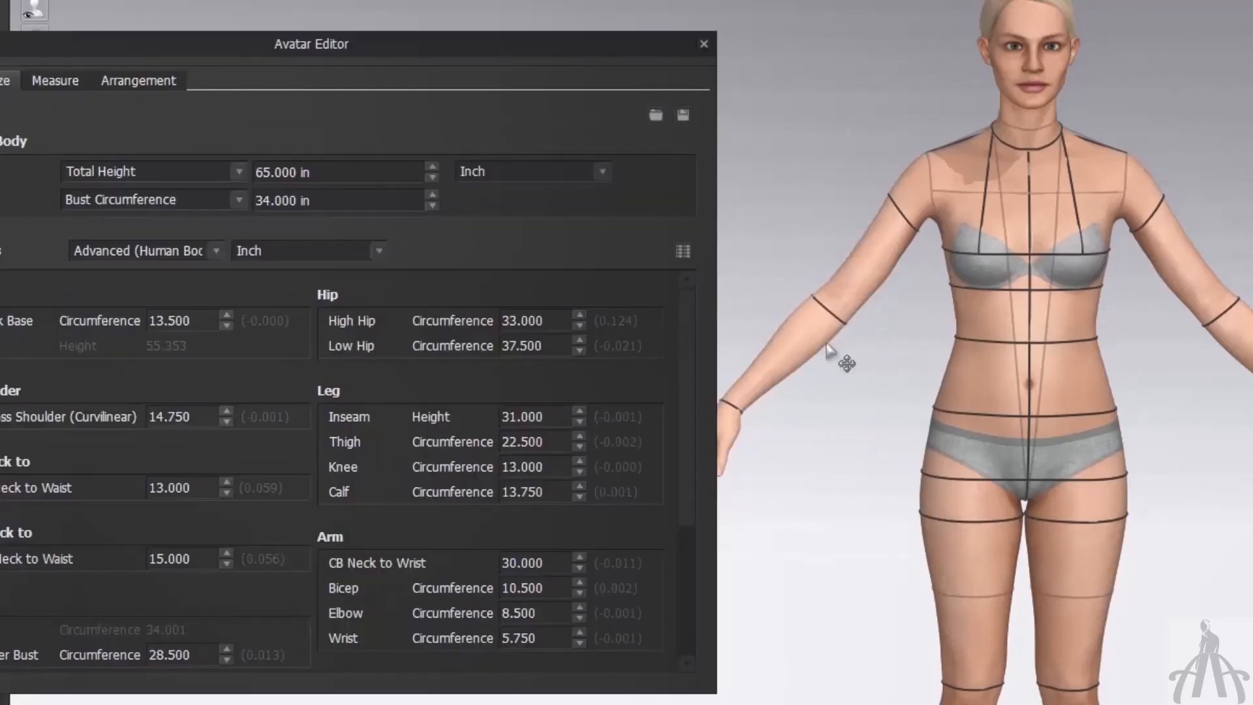
pyautogui.moveTo(830, 275)
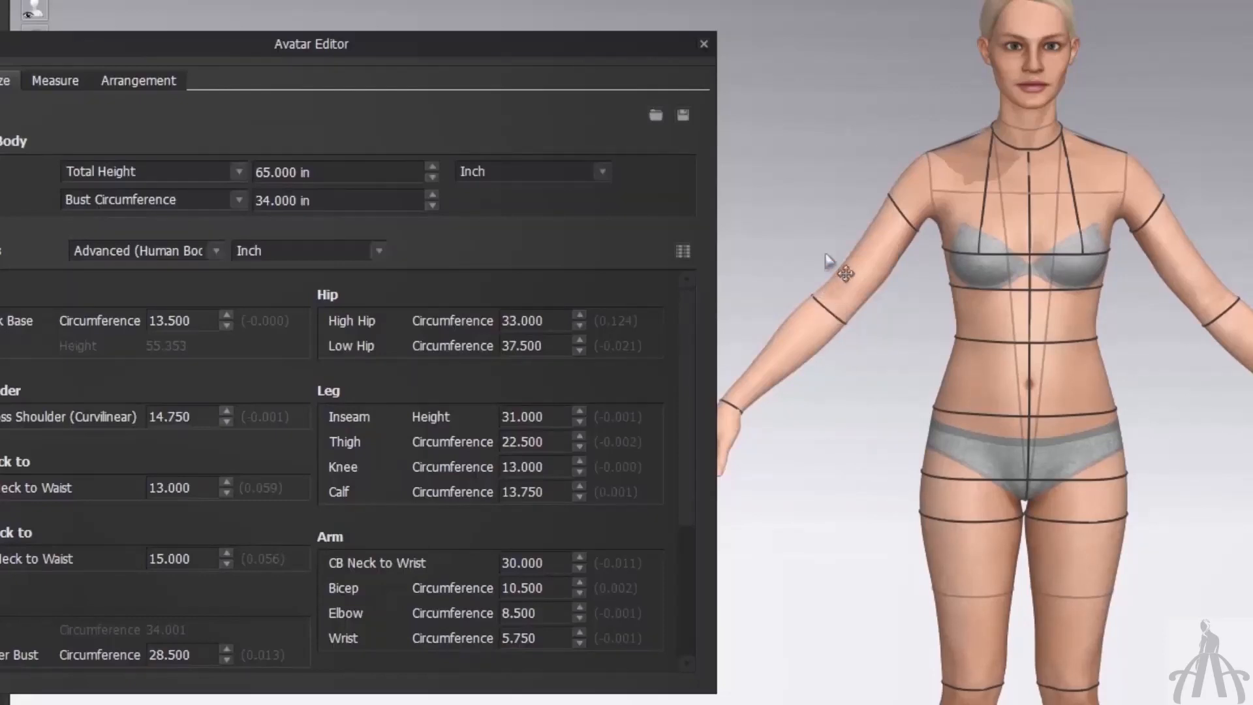
pyautogui.moveTo(824, 254)
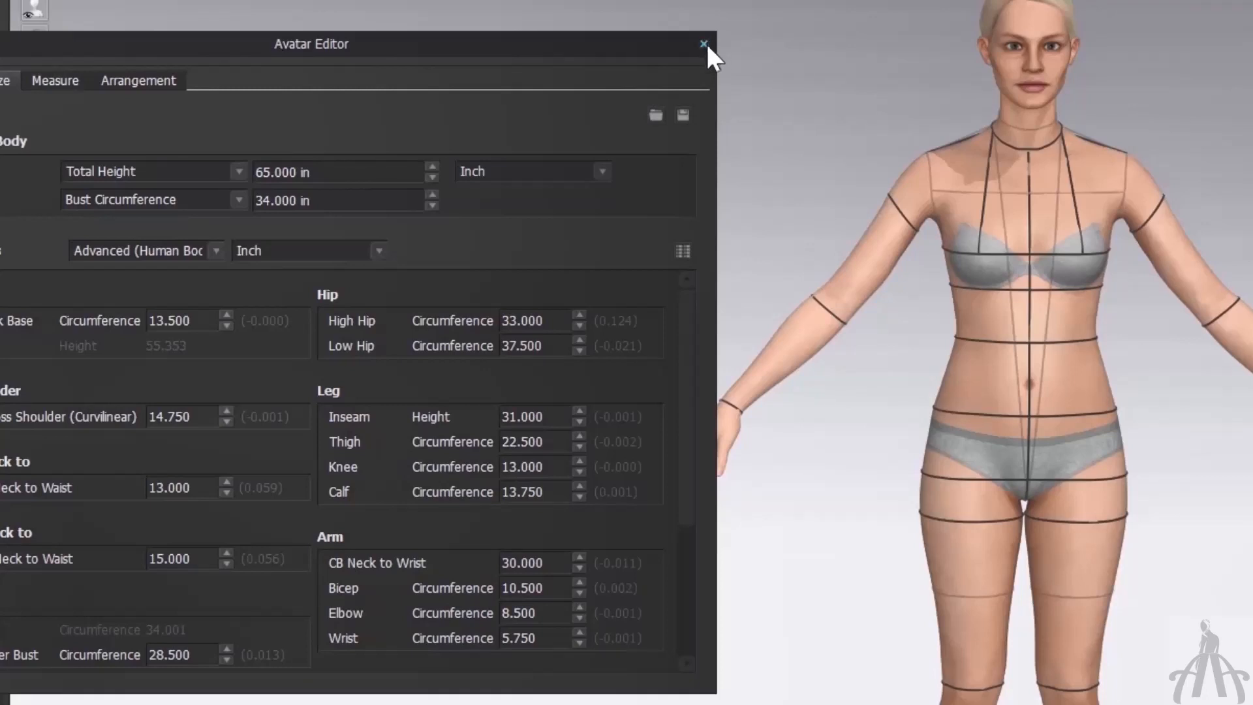
# Step: Close the Avatar Editor, reopen it from the Avatar menu, and browse for a saved .avs size file
pyautogui.click(700, 43)
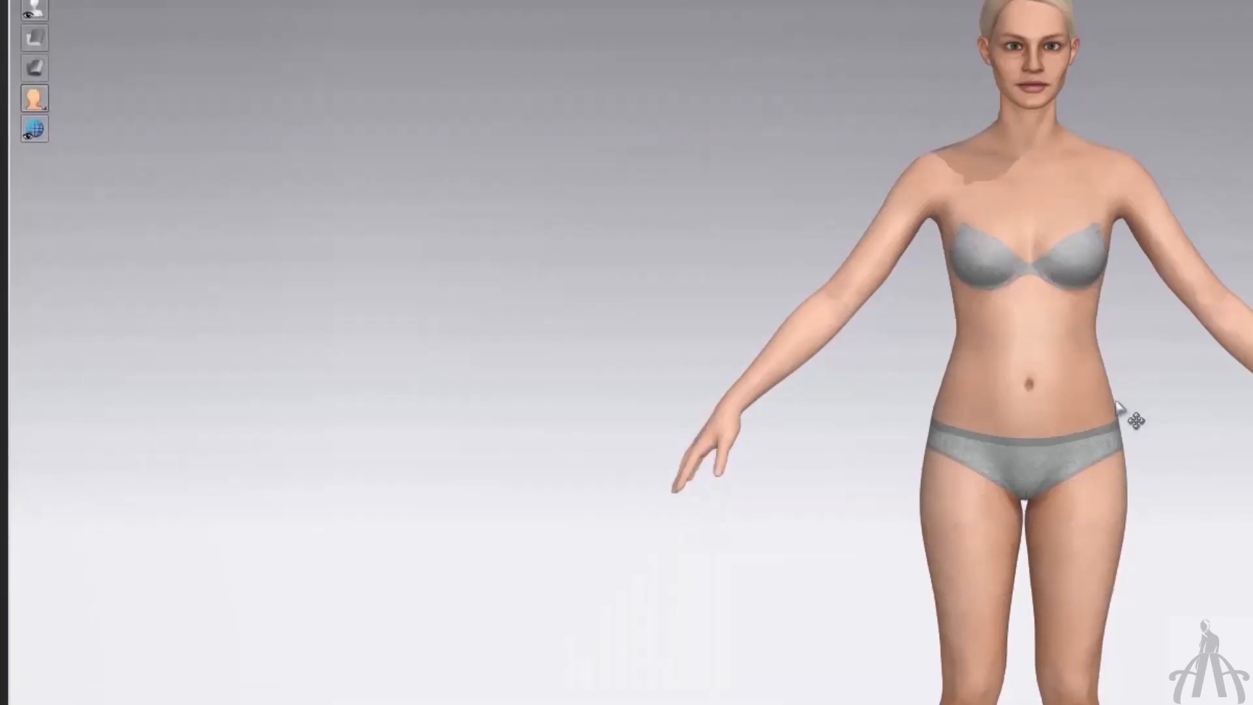
pyautogui.moveTo(1127, 404); pyautogui.dragTo(711, 403)
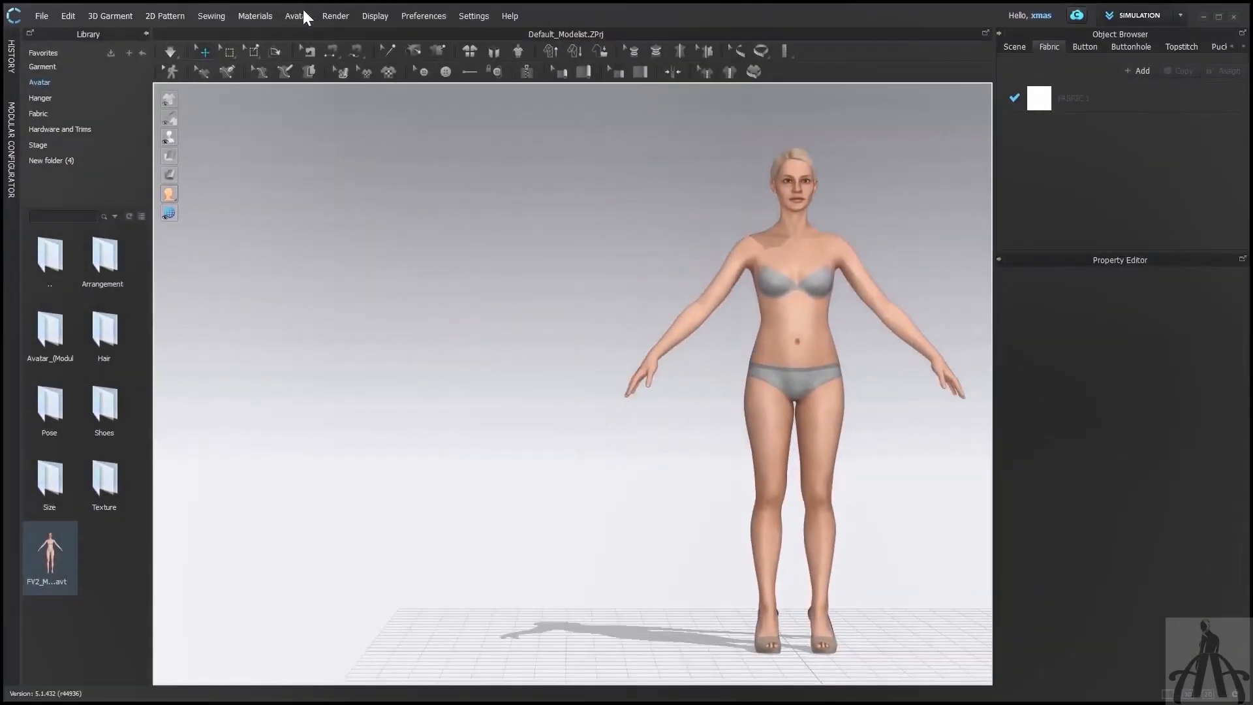
pyautogui.click(296, 16)
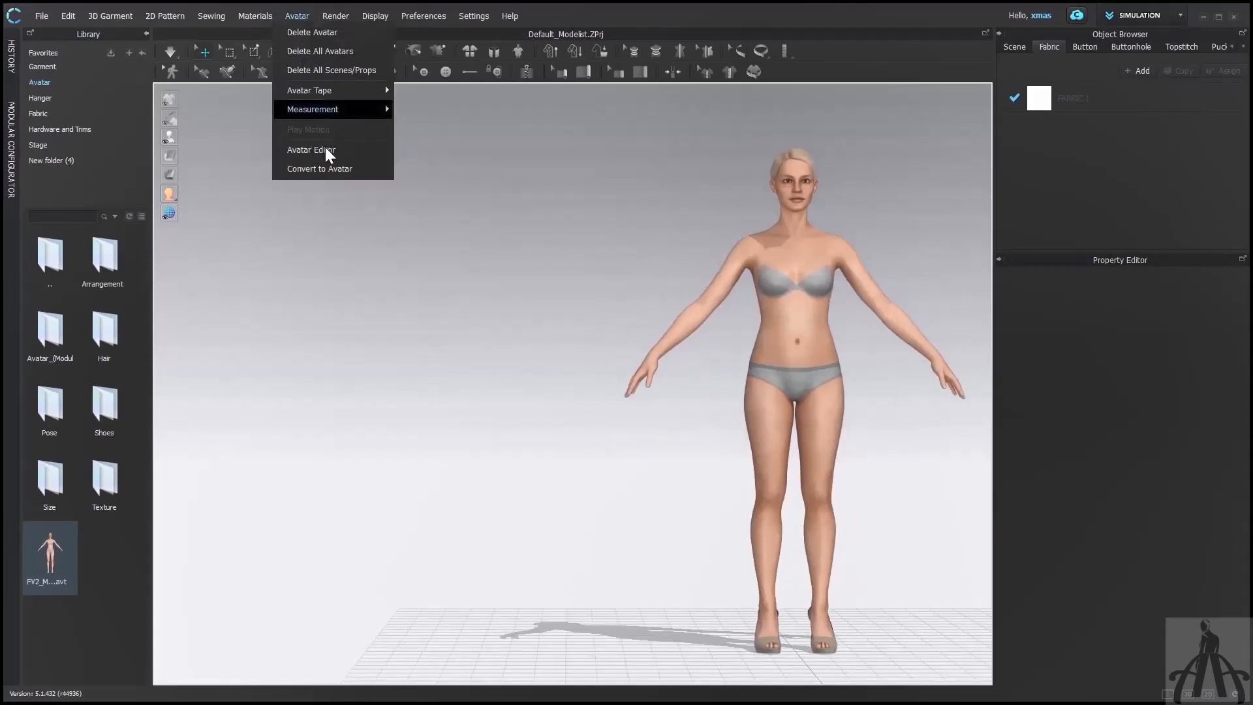
pyautogui.click(310, 148)
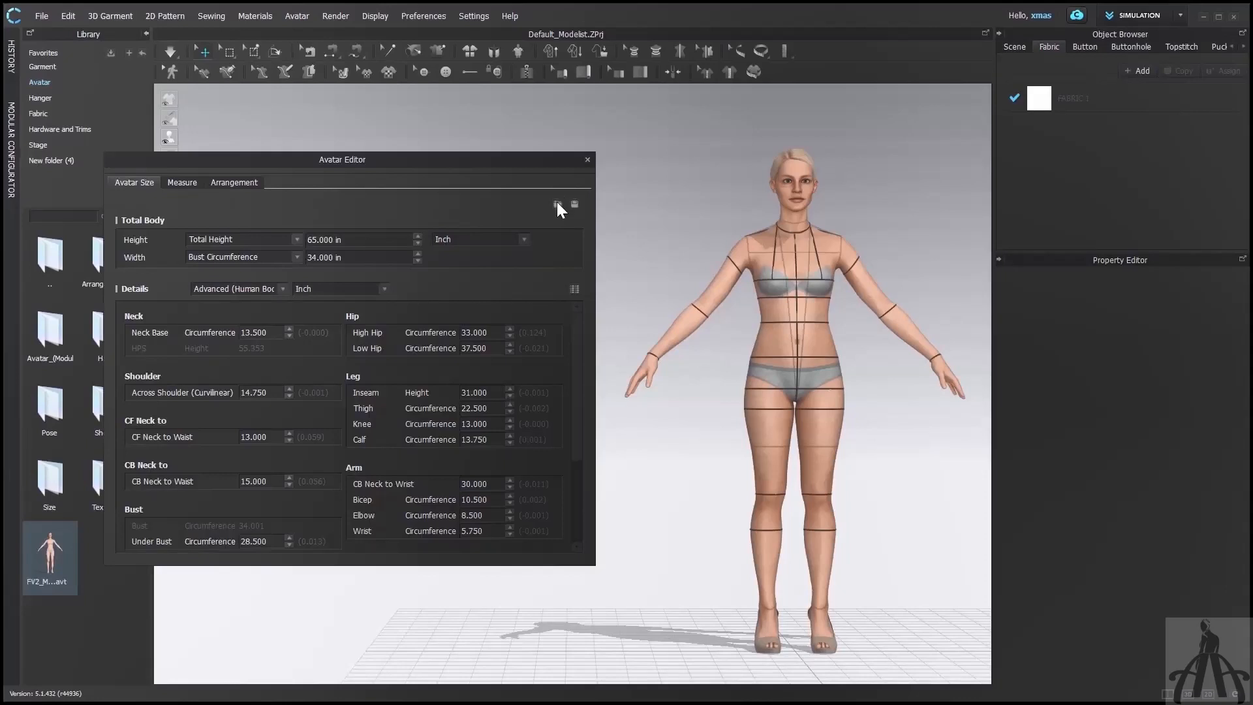
pyautogui.click(557, 203)
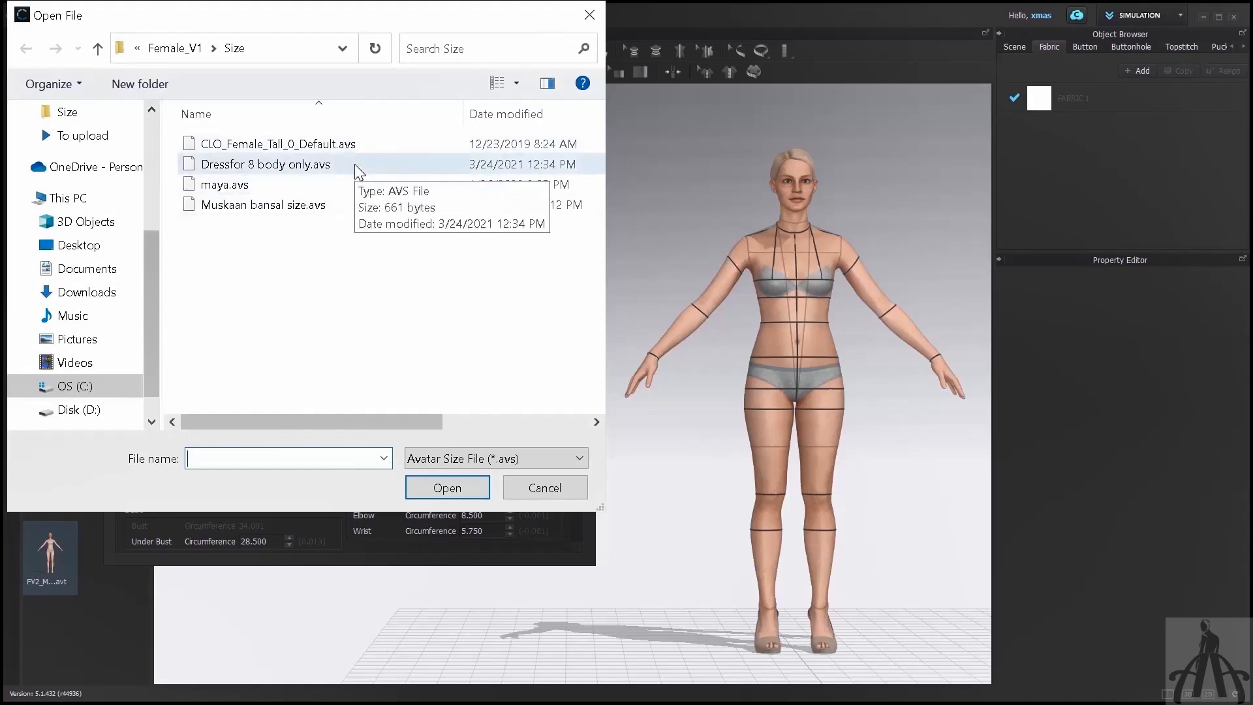
# Step: Load the Dressfor 8 body only size file onto the avatar and inspect it from the back and side
pyautogui.click(263, 165)
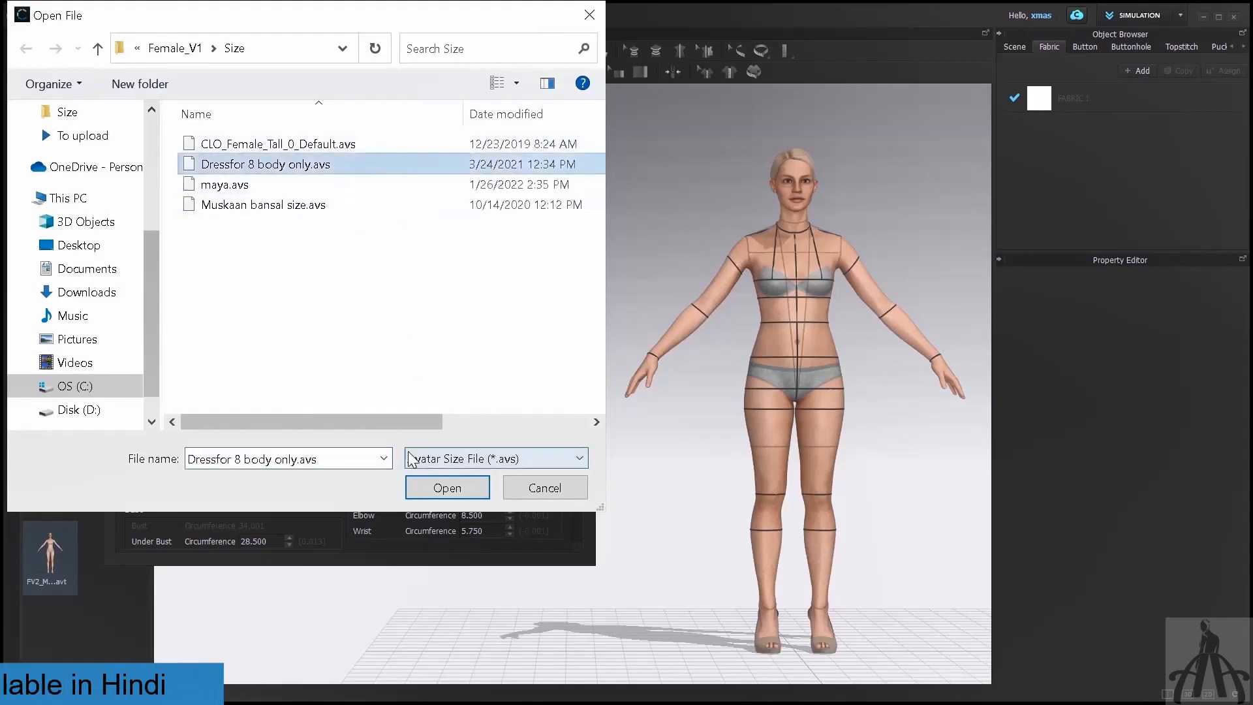
pyautogui.click(446, 488)
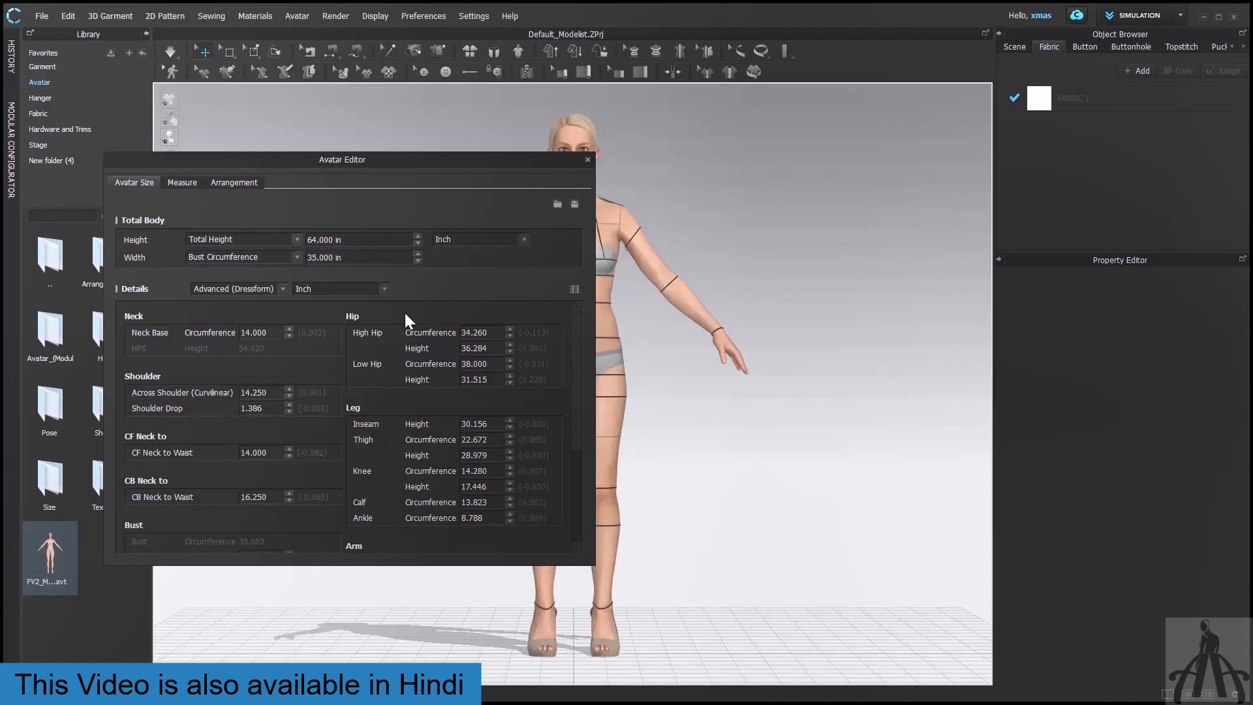
pyautogui.moveTo(637, 393)
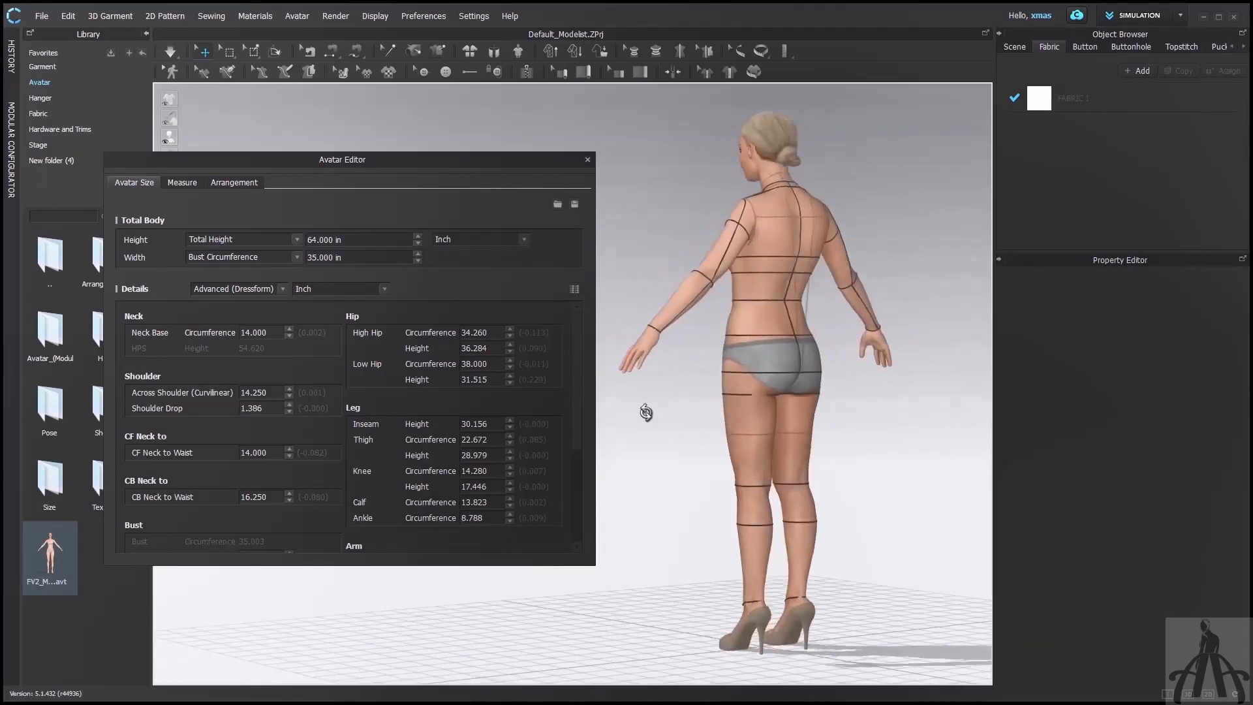
pyautogui.moveTo(646, 413); pyautogui.dragTo(988, 412)
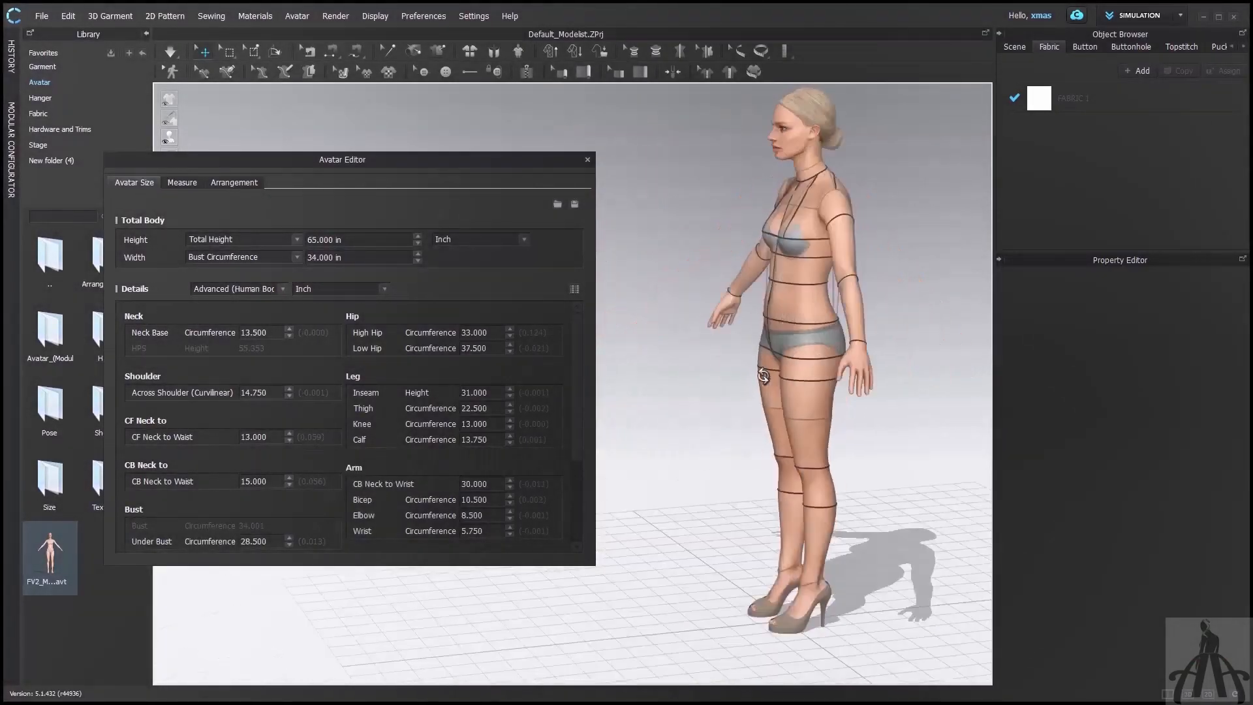
pyautogui.moveTo(763, 376); pyautogui.dragTo(711, 377)
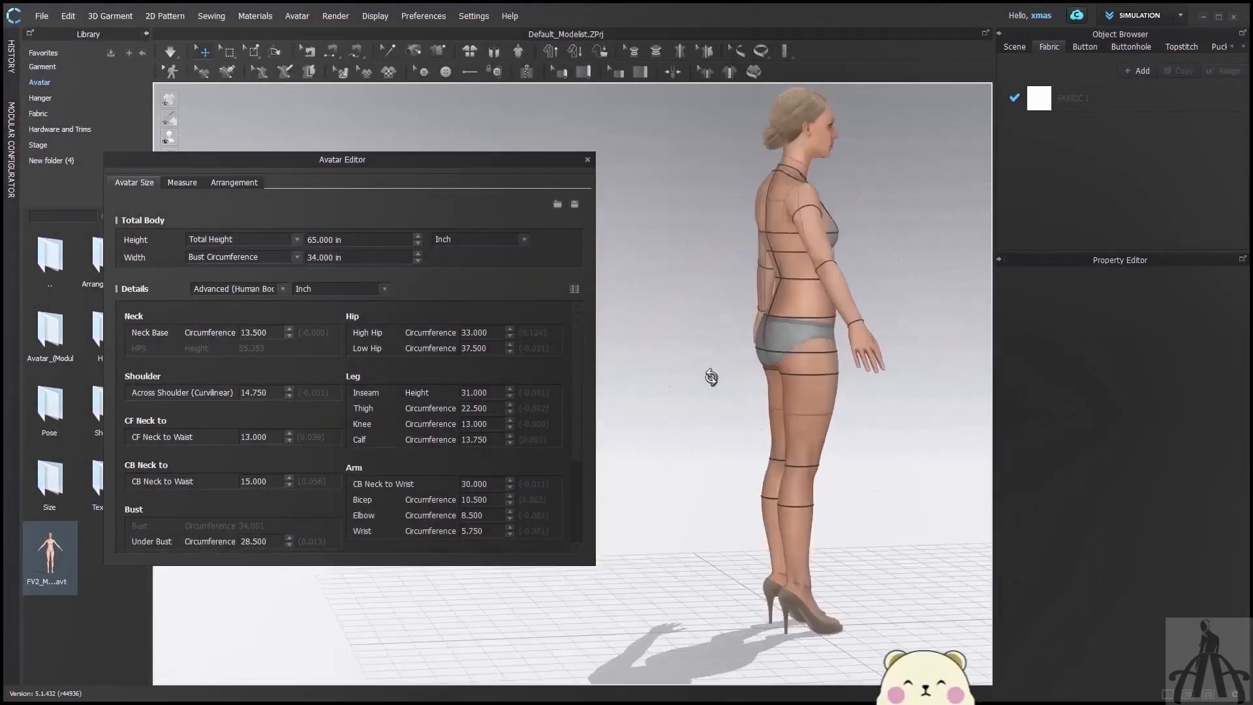